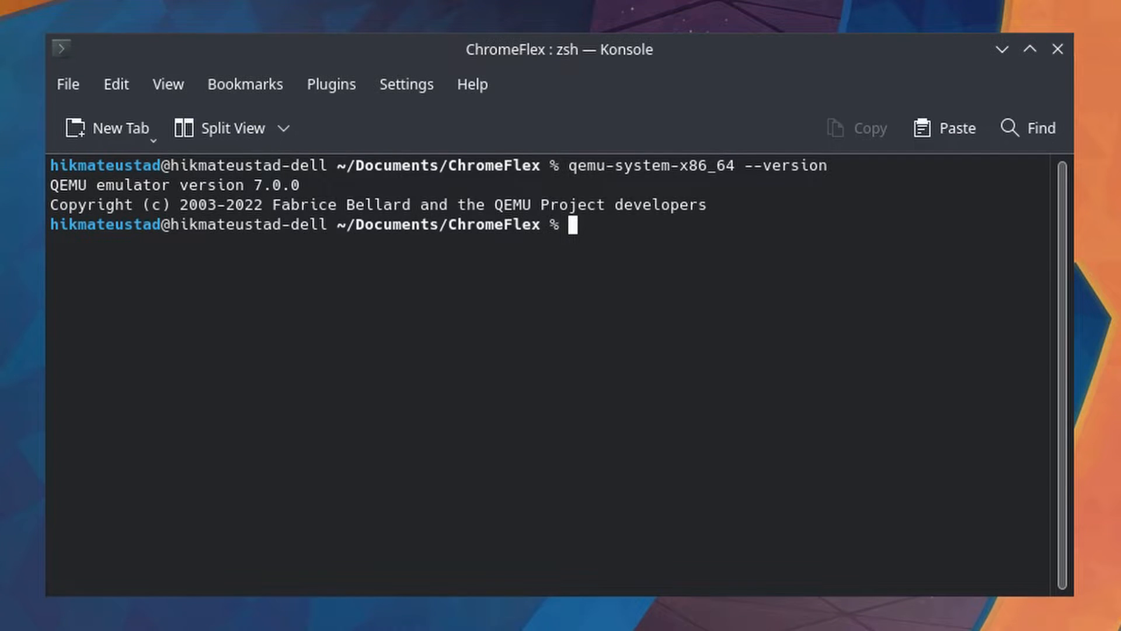
Run ./start-flex-install-liftoff-new.sh in the terminal to boot ChromeOS Flex in a VM
text(.)
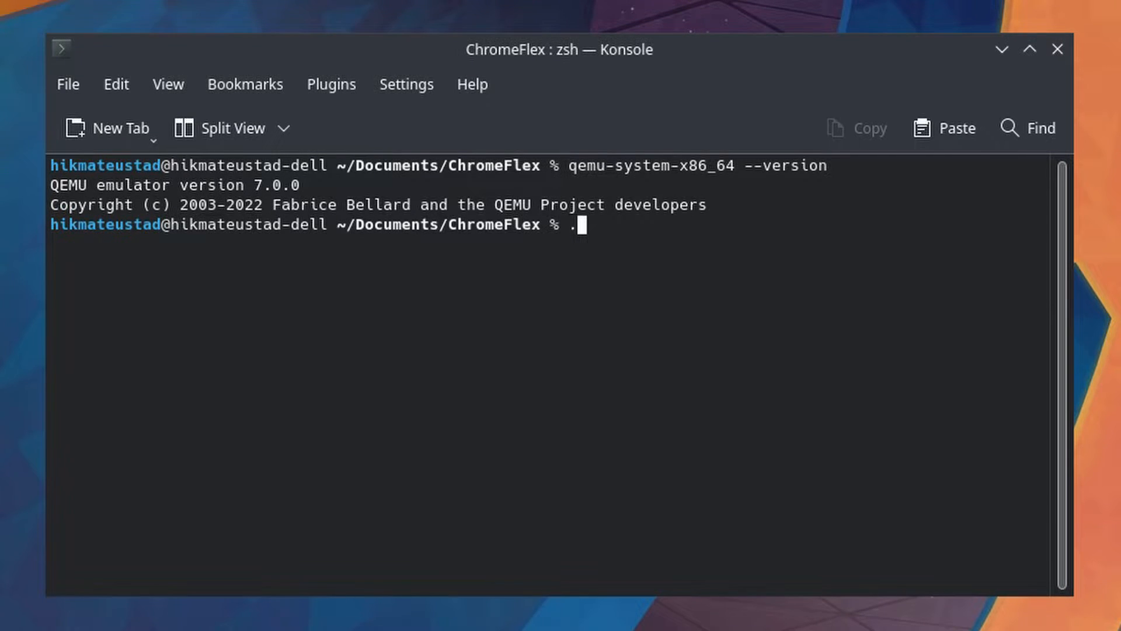
text(/)
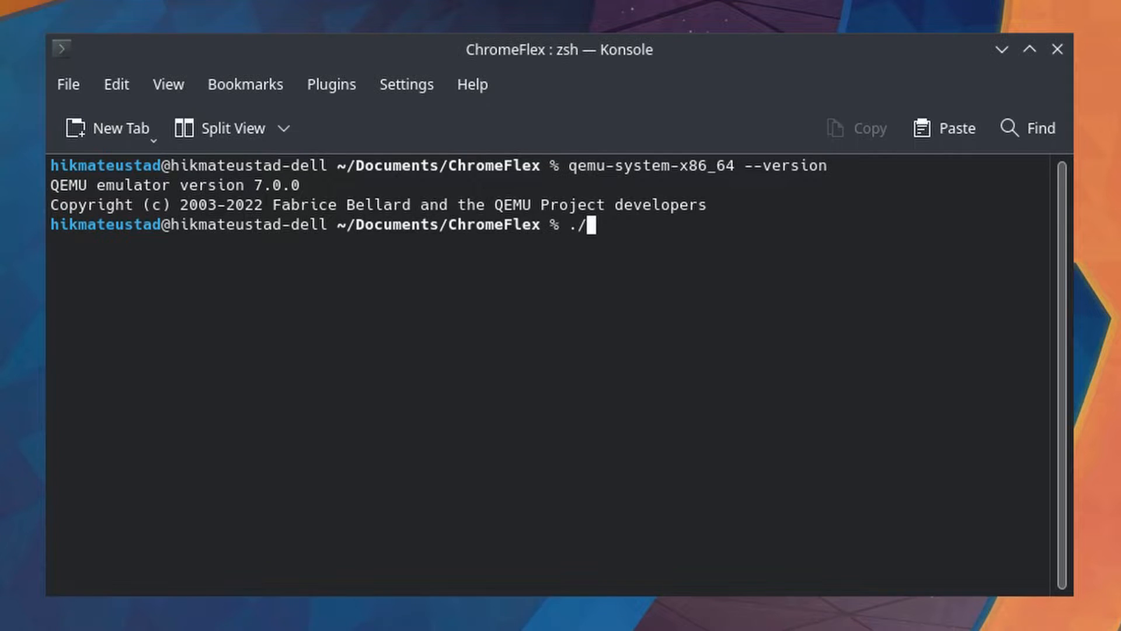
text(start-flex-install-liftoff-new.sh)
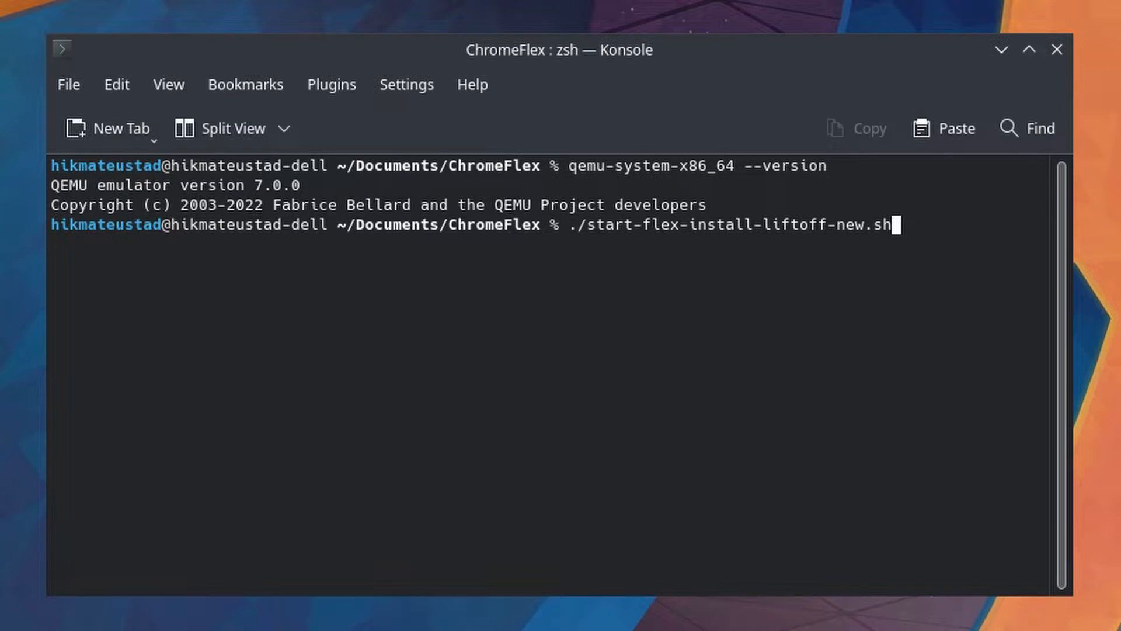
key(Return)
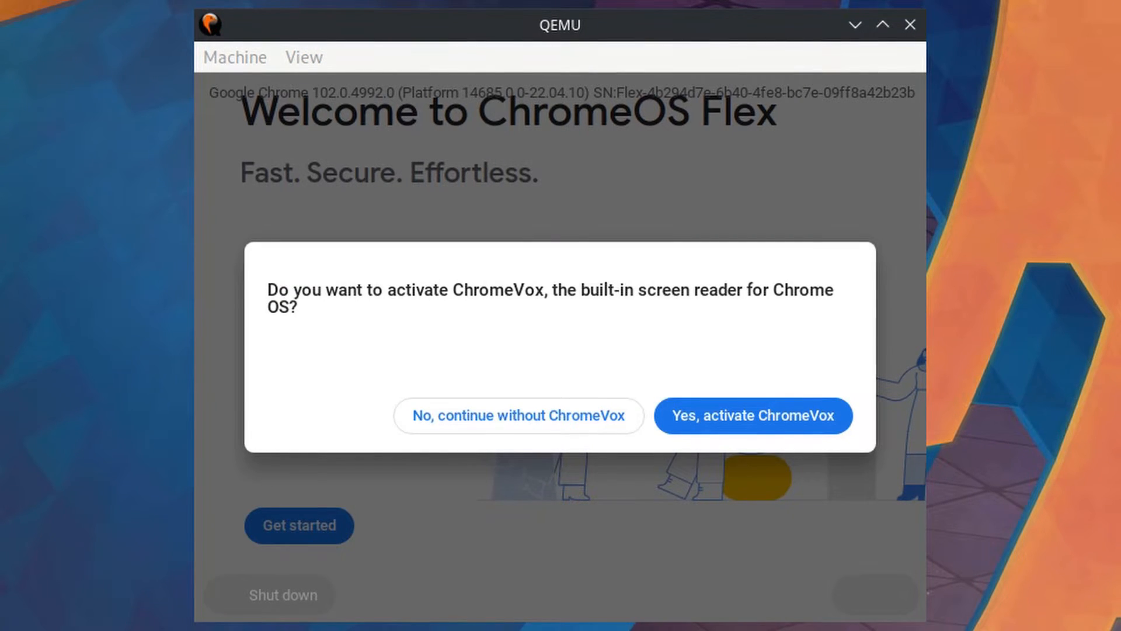
mouse_move(560, 444)
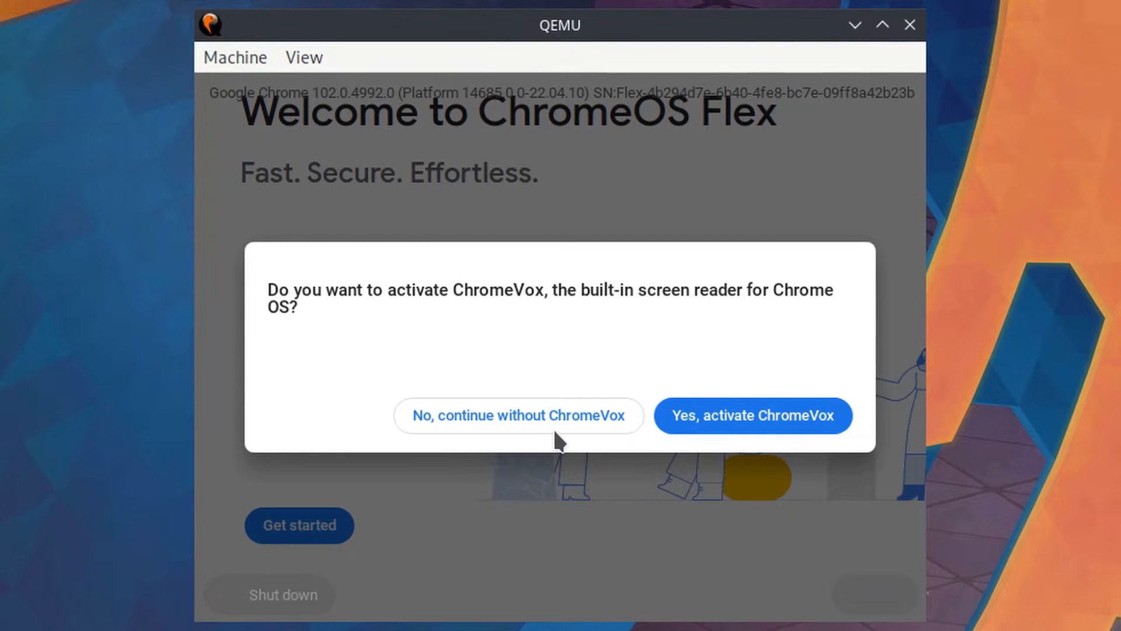
mouse_move(883, 25)
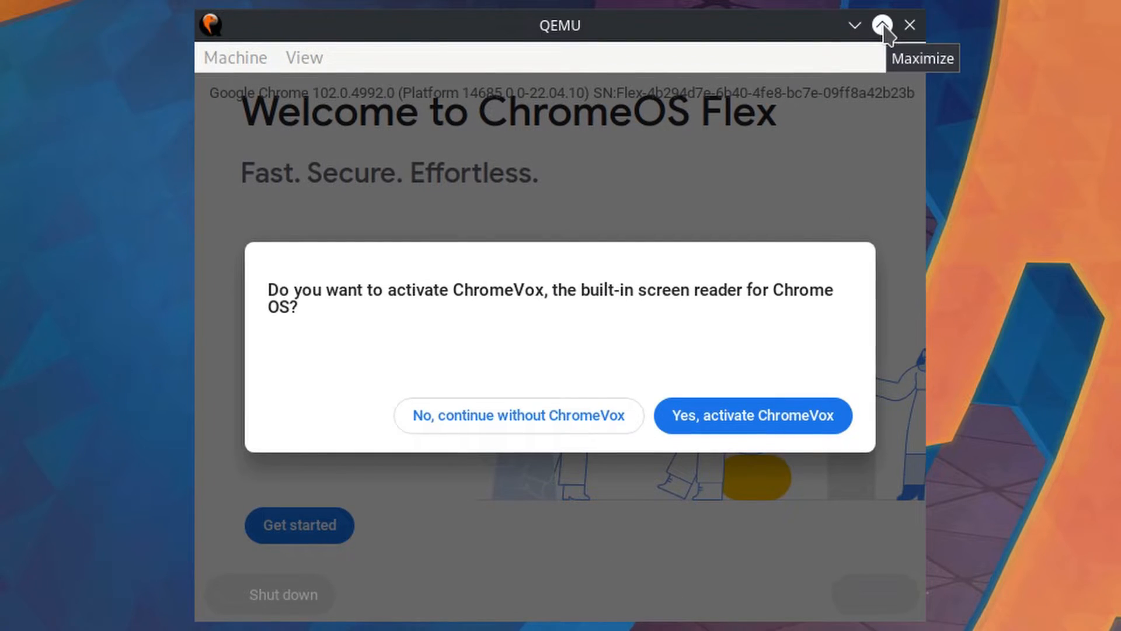
Maximize the QEMU window so the ChromeOS Flex welcome screen fills the display
click(883, 25)
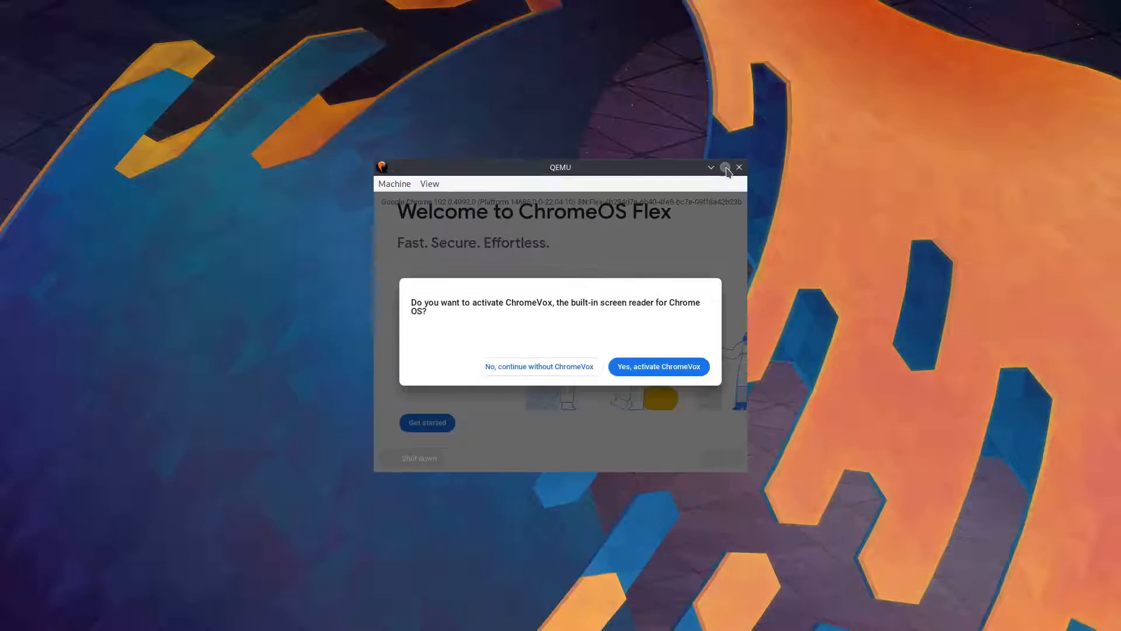
click(711, 167)
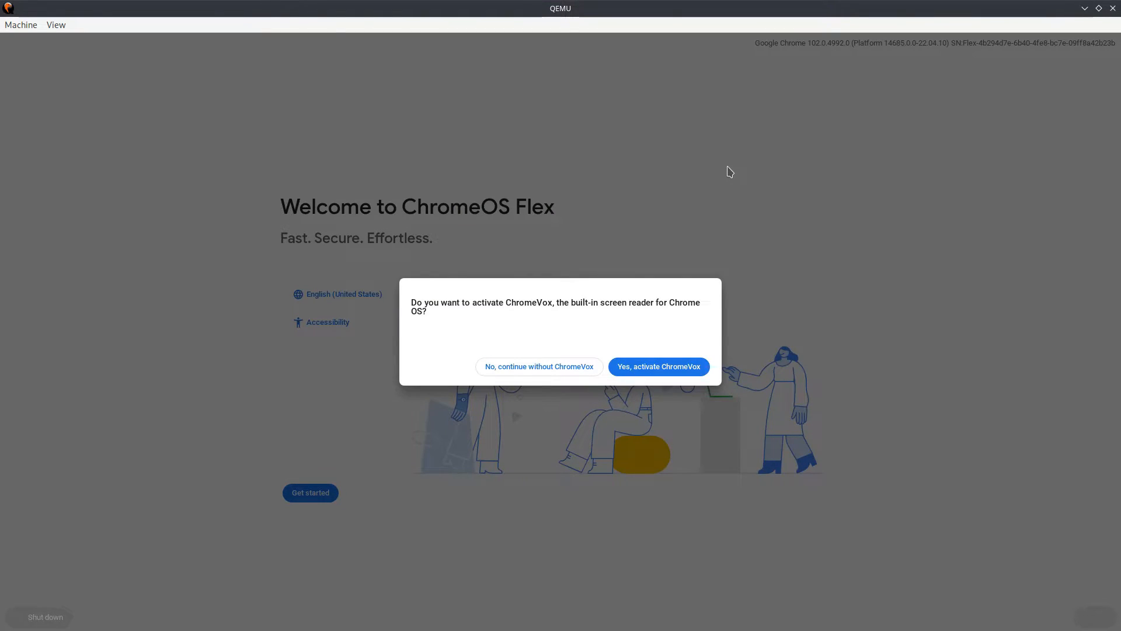
mouse_move(197, 483)
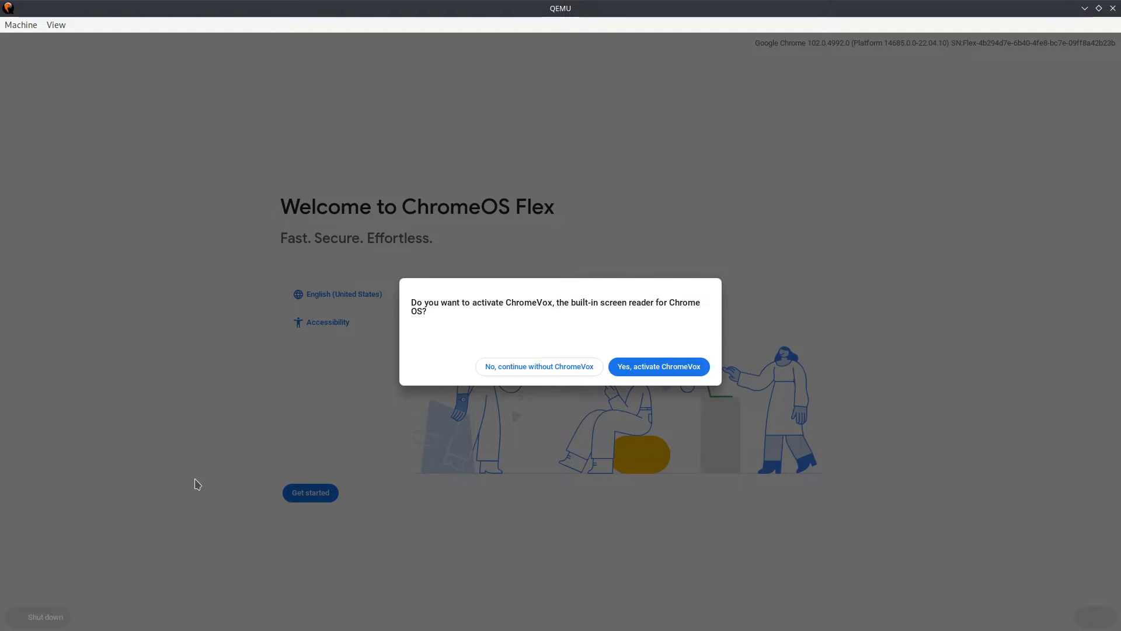
mouse_move(534, 352)
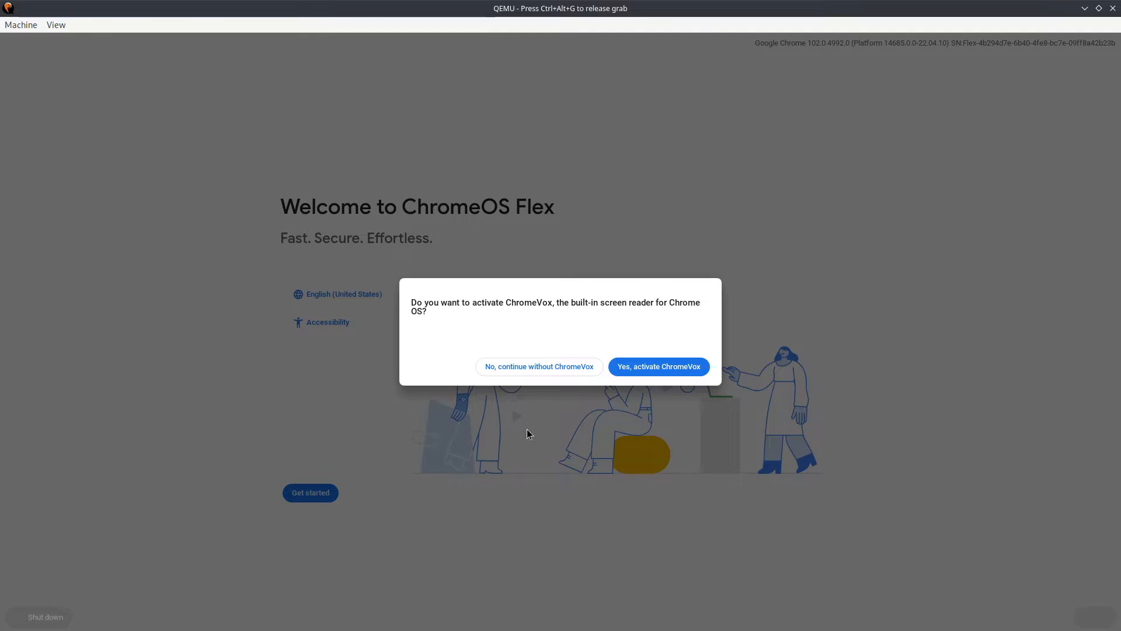
mouse_move(393, 419)
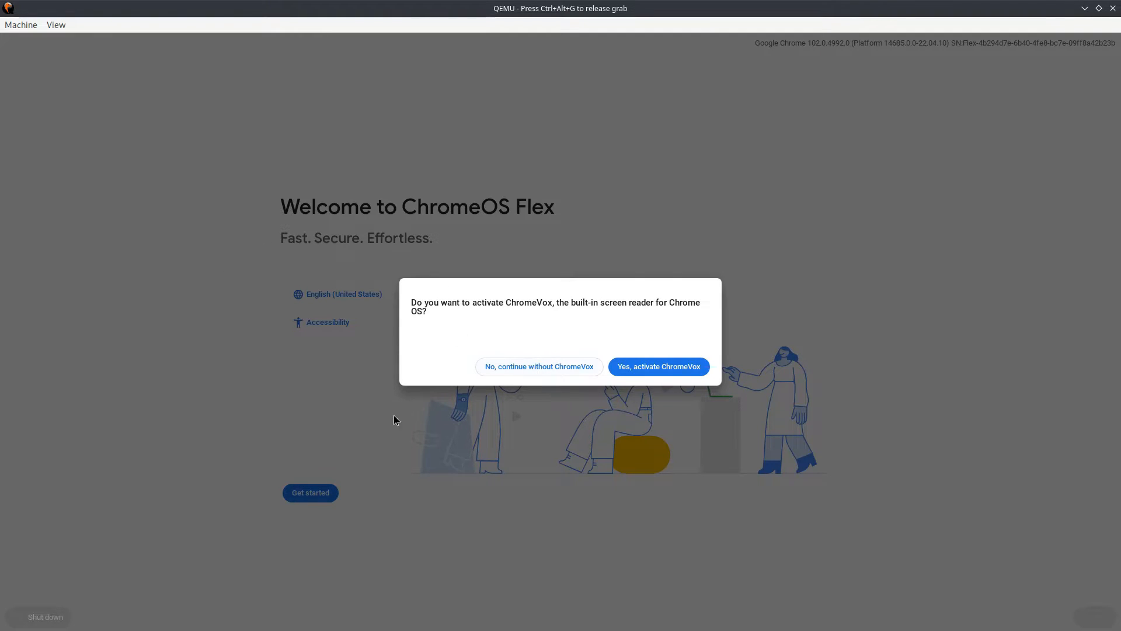
mouse_move(540, 365)
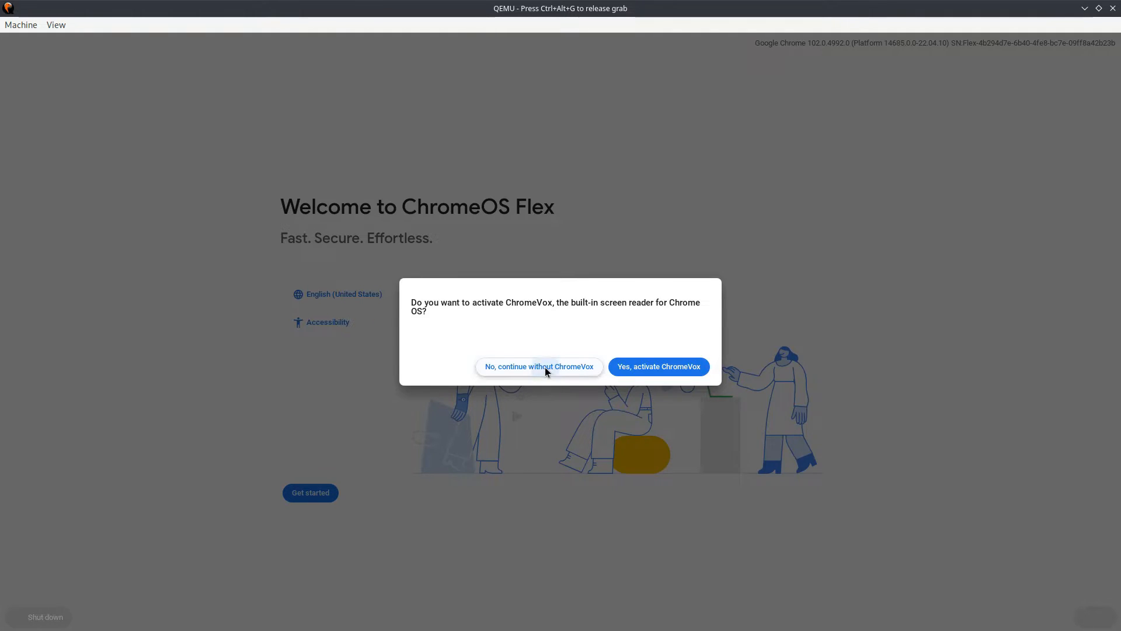
Continue without ChromeVox, then briefly show and hide the status-tray quick settings
click(538, 366)
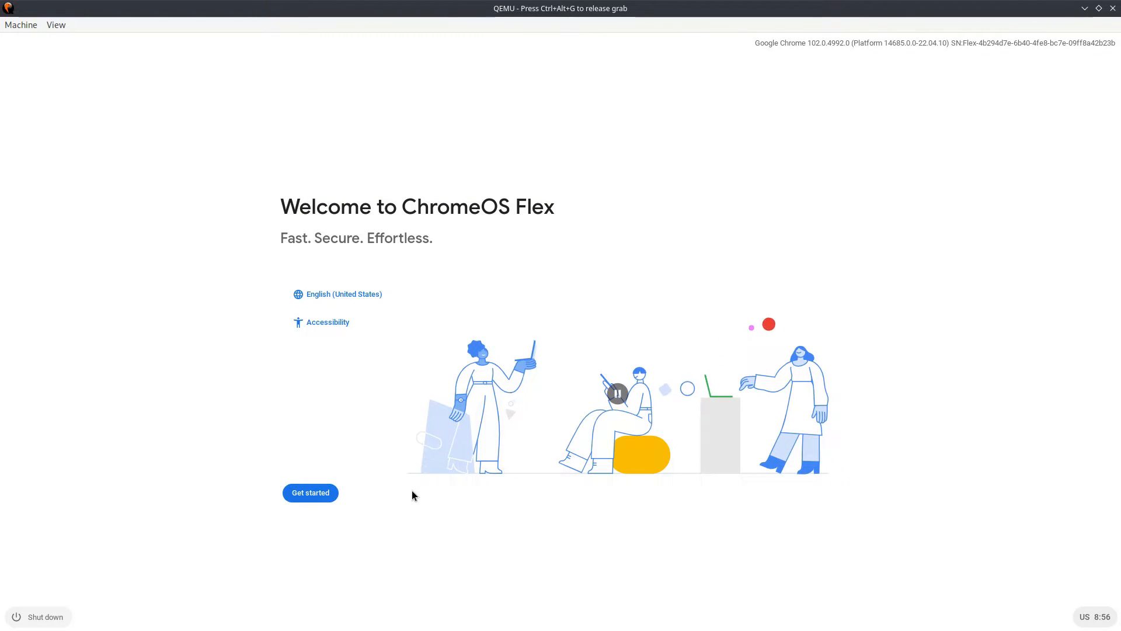
mouse_move(338, 294)
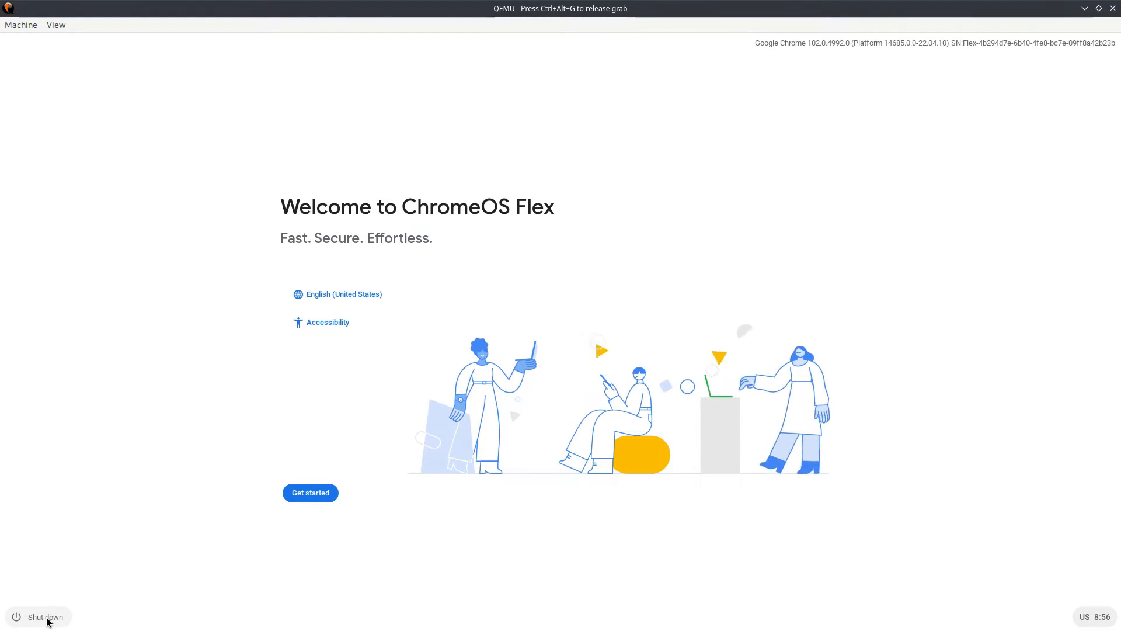
mouse_move(311, 492)
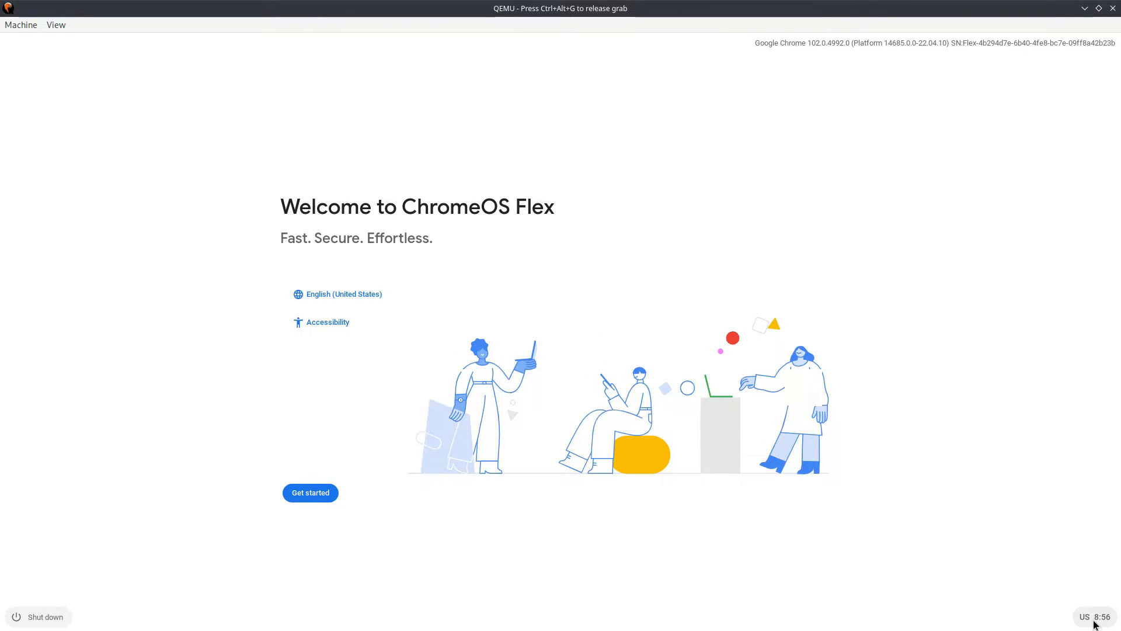
click(1093, 617)
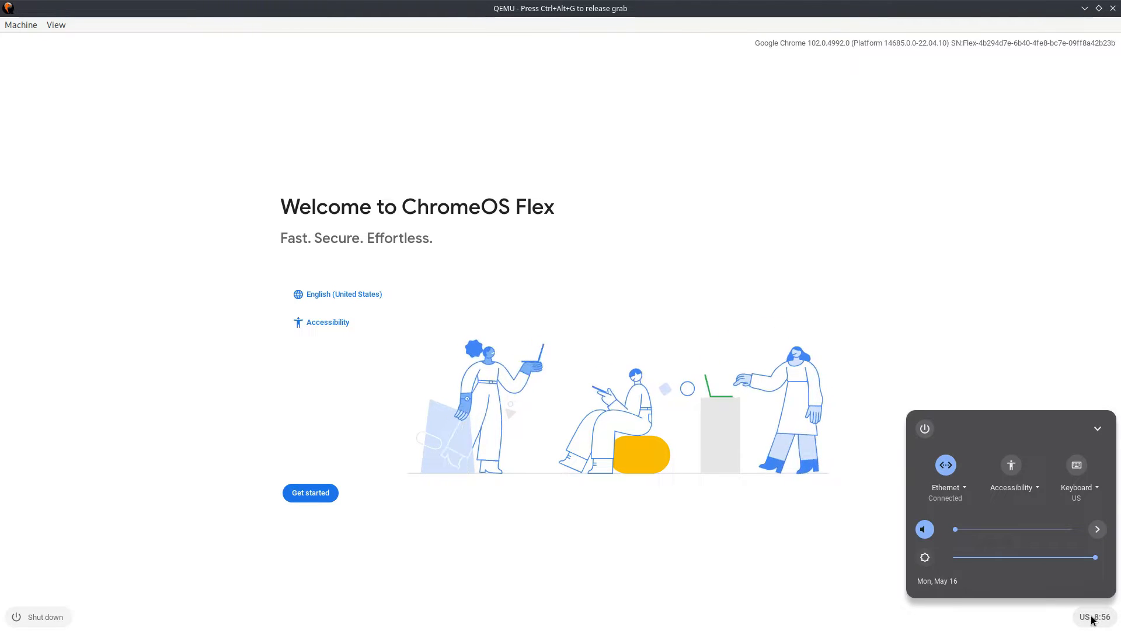
mouse_move(944, 464)
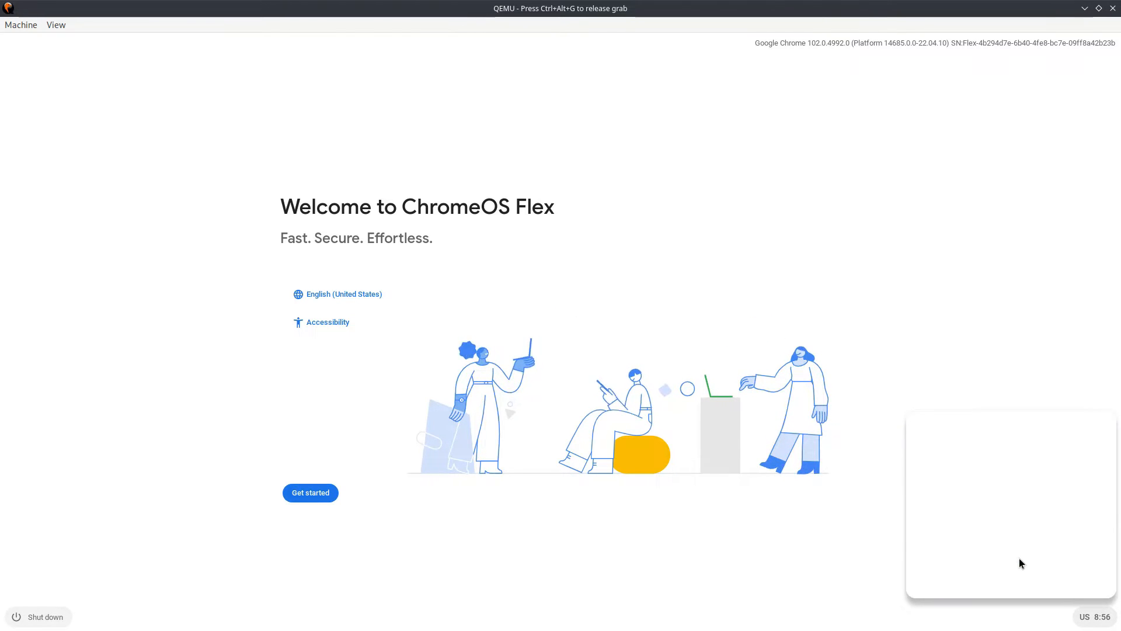
click(1096, 615)
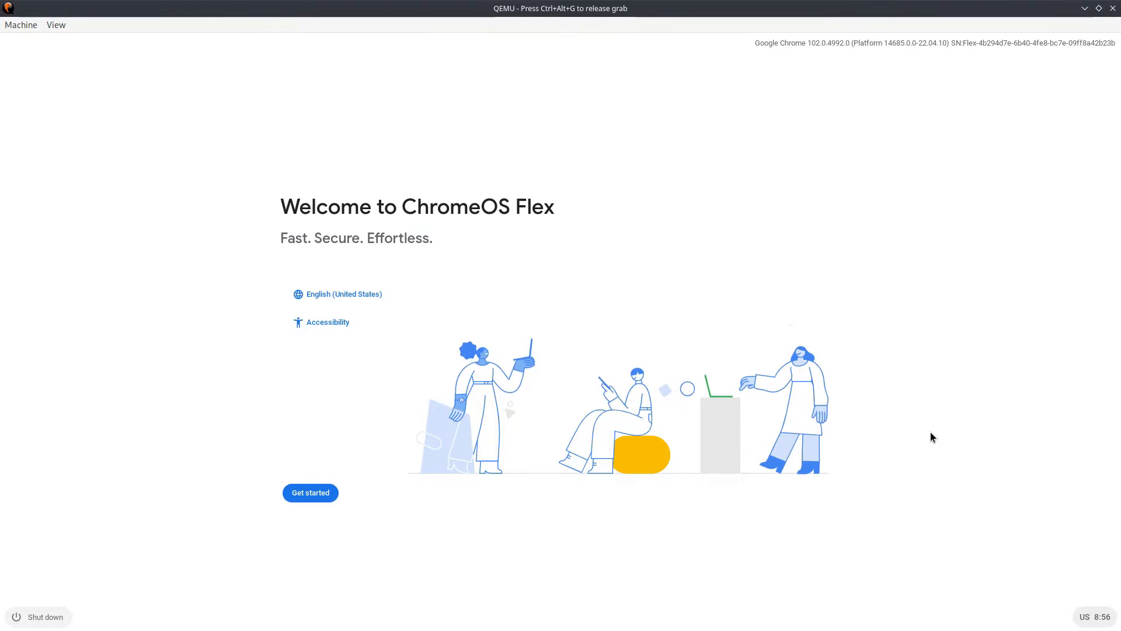
click(1087, 616)
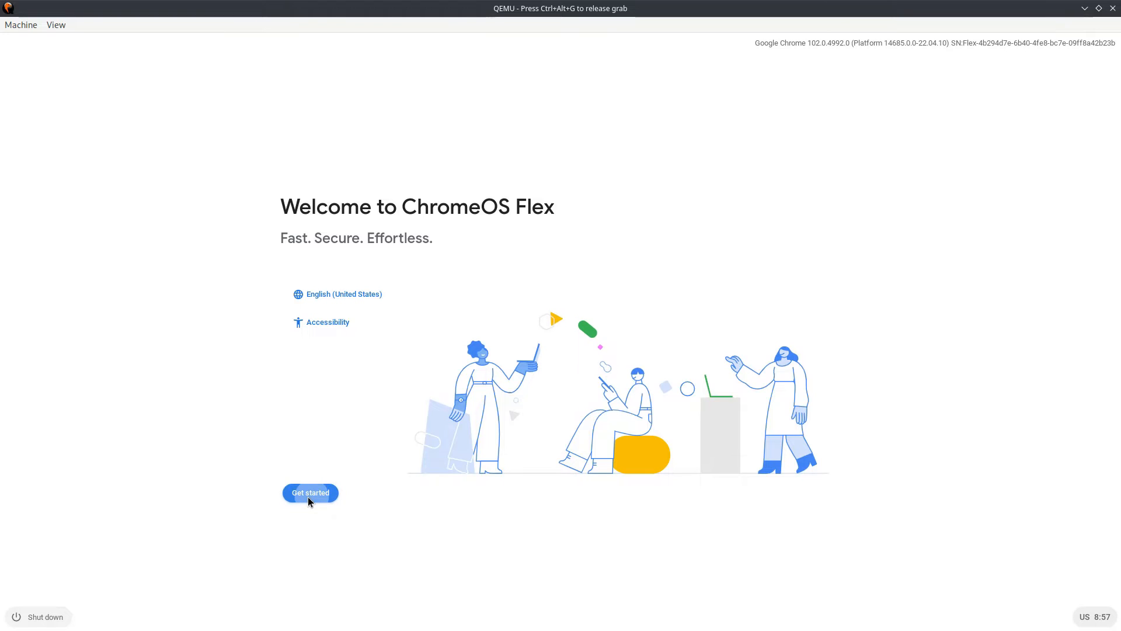
Begin setup with Get started, choose 'Try it first', and proceed to Google's terms
click(309, 493)
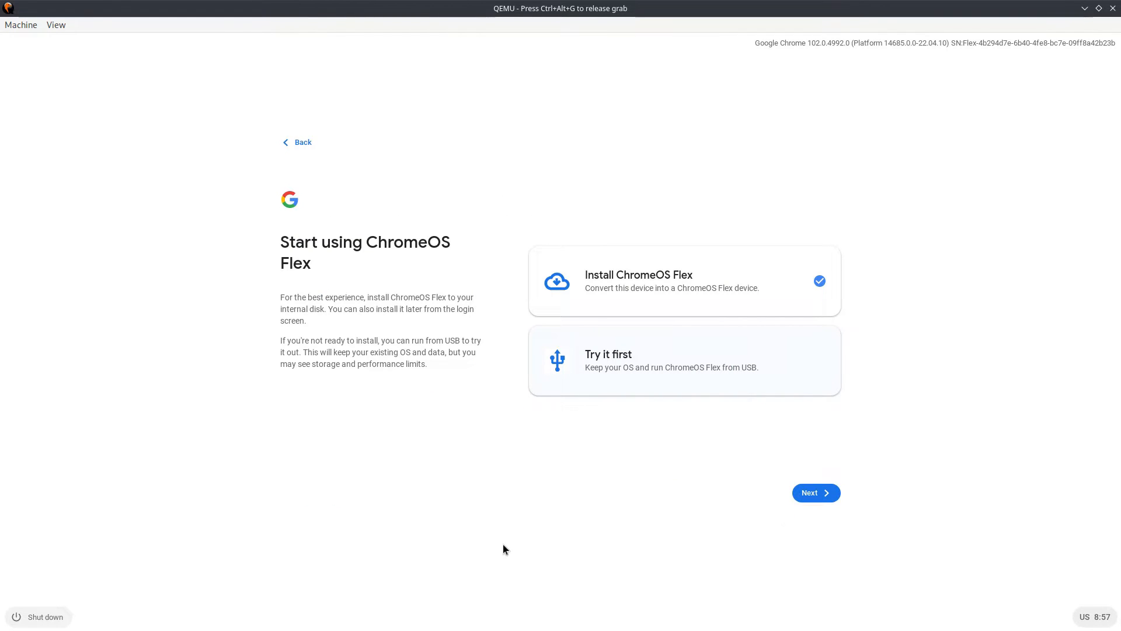
mouse_move(646, 294)
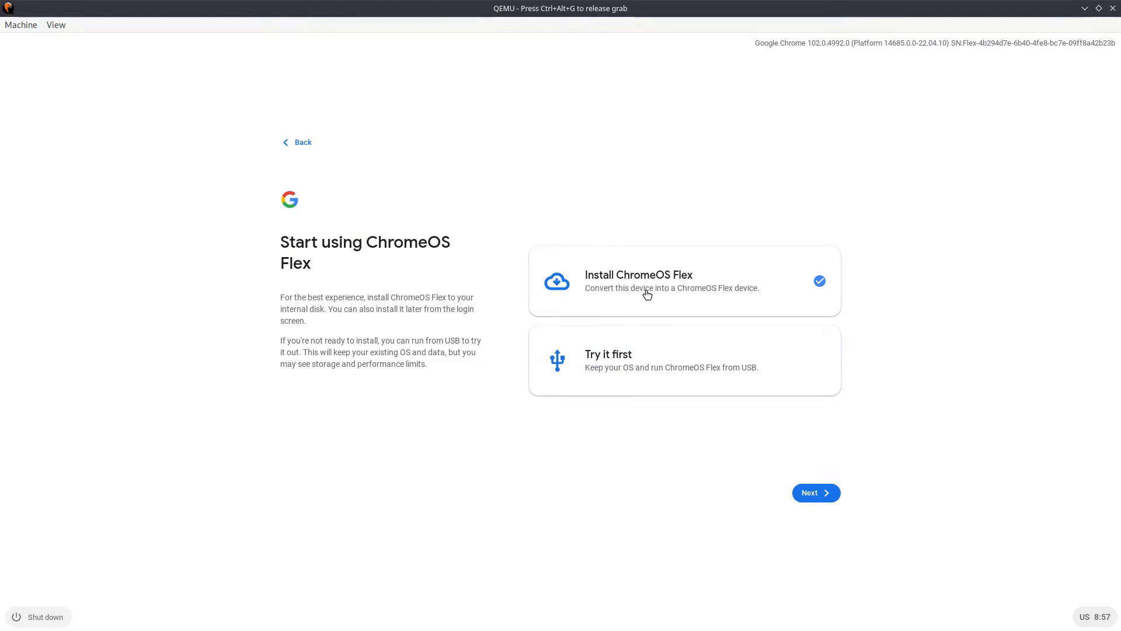
mouse_move(744, 301)
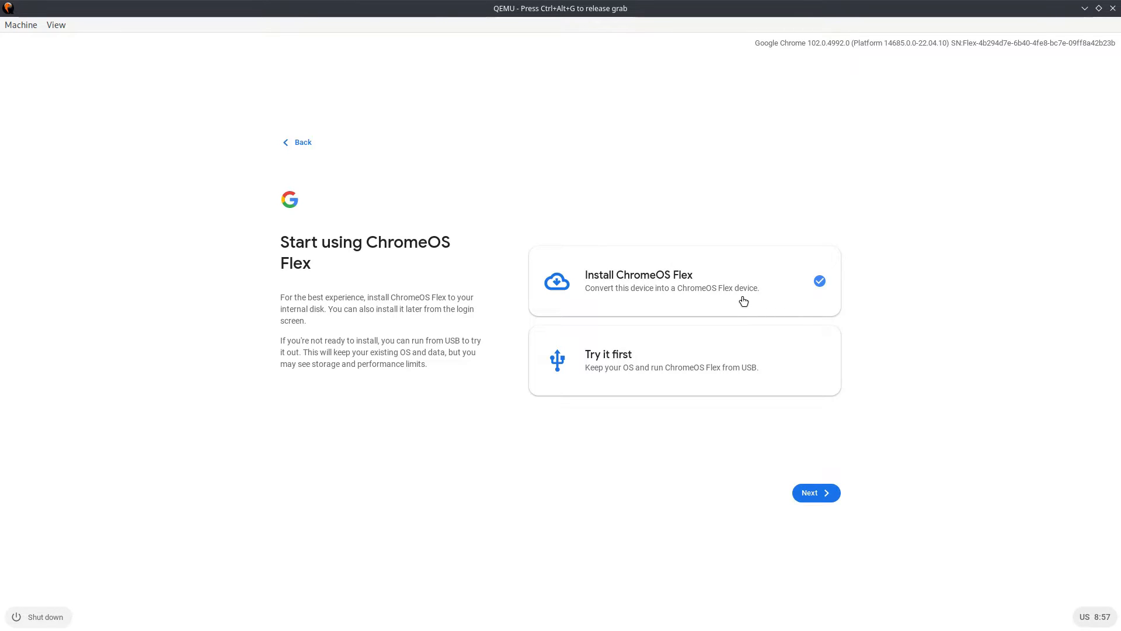
mouse_move(633, 377)
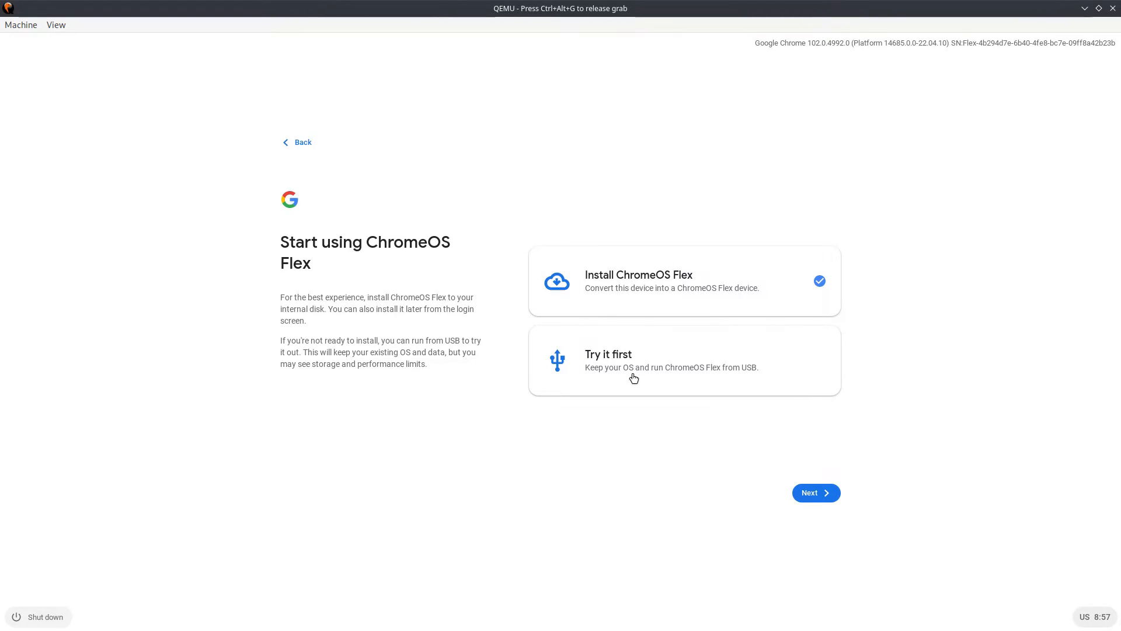
click(683, 359)
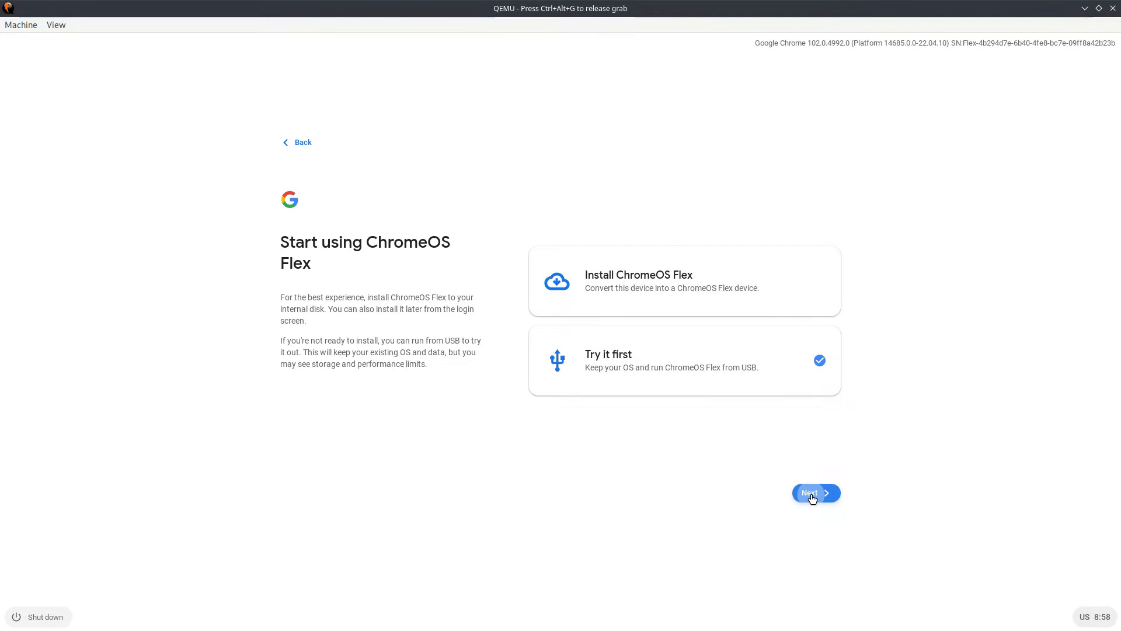
click(815, 493)
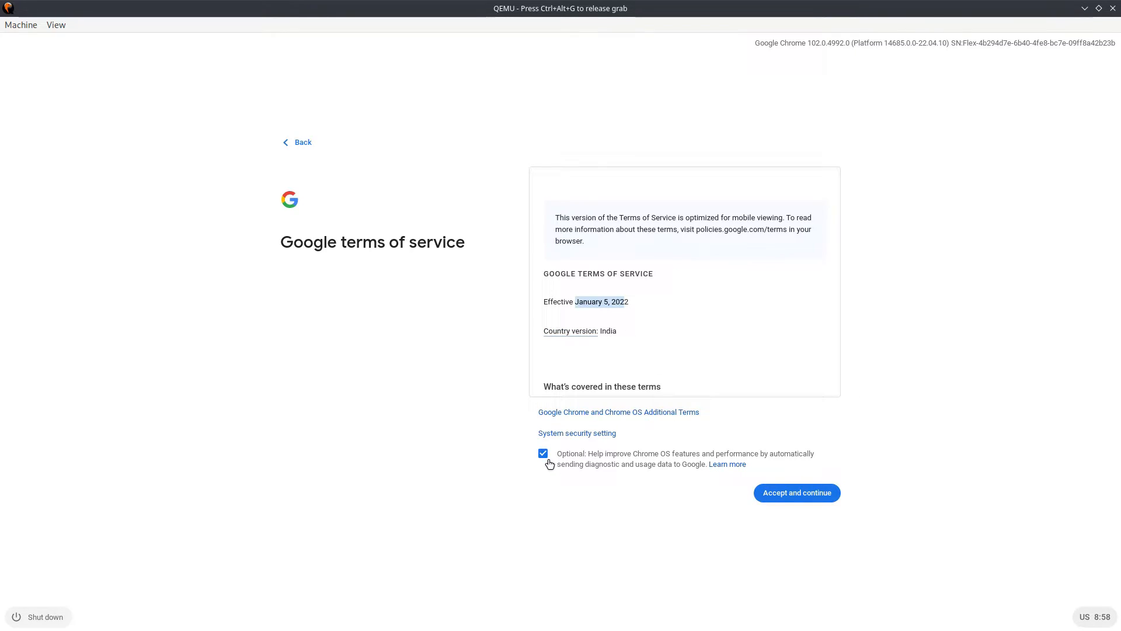
Turn off diagnostic and usage-data sharing and accept Google's terms to continue
click(543, 453)
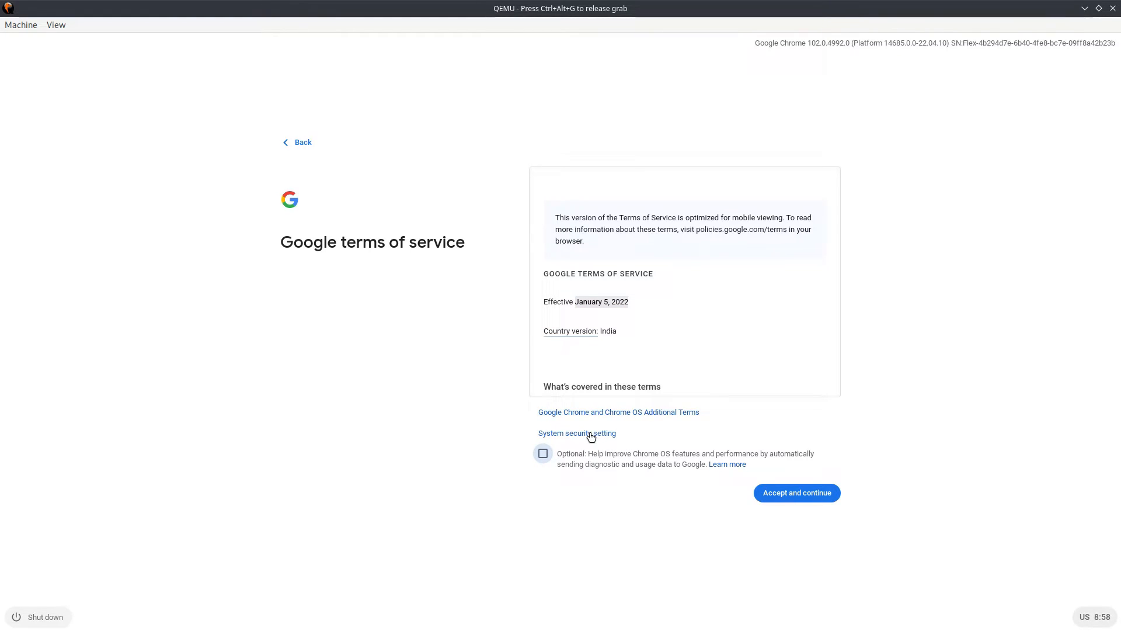
click(795, 491)
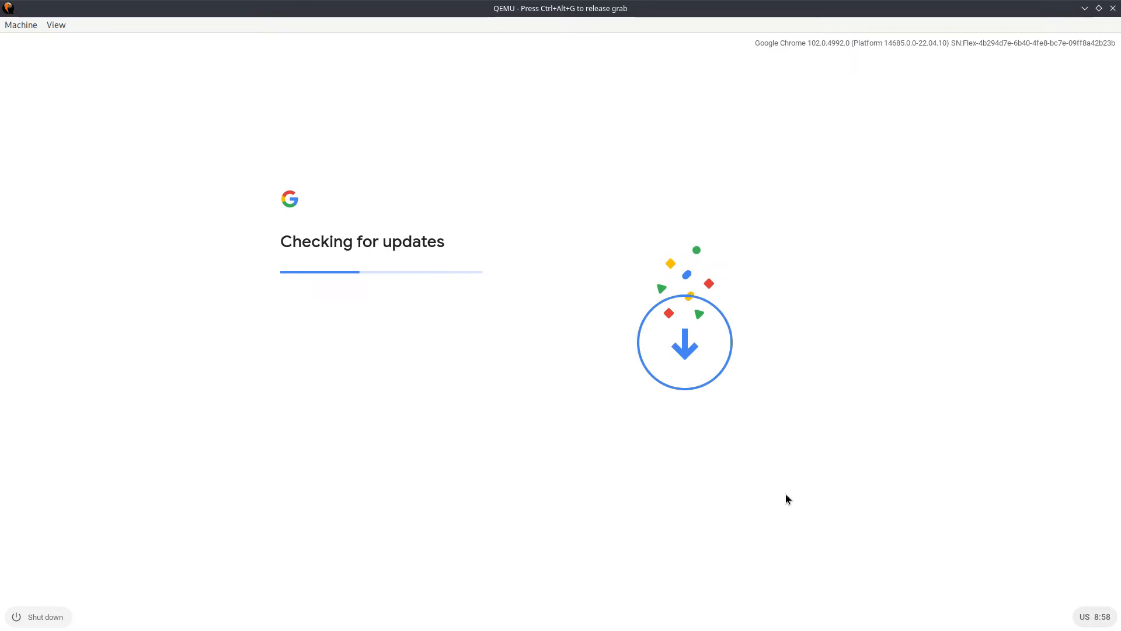
mouse_move(558, 460)
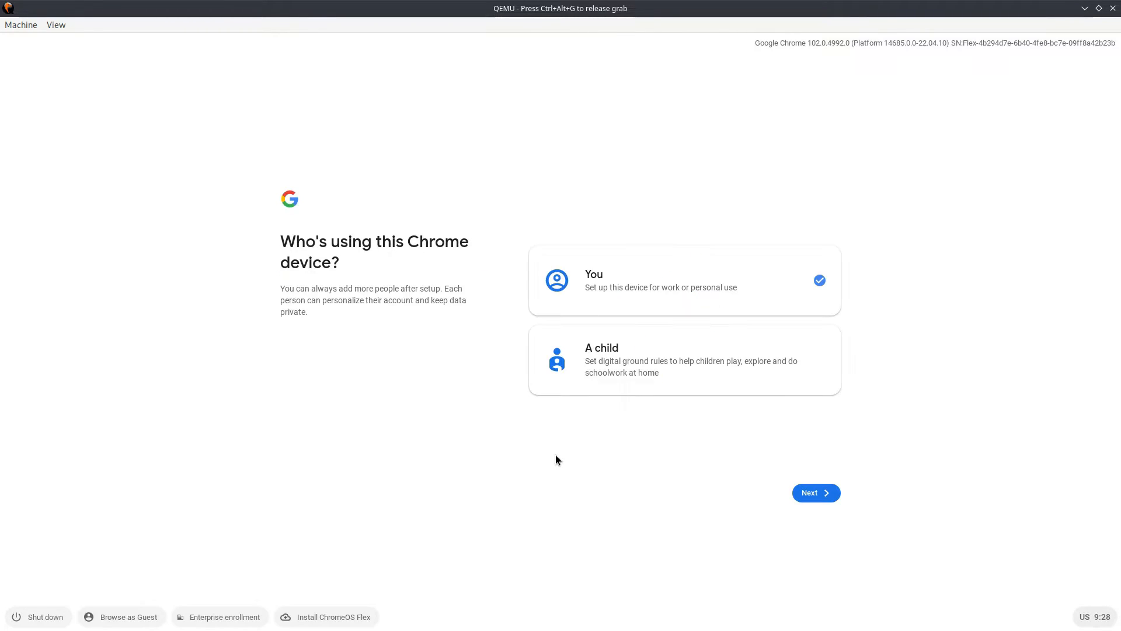
mouse_move(536, 394)
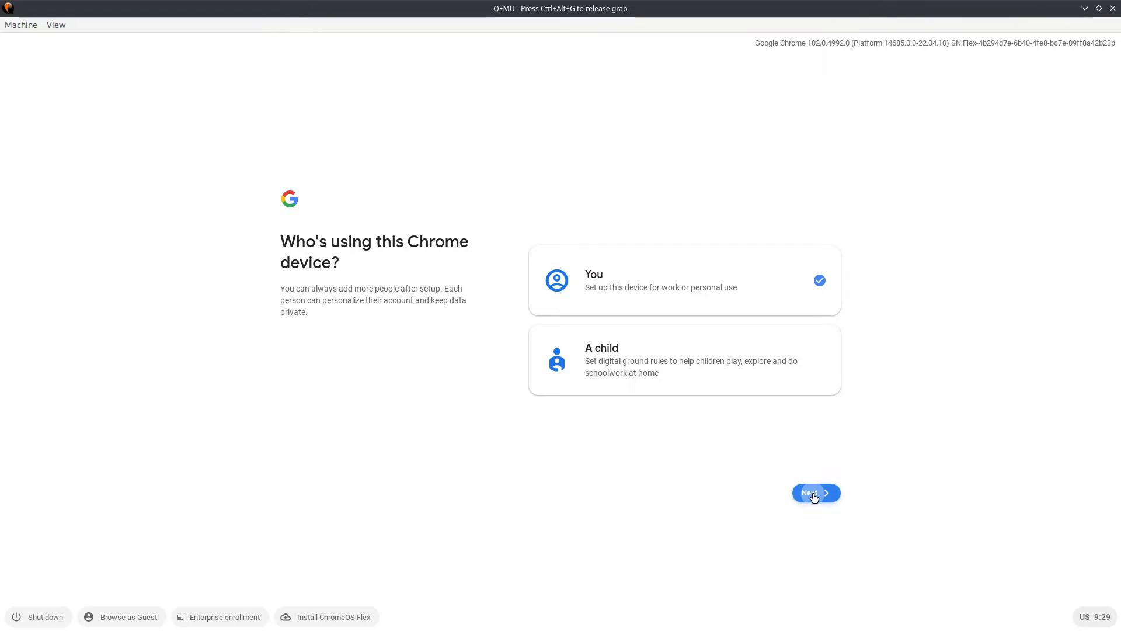
Continue past the who's-using screen and begin entering the sign-in email
click(813, 492)
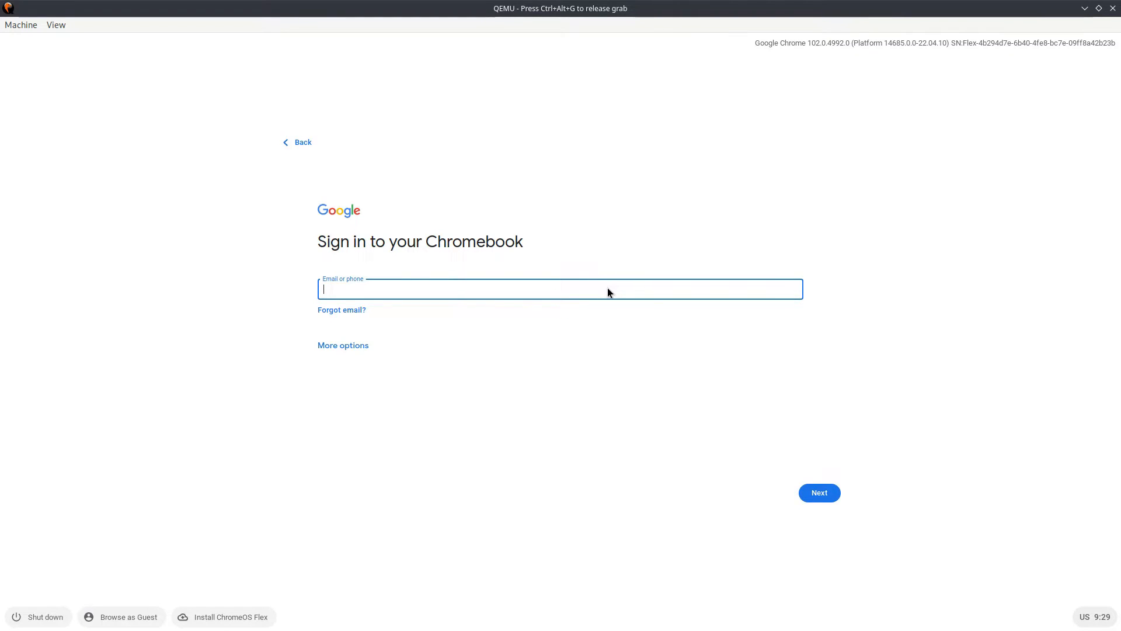
mouse_move(562, 322)
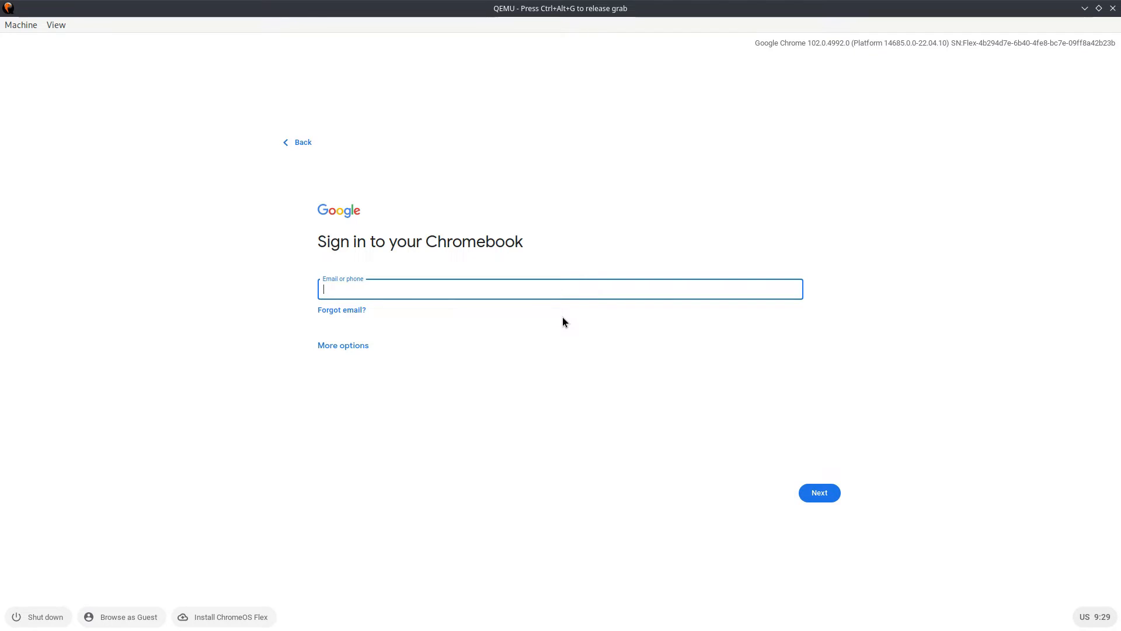
click(819, 491)
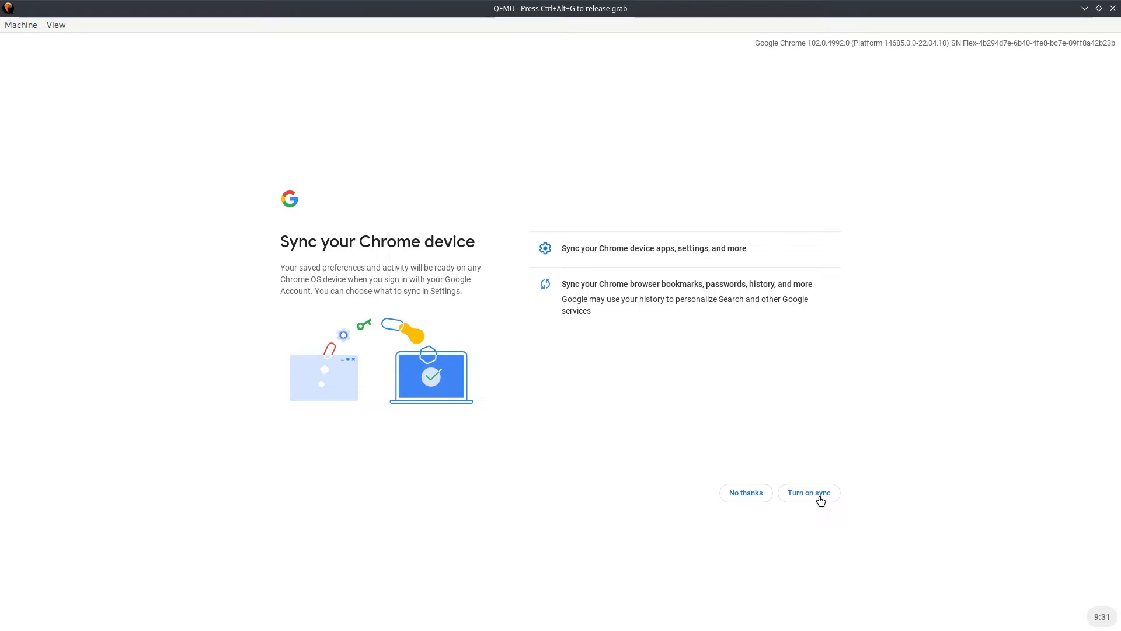
mouse_move(737, 492)
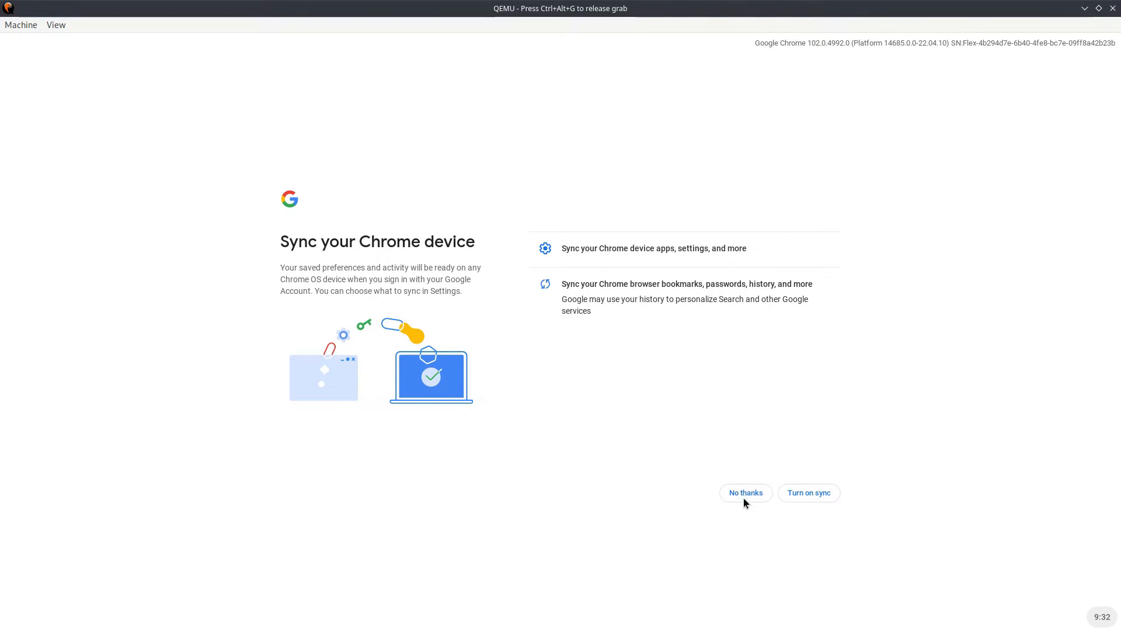
Decline sync, skip Google Assistant, and finish setup to reach the desktop
click(744, 492)
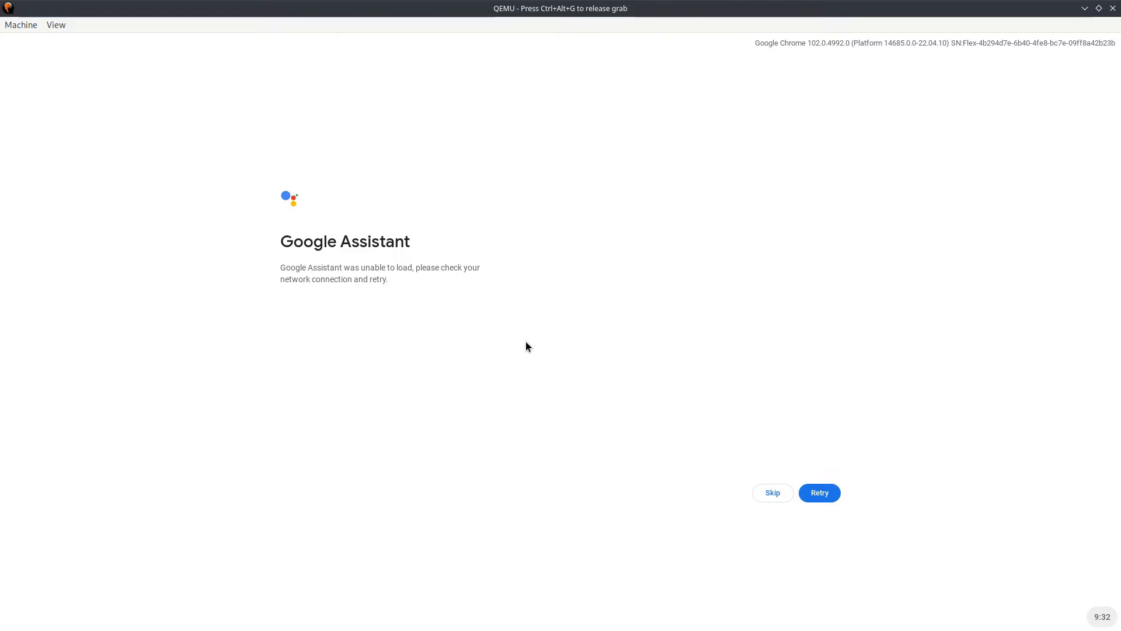
mouse_move(791, 510)
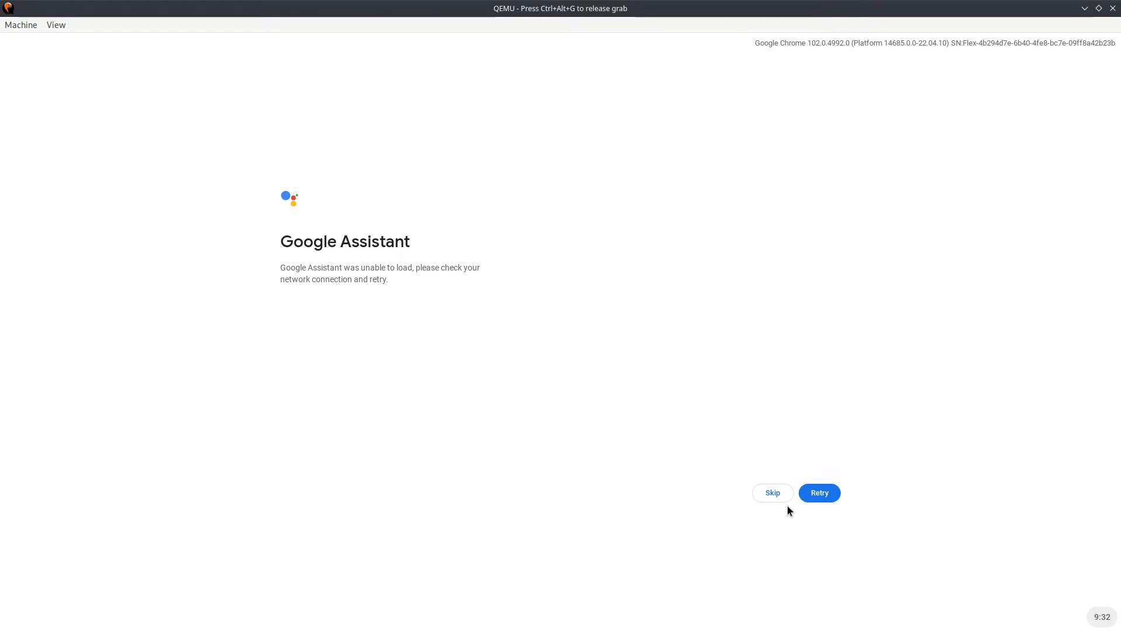
click(772, 493)
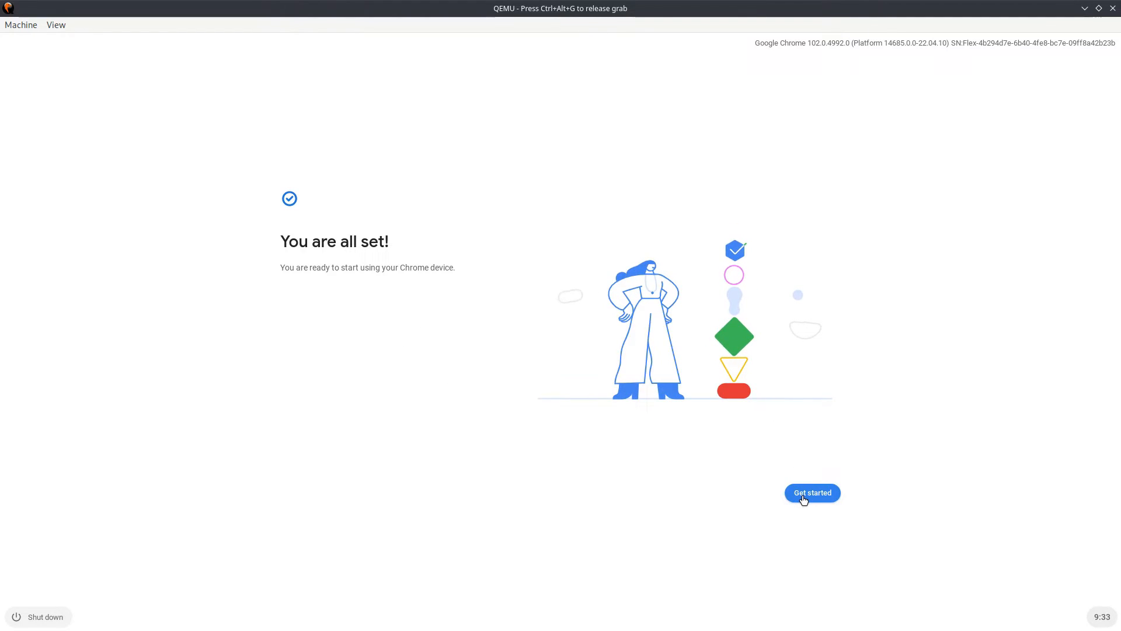
mouse_move(684, 323)
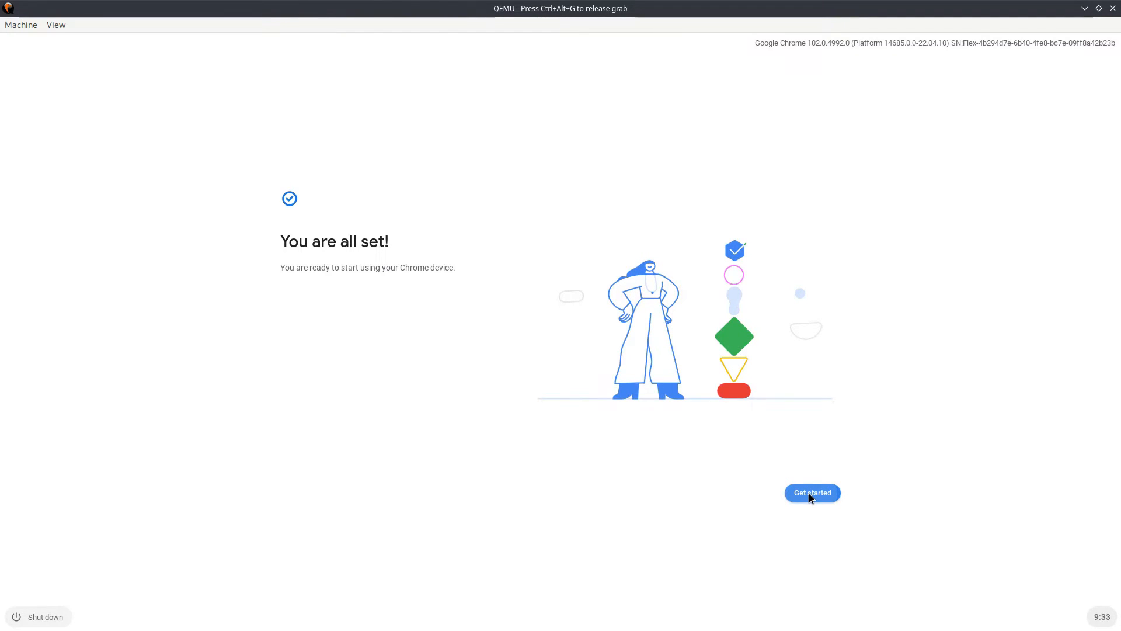
click(811, 493)
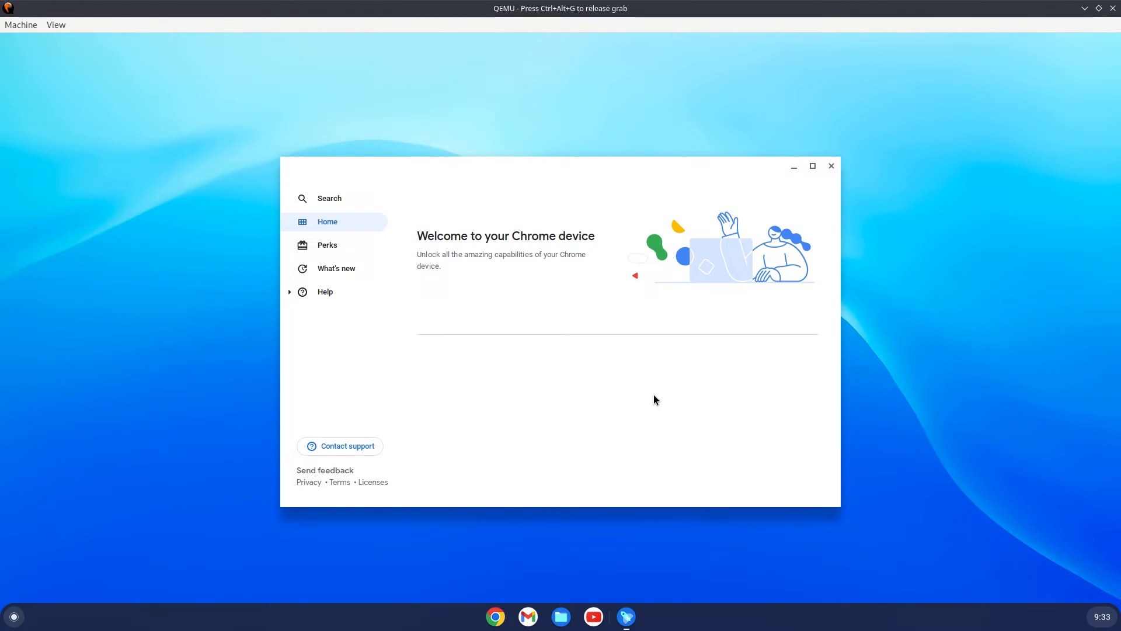
View the welcome app's Perks and What's new pages, close it, and bring up Files from the shelf
click(327, 244)
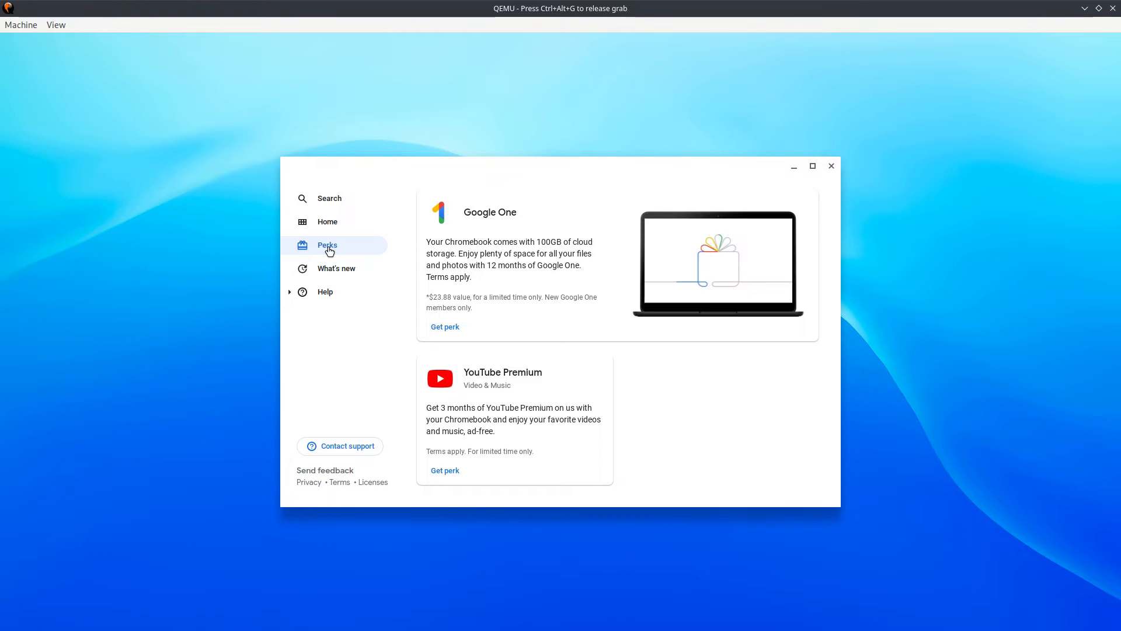
mouse_move(447, 242)
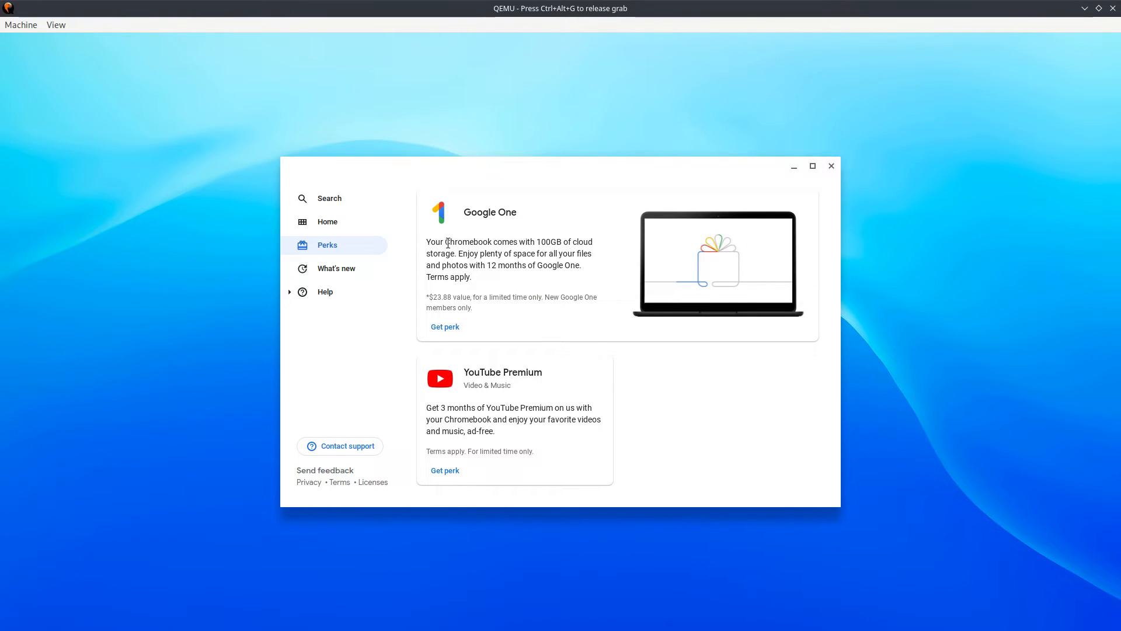
mouse_move(520, 253)
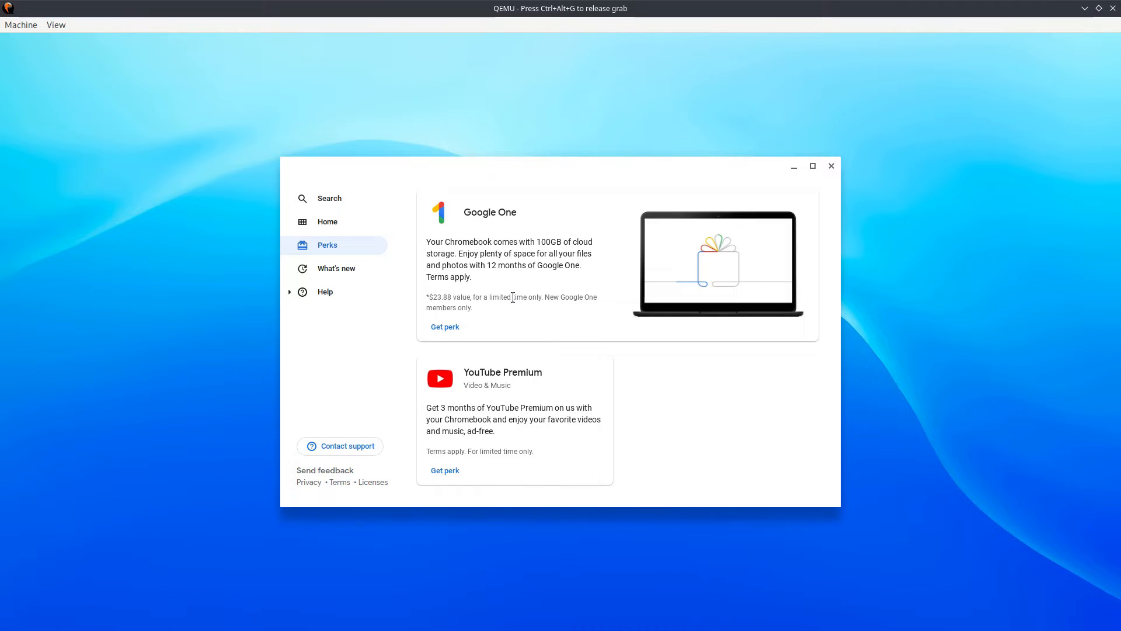
click(336, 268)
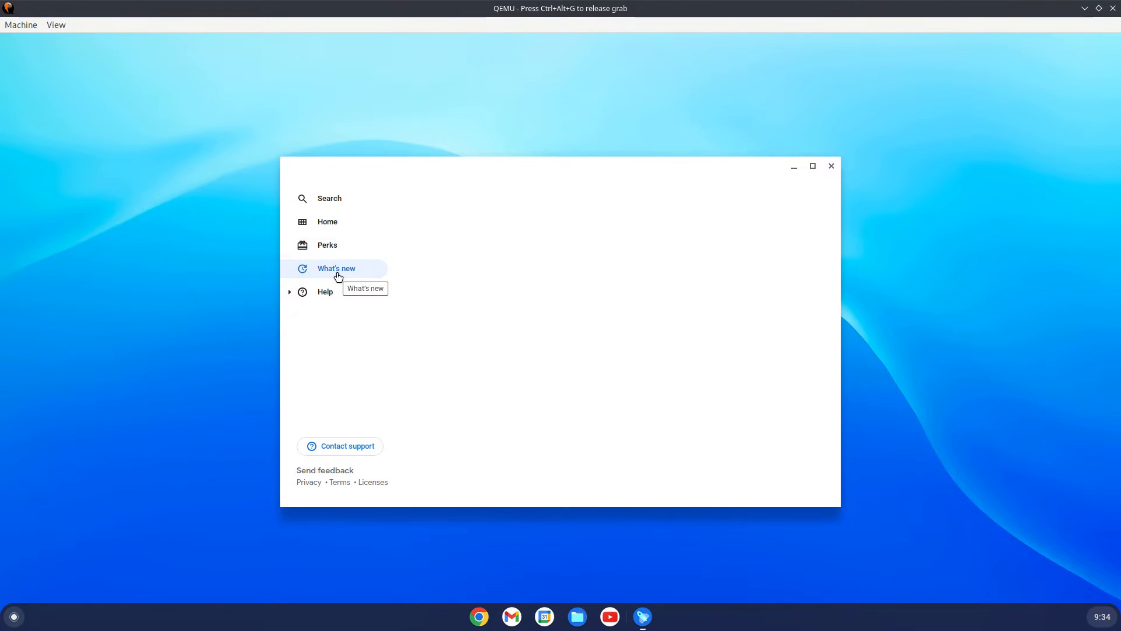
mouse_move(56, 37)
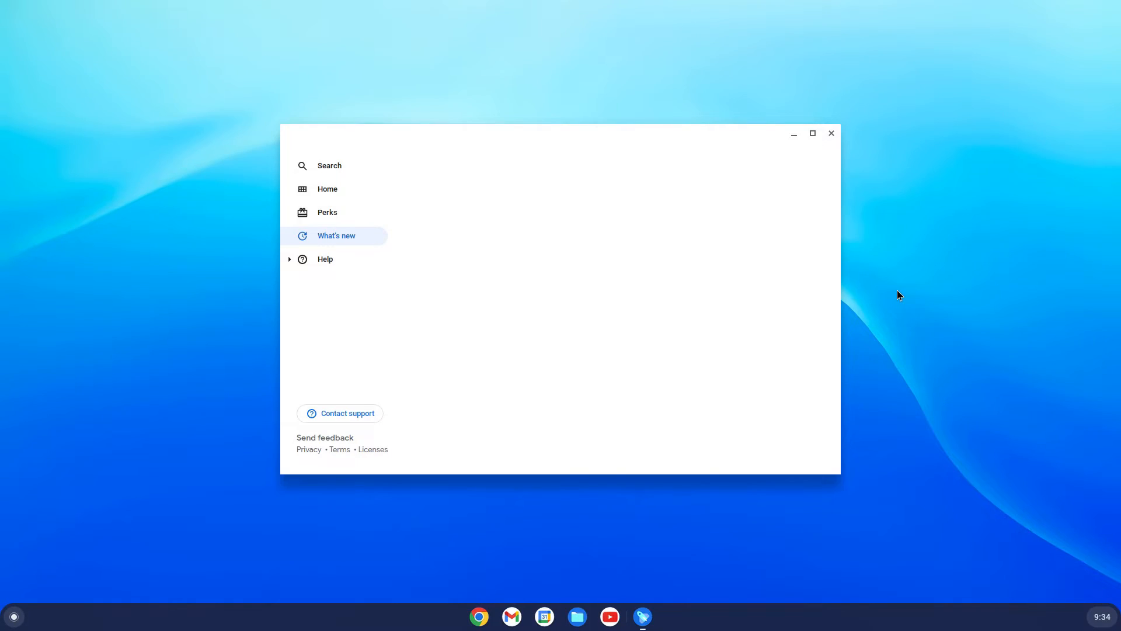
mouse_move(642, 304)
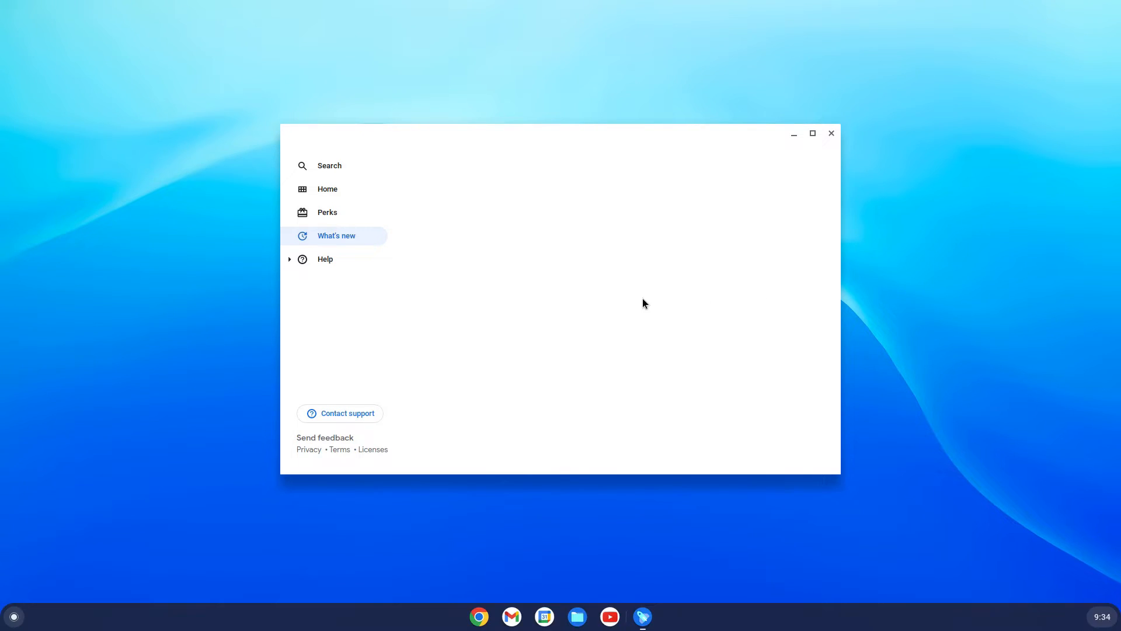
mouse_move(337, 235)
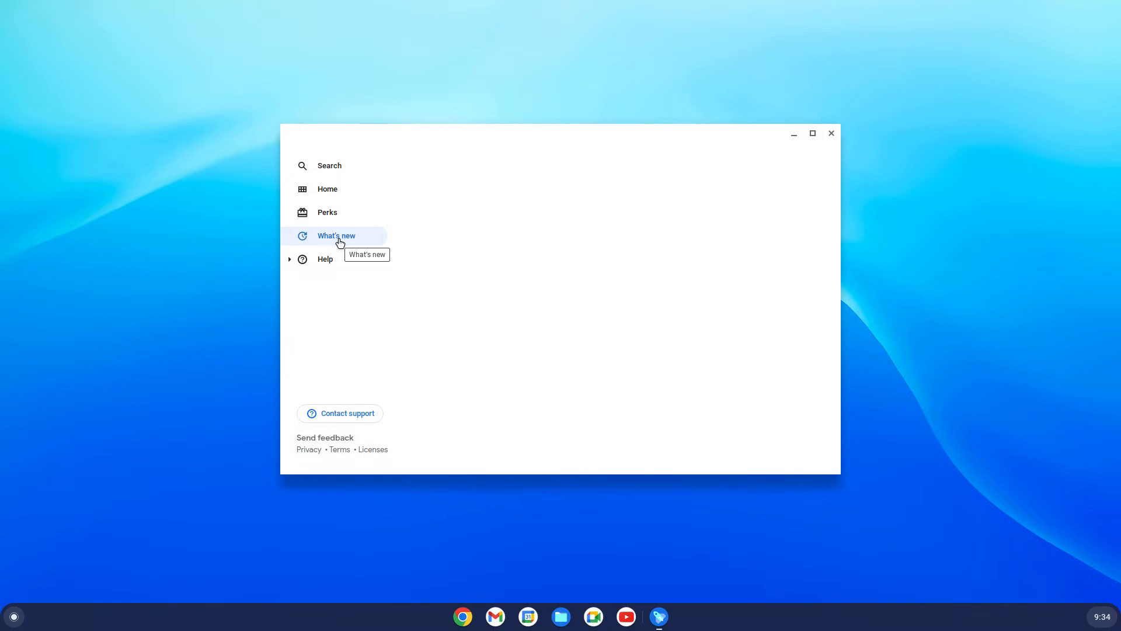
mouse_move(552, 350)
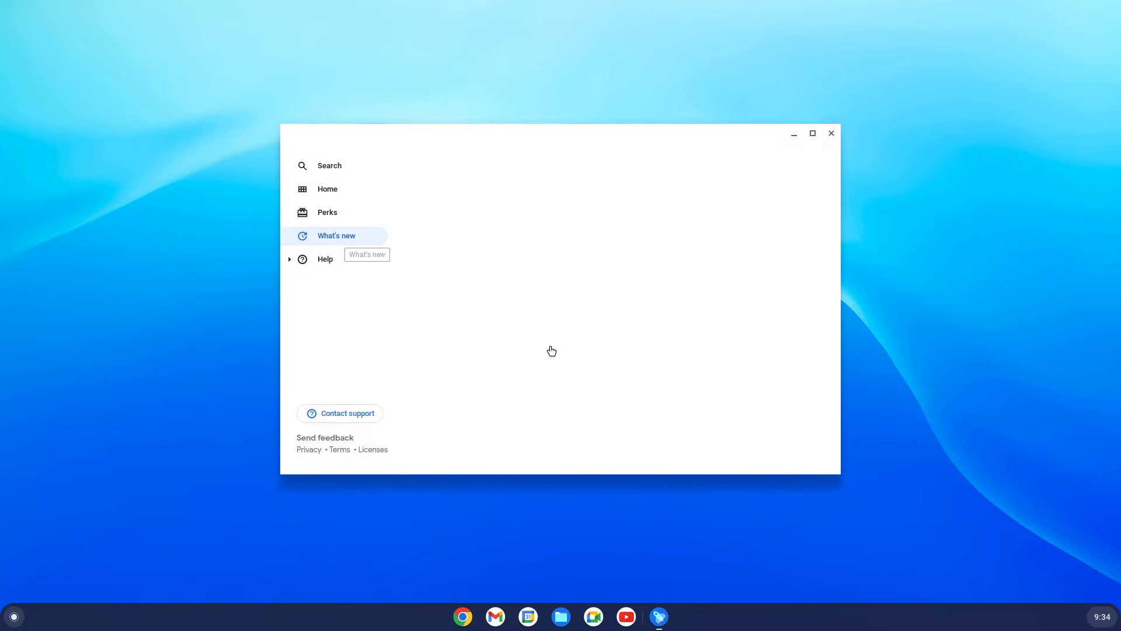
click(12, 615)
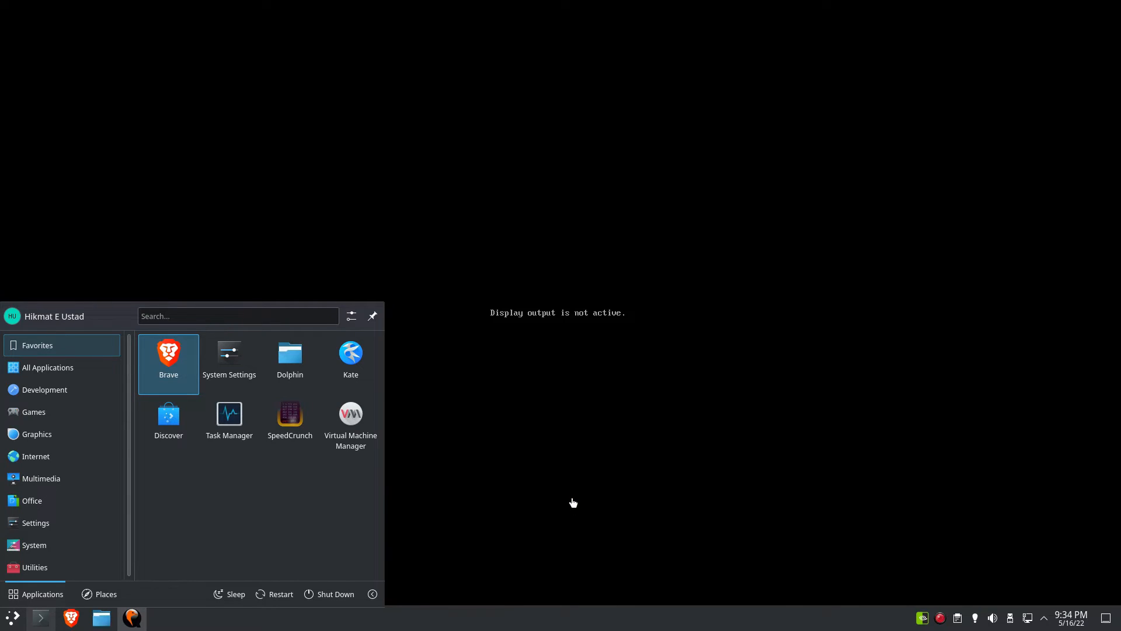
mouse_move(562, 447)
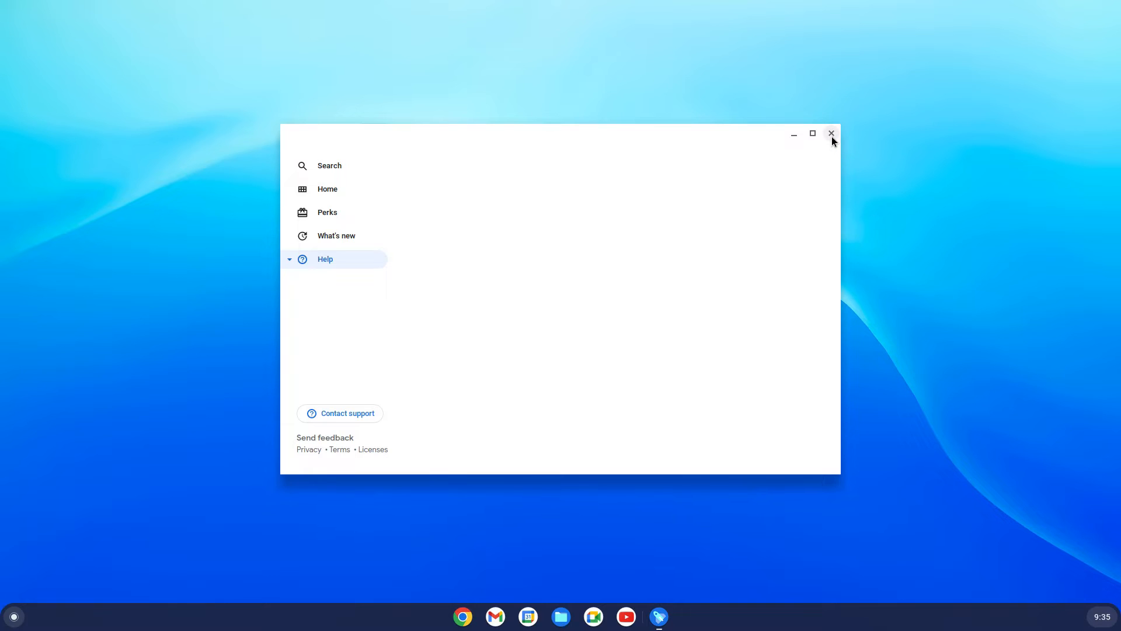
click(830, 133)
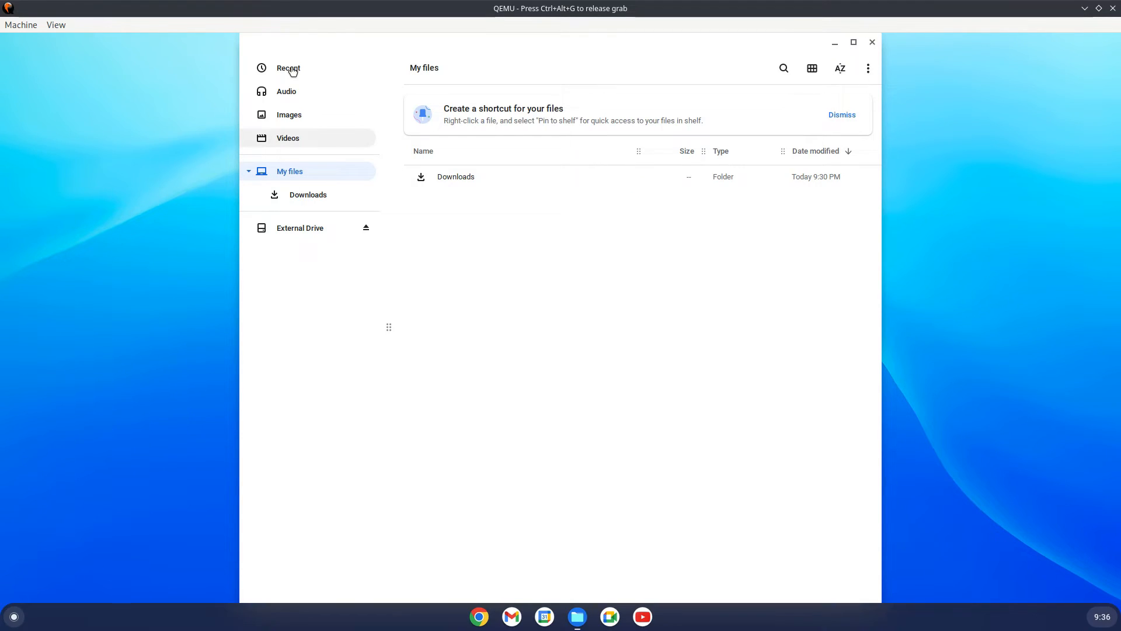
Browse Recent, Audio, Images, My files, Downloads, then the External Drive in the Files sidebar
click(288, 68)
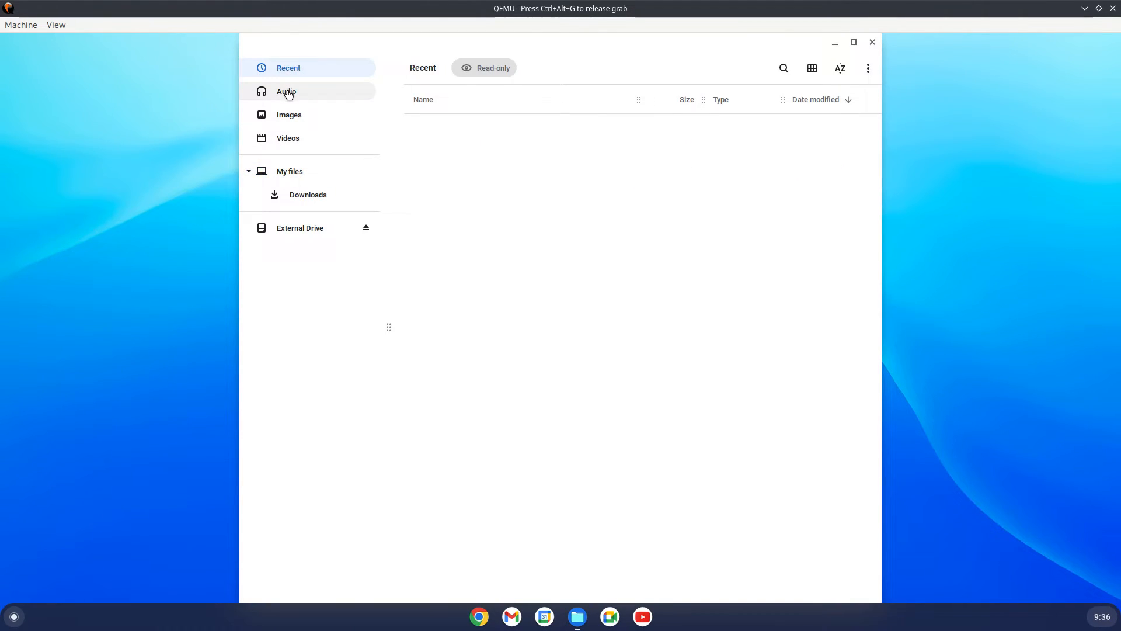
click(286, 91)
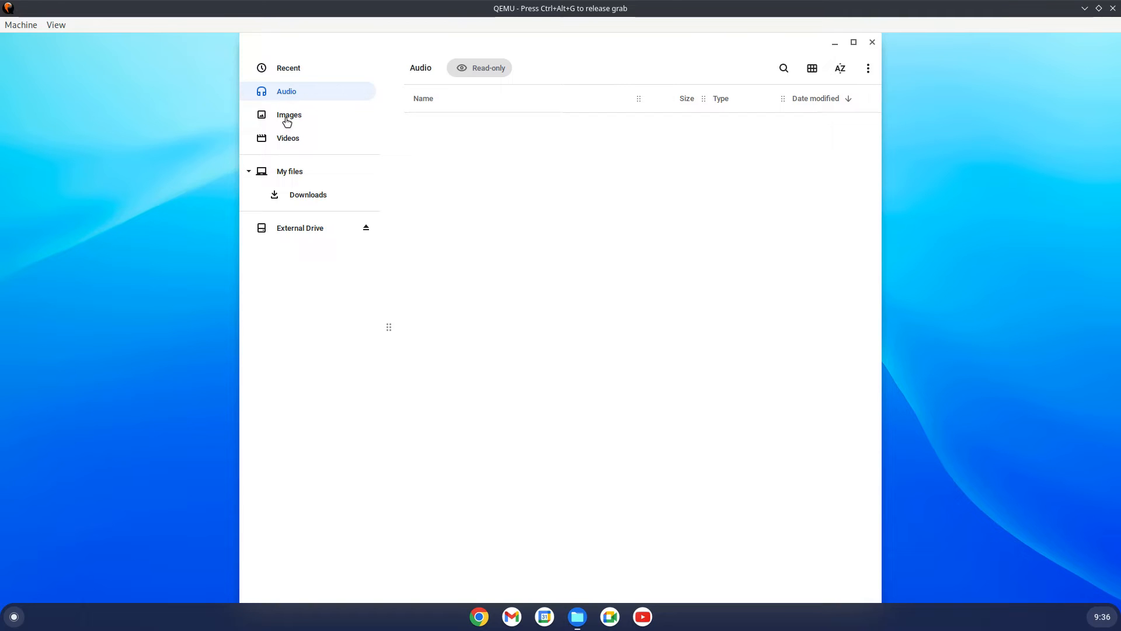
click(288, 115)
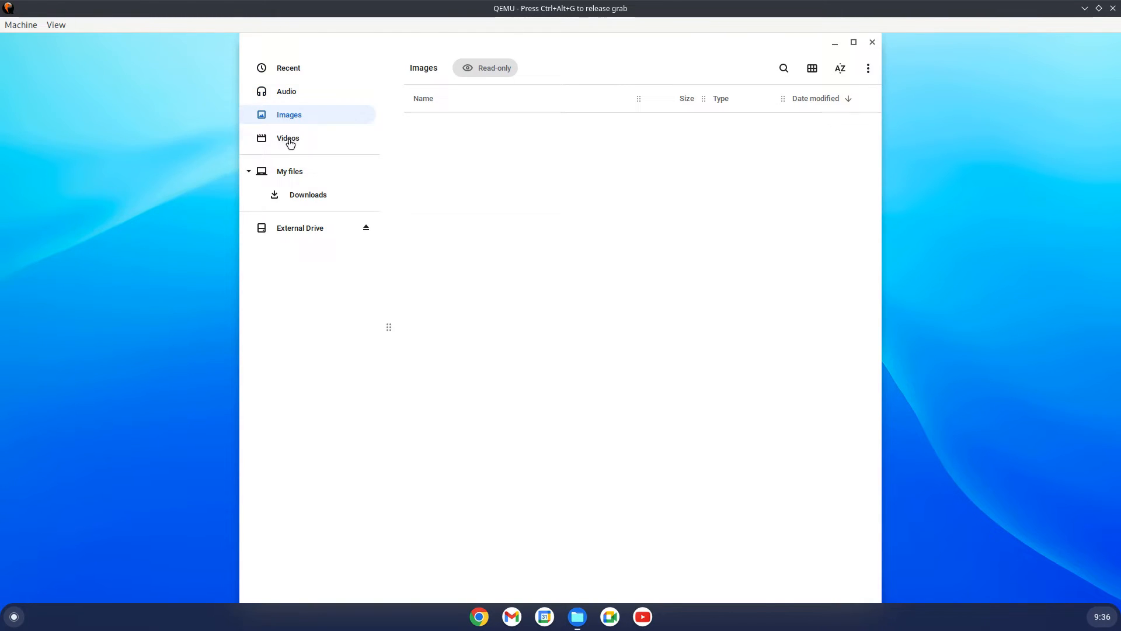
click(289, 171)
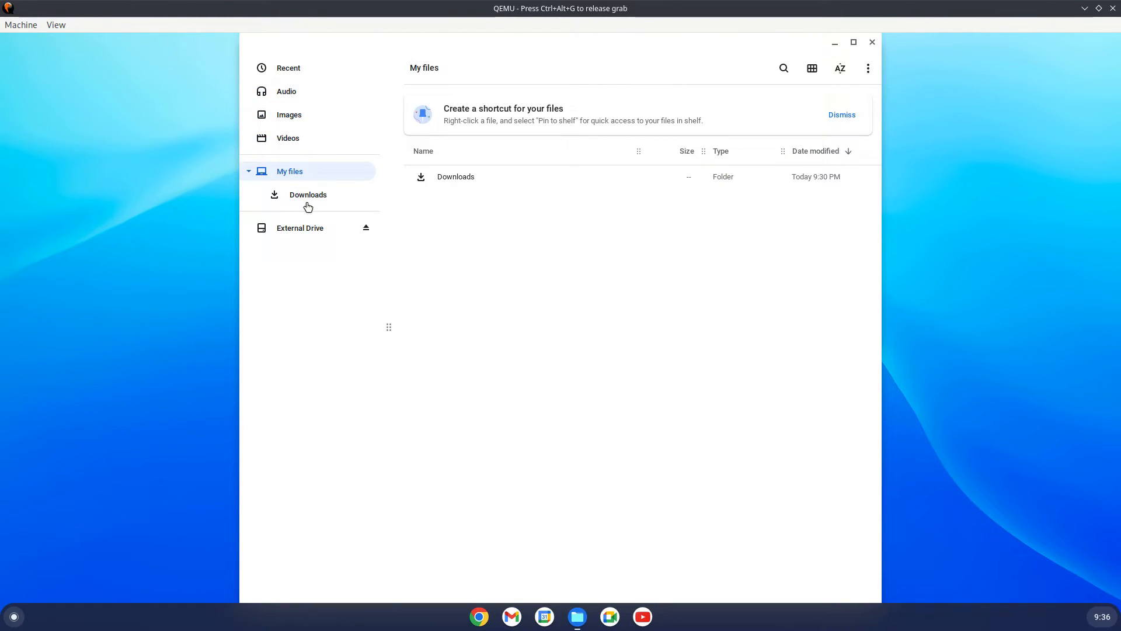
click(307, 195)
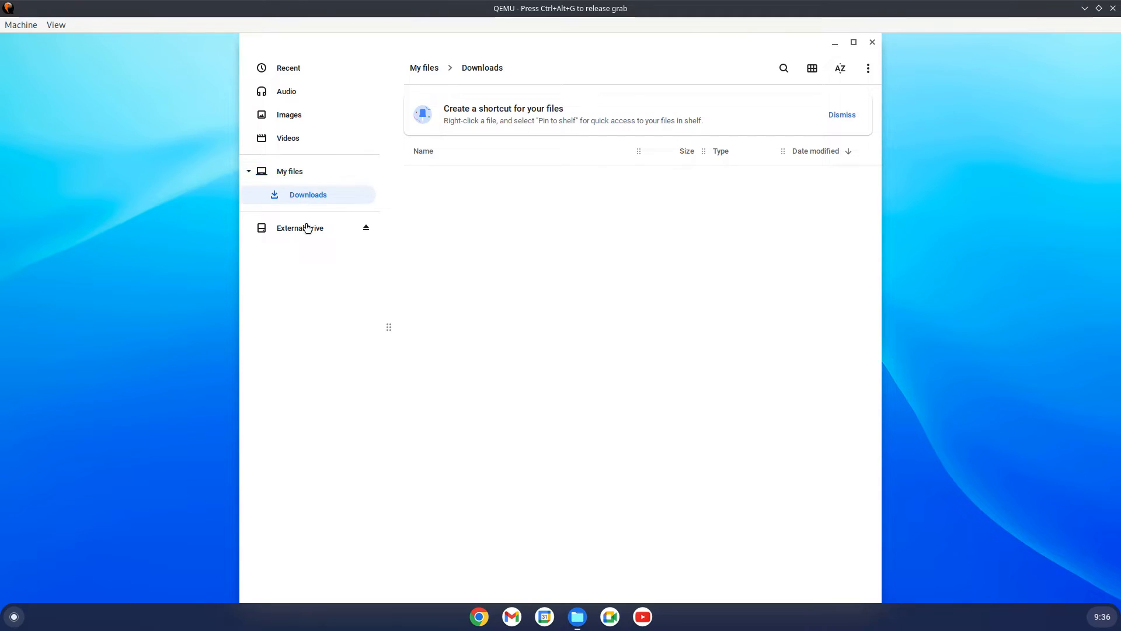
click(300, 228)
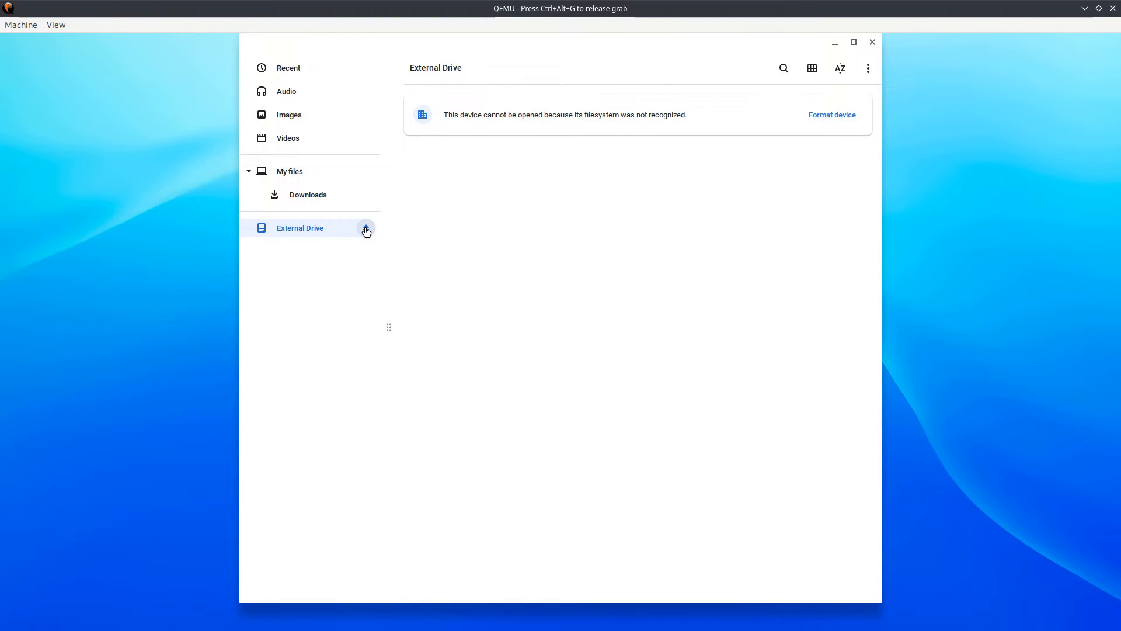
mouse_move(511, 607)
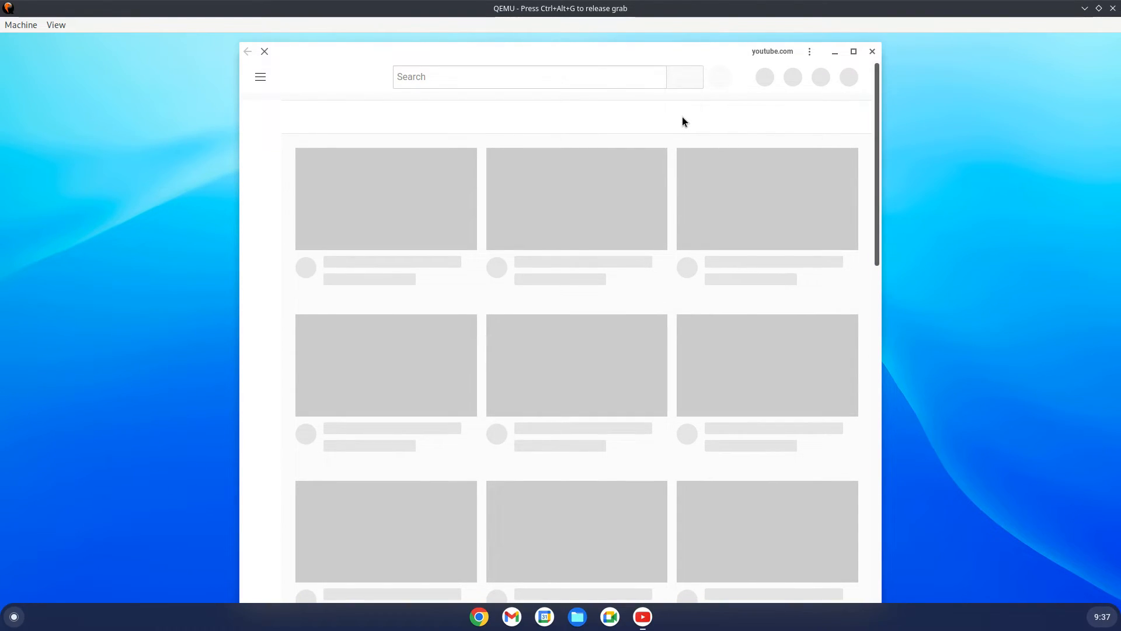
mouse_move(217, 458)
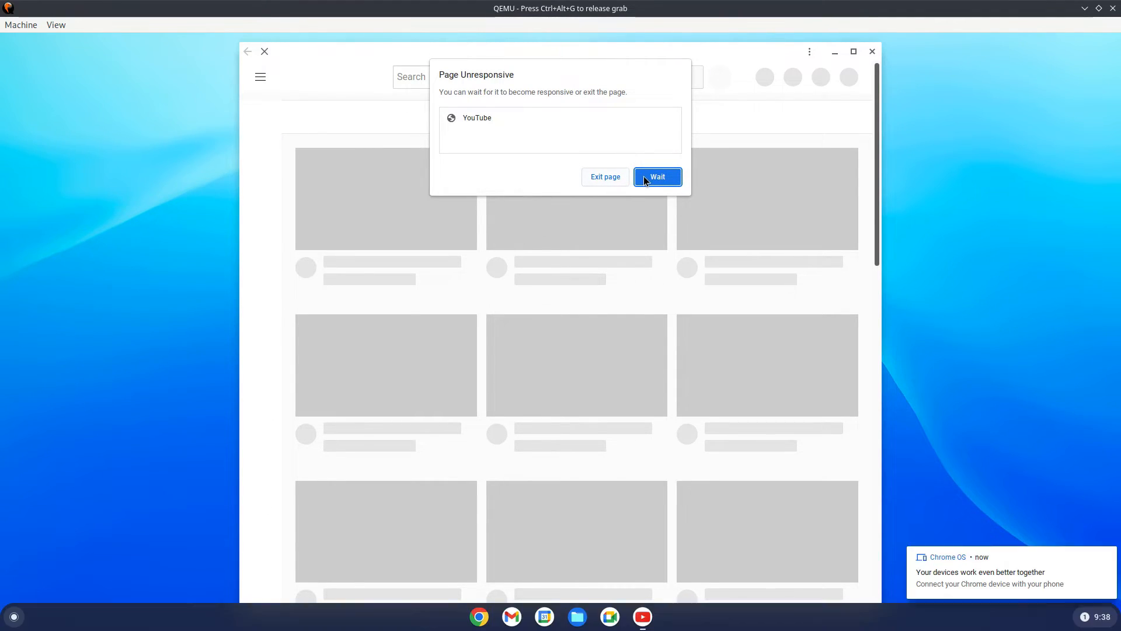
Wait on the unresponsive YouTube page, then open the 'Khabib's training in his home gym' video
click(656, 177)
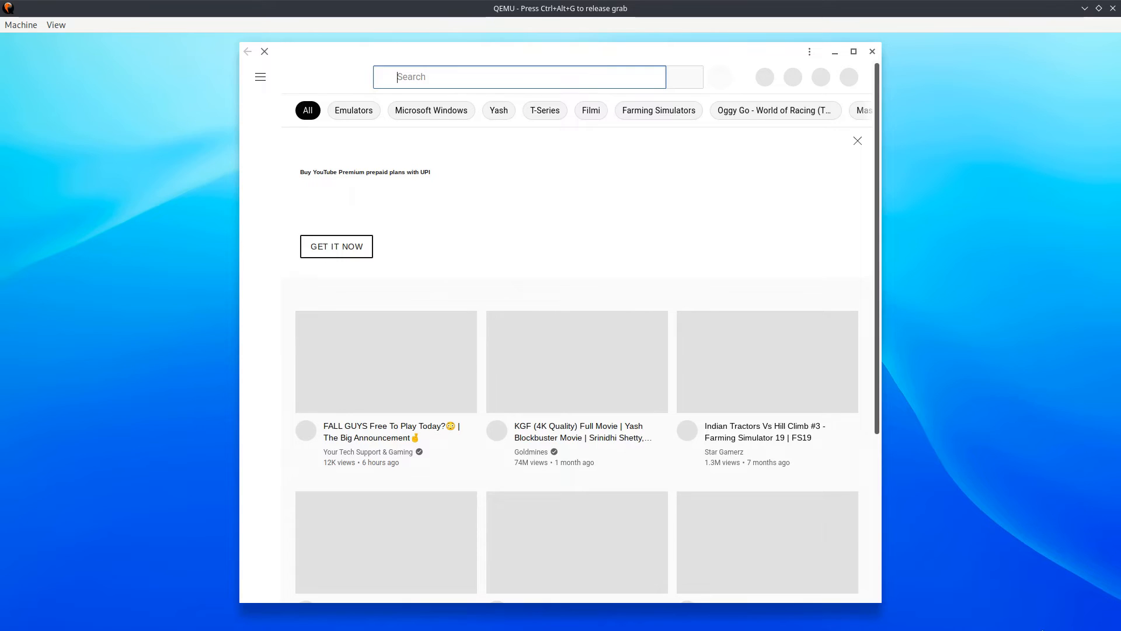
mouse_move(1011, 353)
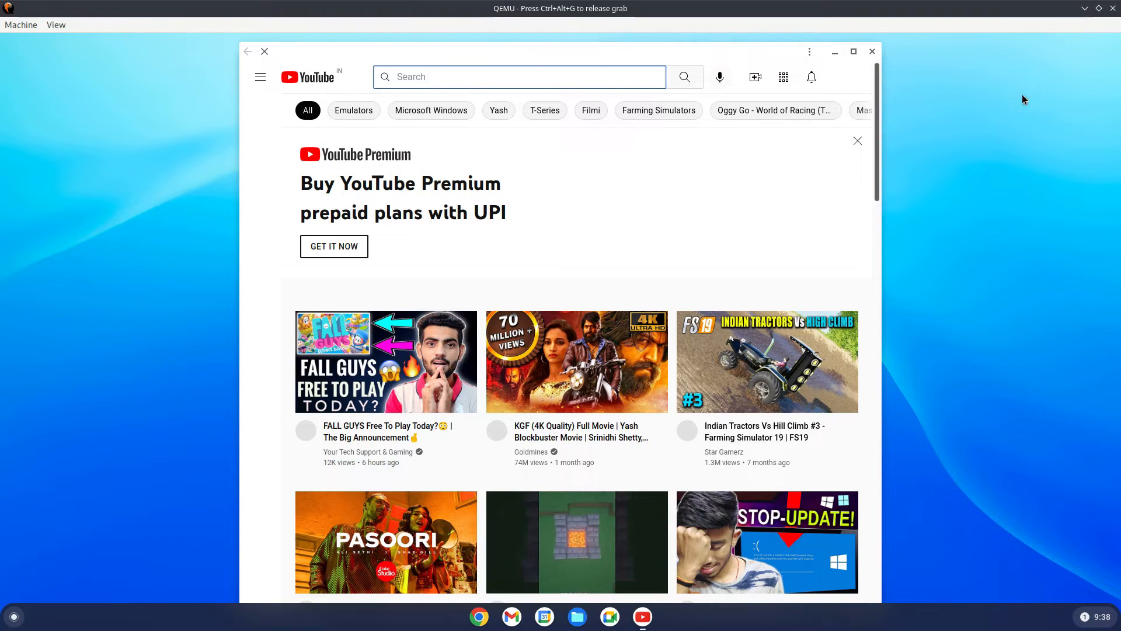
mouse_move(963, 412)
text(khabib nurmagomedov training)
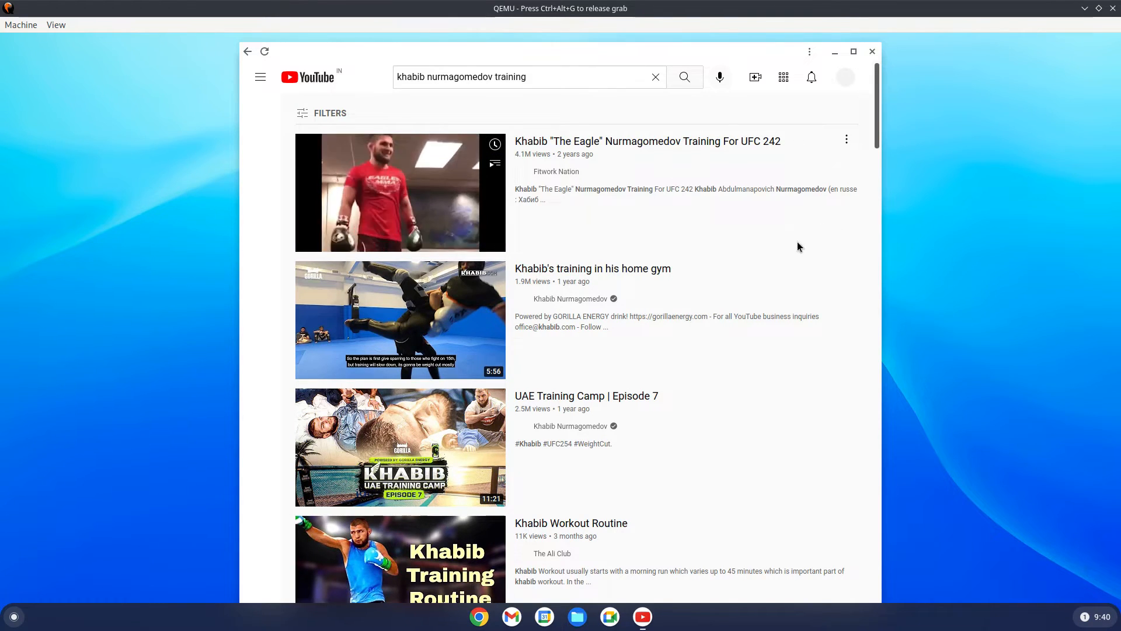
mouse_move(450, 322)
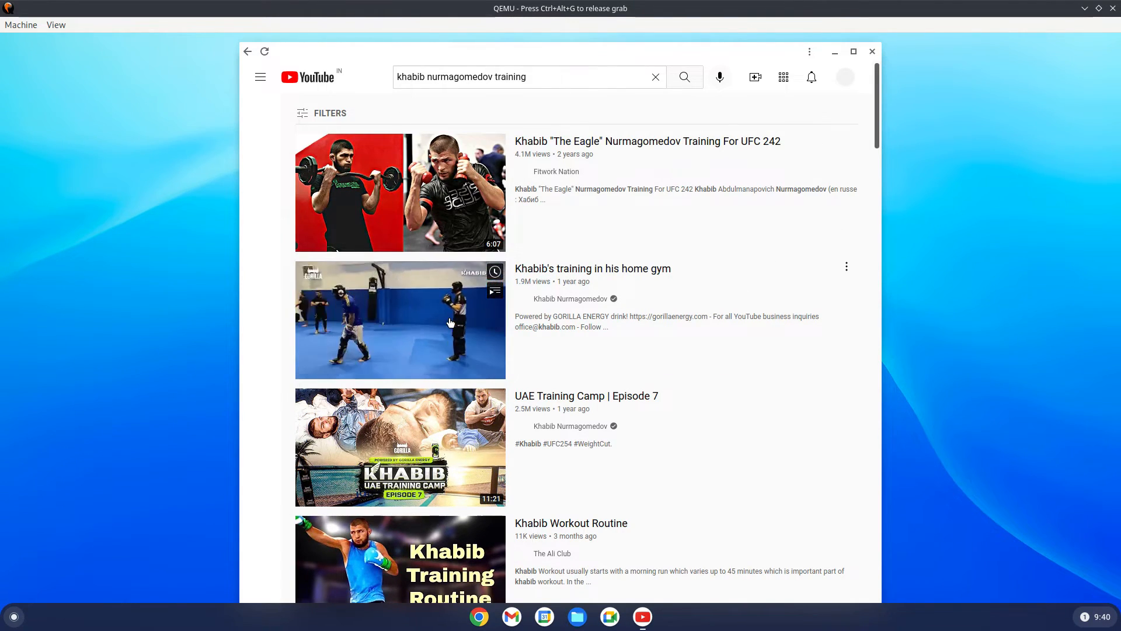
click(399, 319)
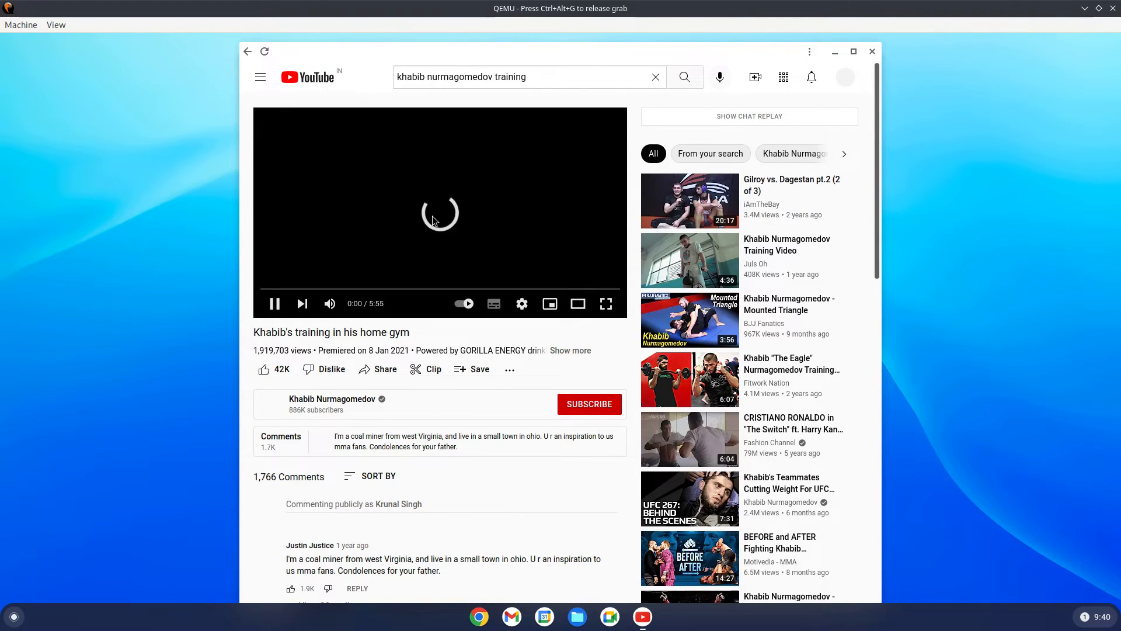
Block YouTube's notification request and choose HD quality in the player settings
click(1100, 616)
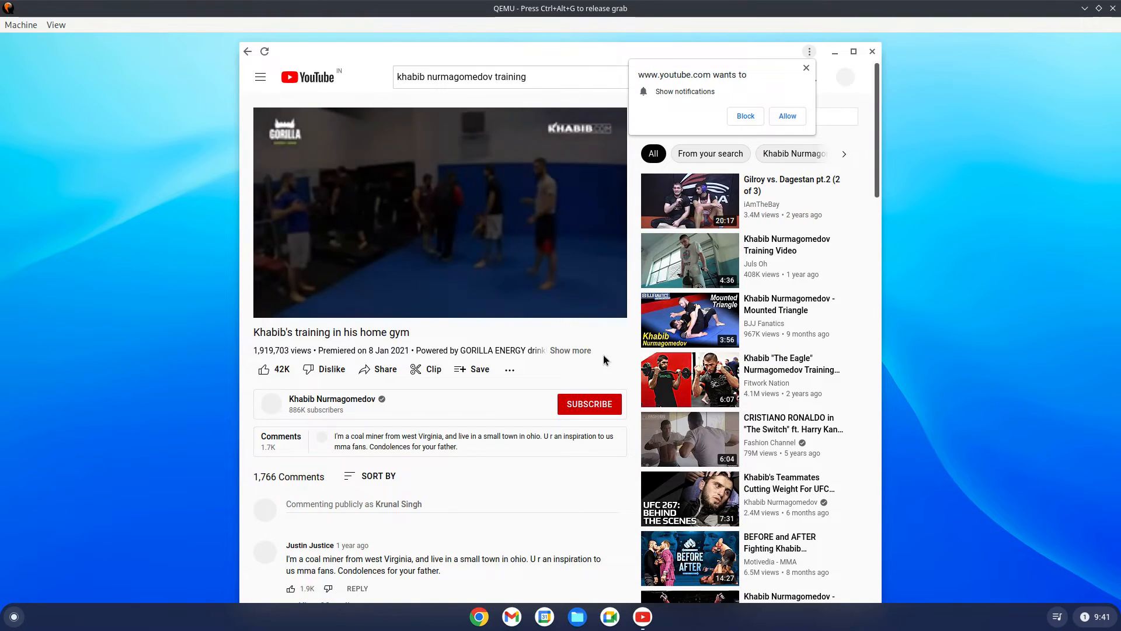
mouse_move(744, 116)
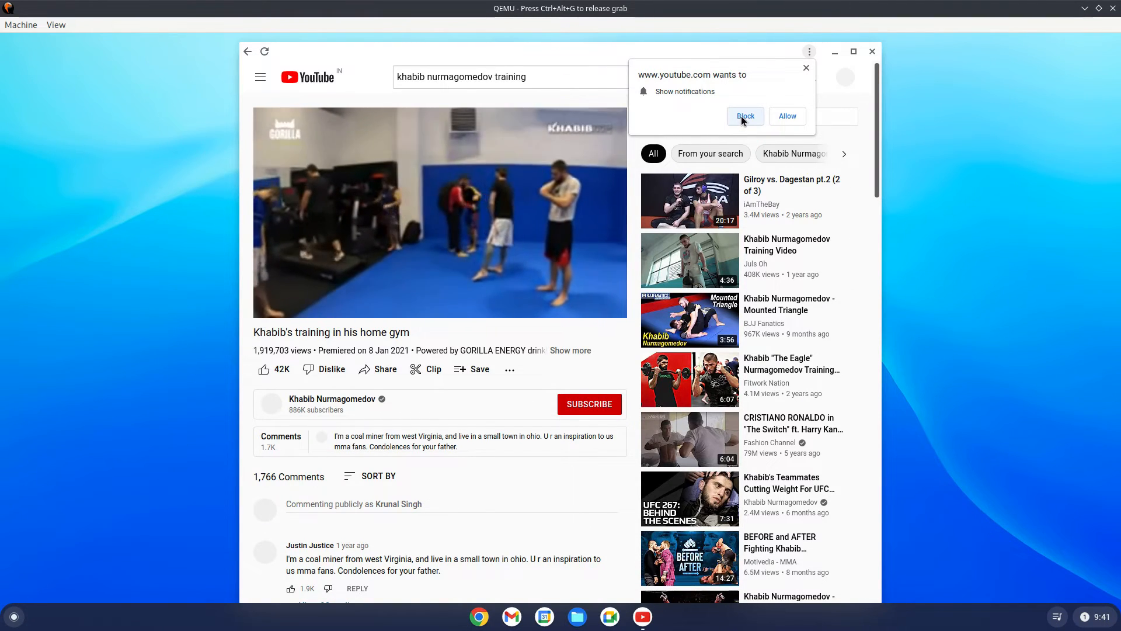
click(744, 116)
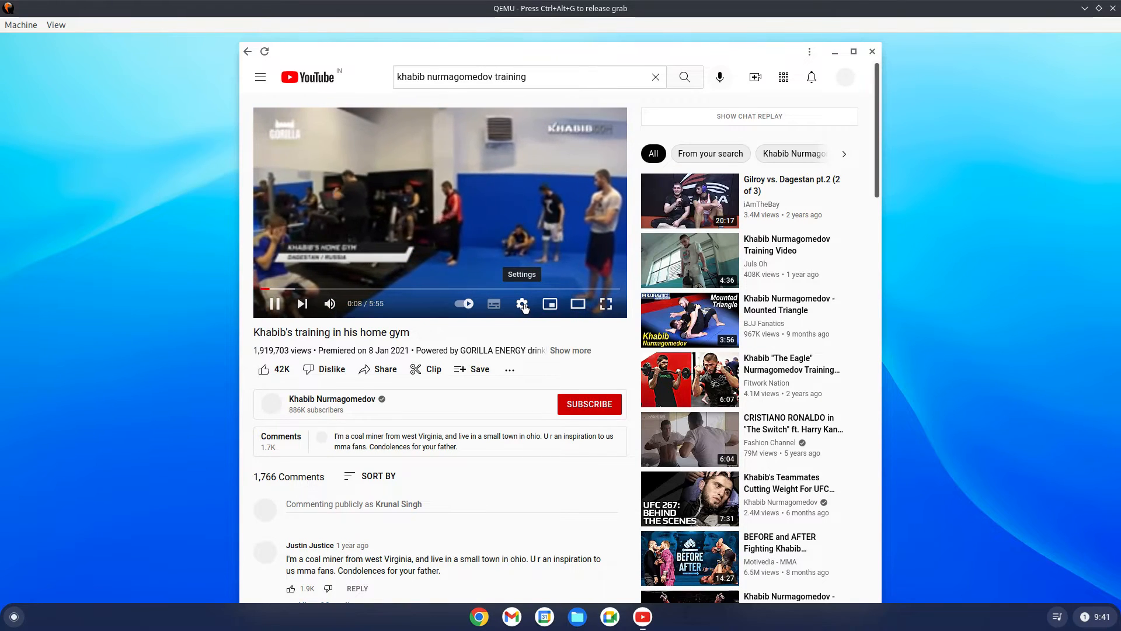
click(523, 303)
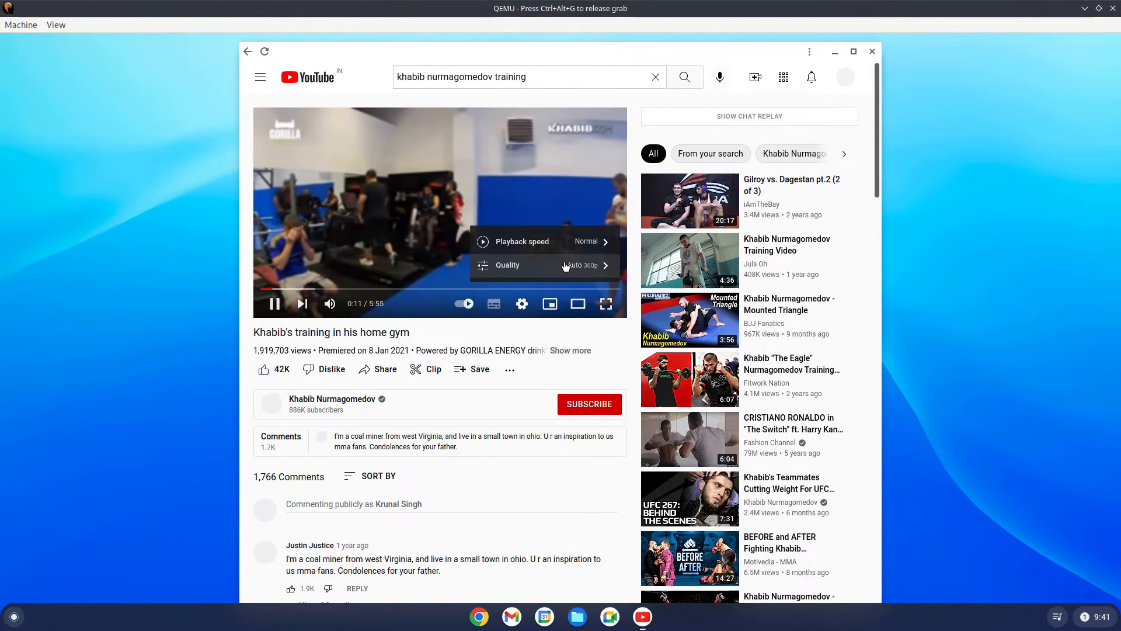
click(541, 265)
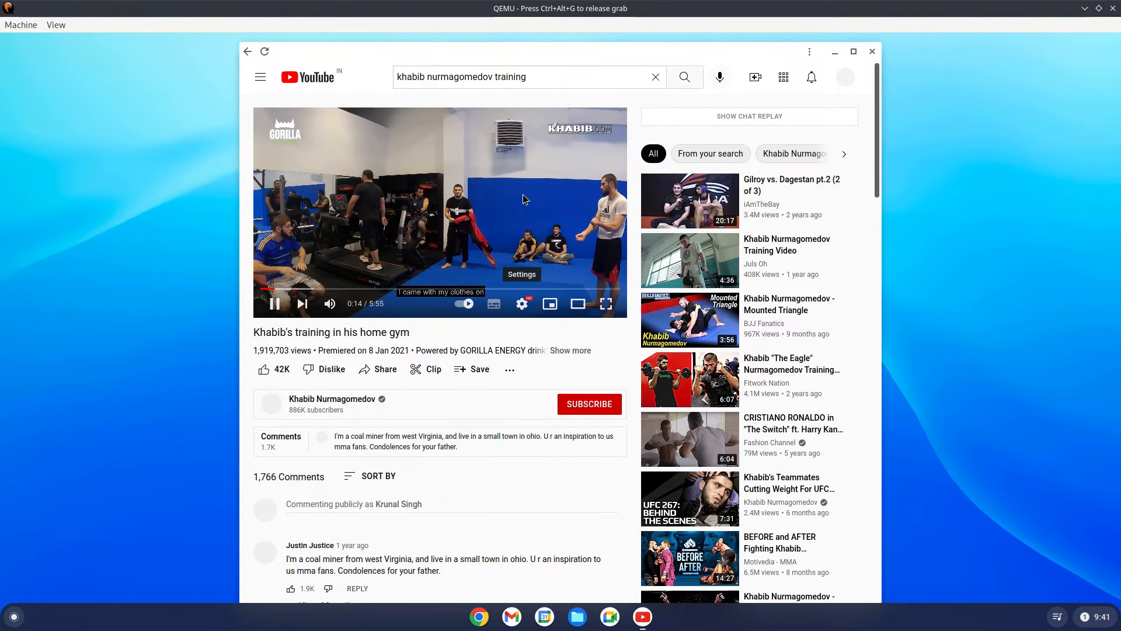
Watch the home-gym video full screen, then leave full-screen viewing
click(1101, 617)
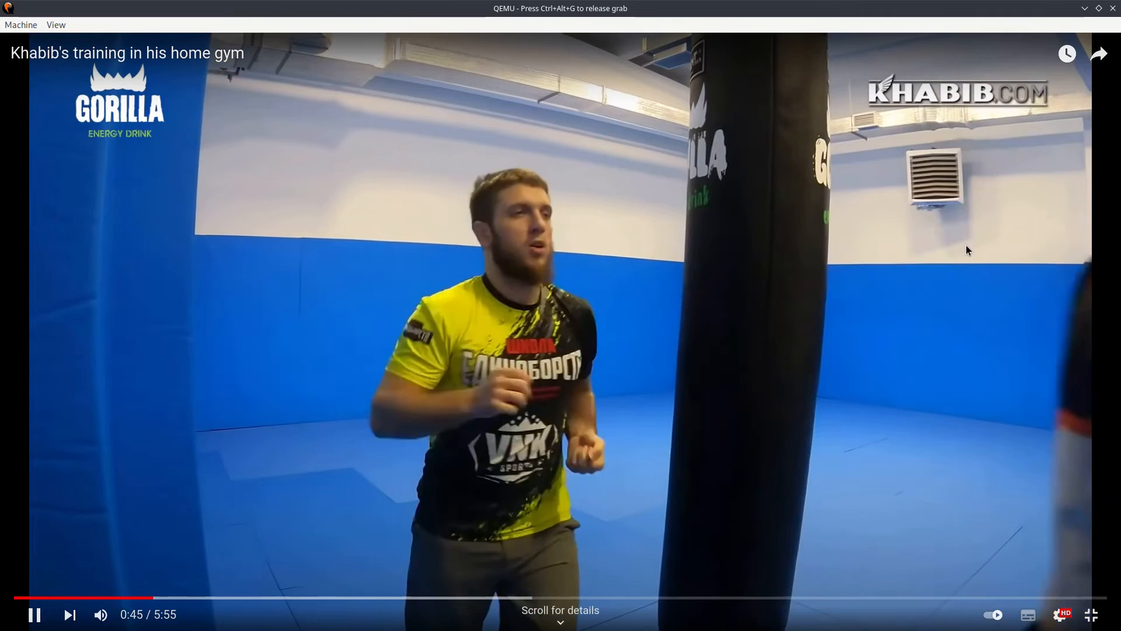
click(1091, 614)
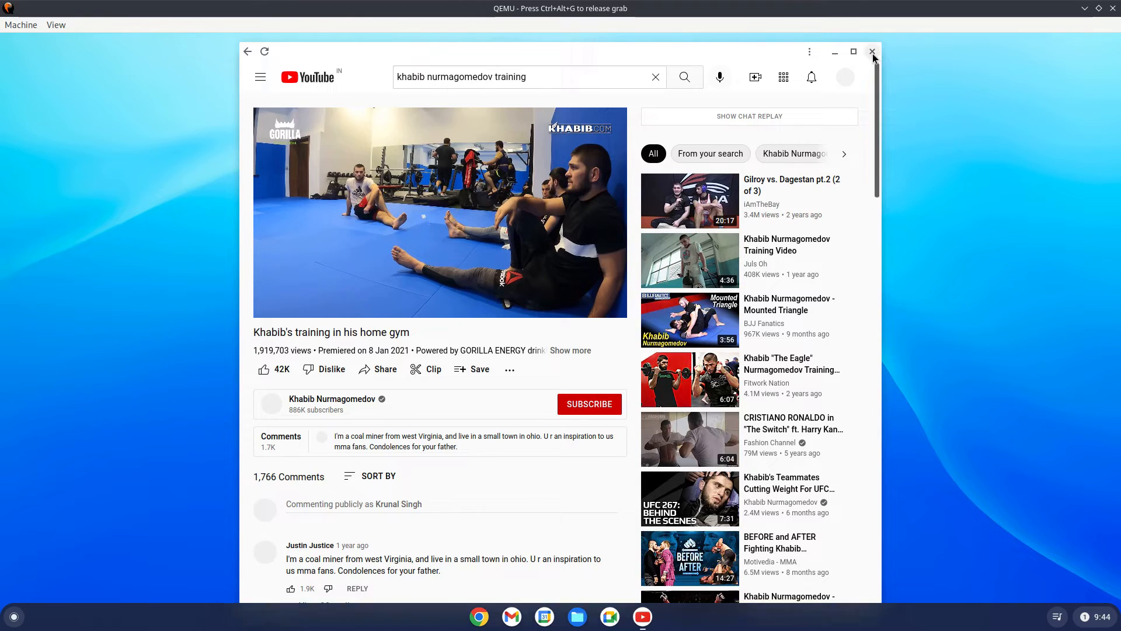
Close YouTube, launch ChromeOS Settings and step through the sidebar sections down to Personalization
click(871, 51)
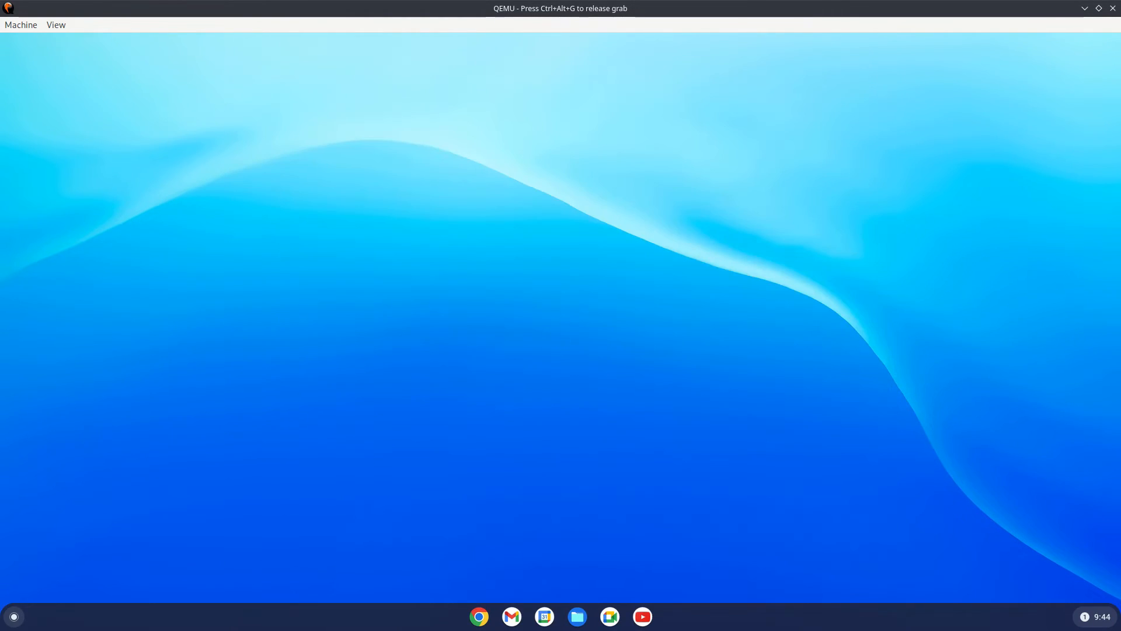
click(656, 615)
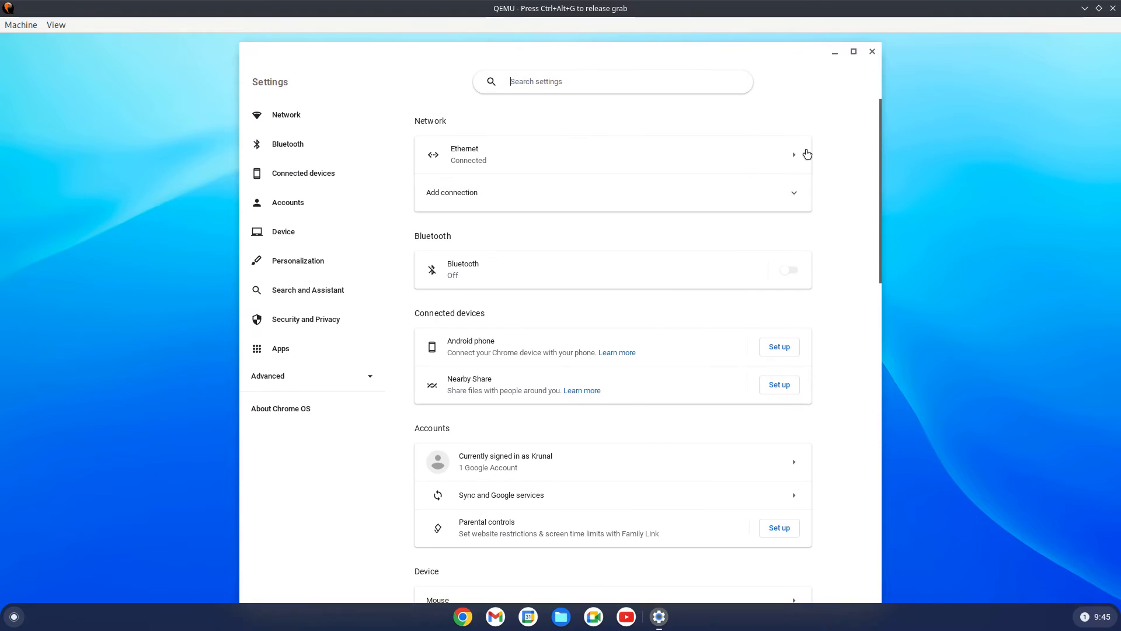
mouse_move(845, 141)
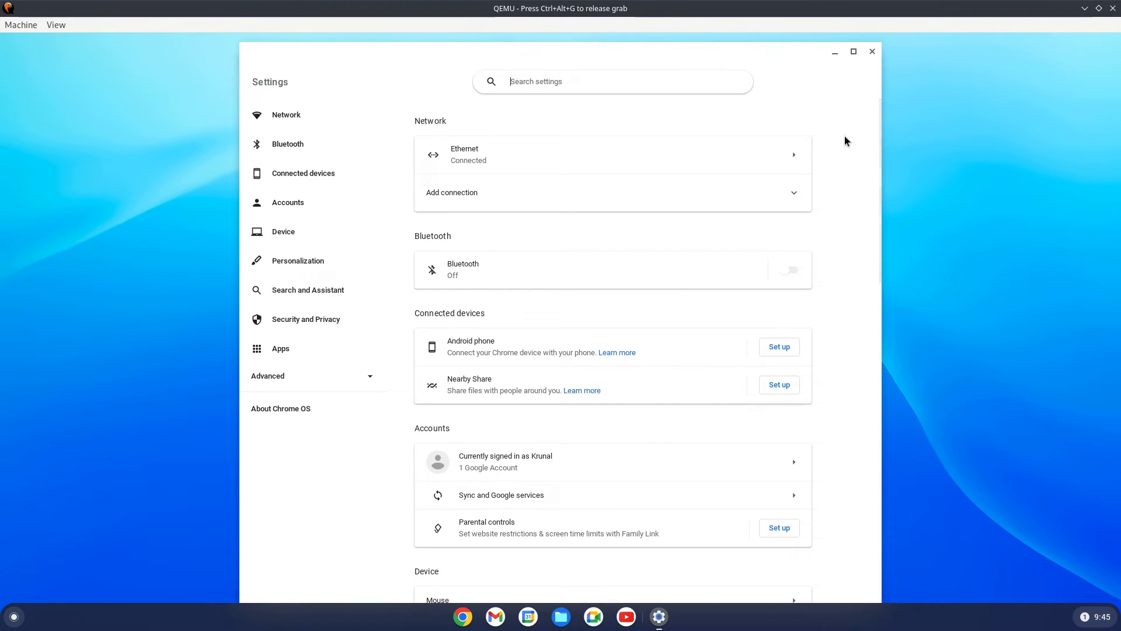
mouse_move(842, 163)
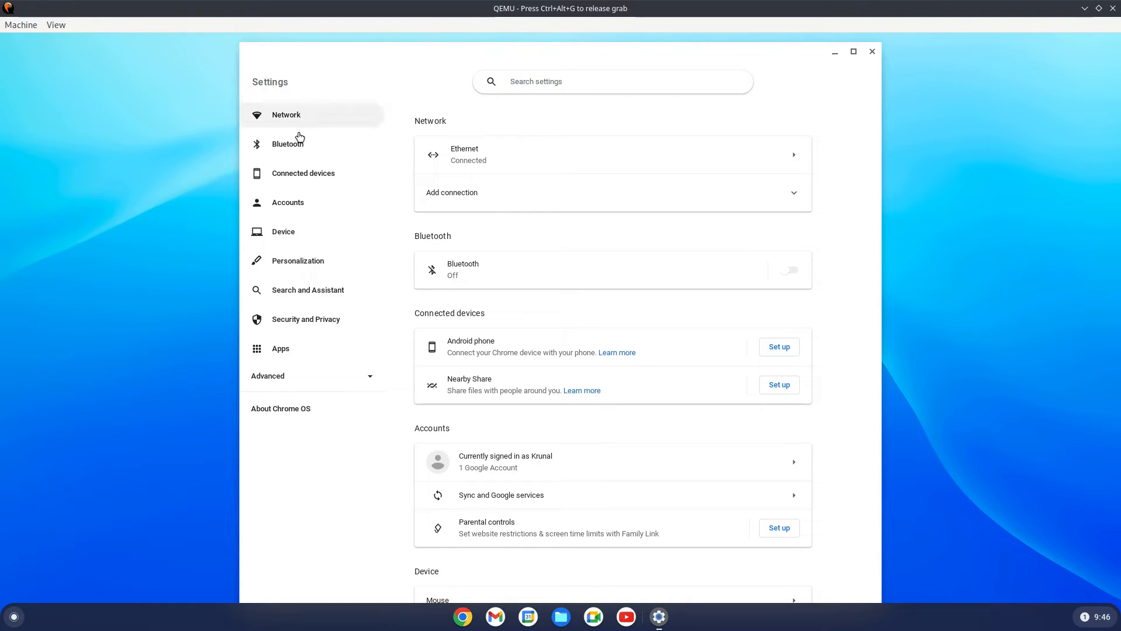
click(287, 144)
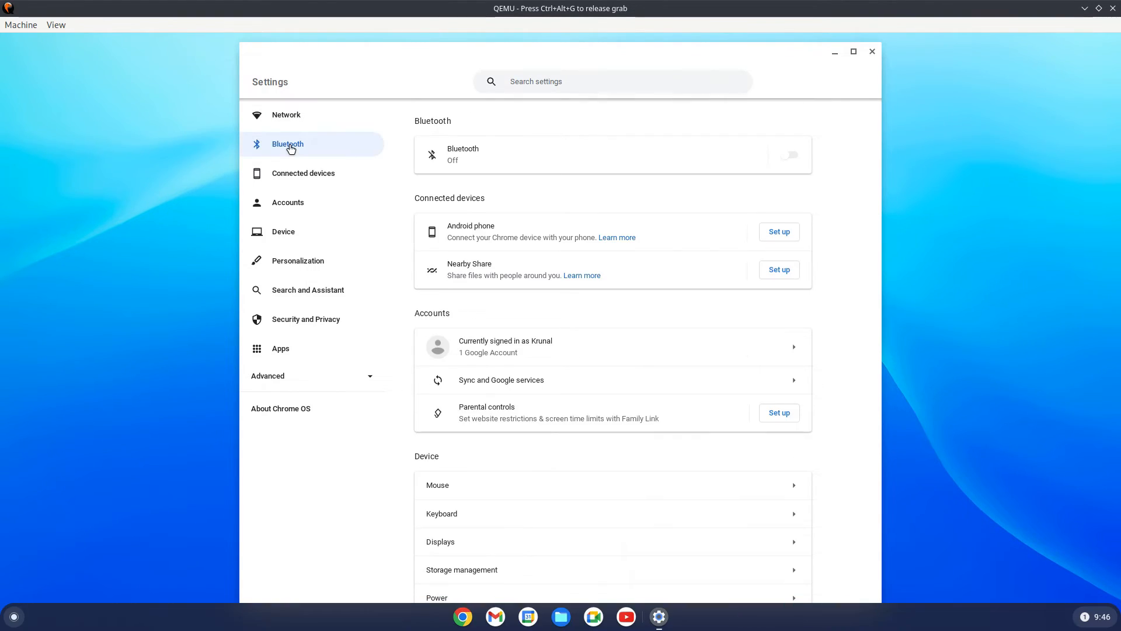
mouse_move(290, 189)
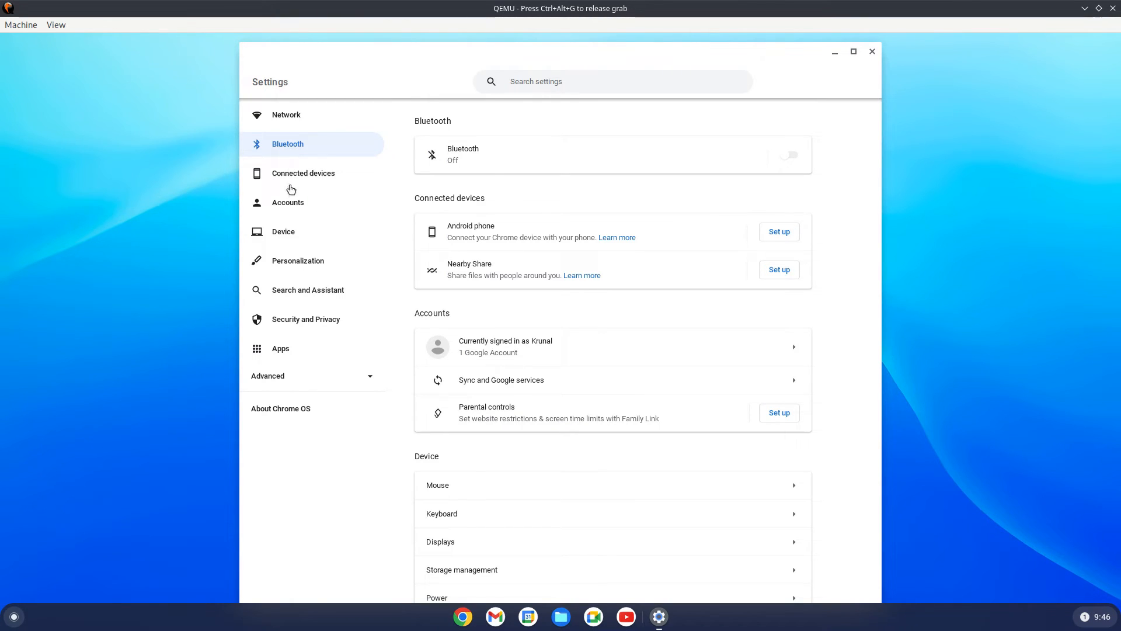
click(304, 172)
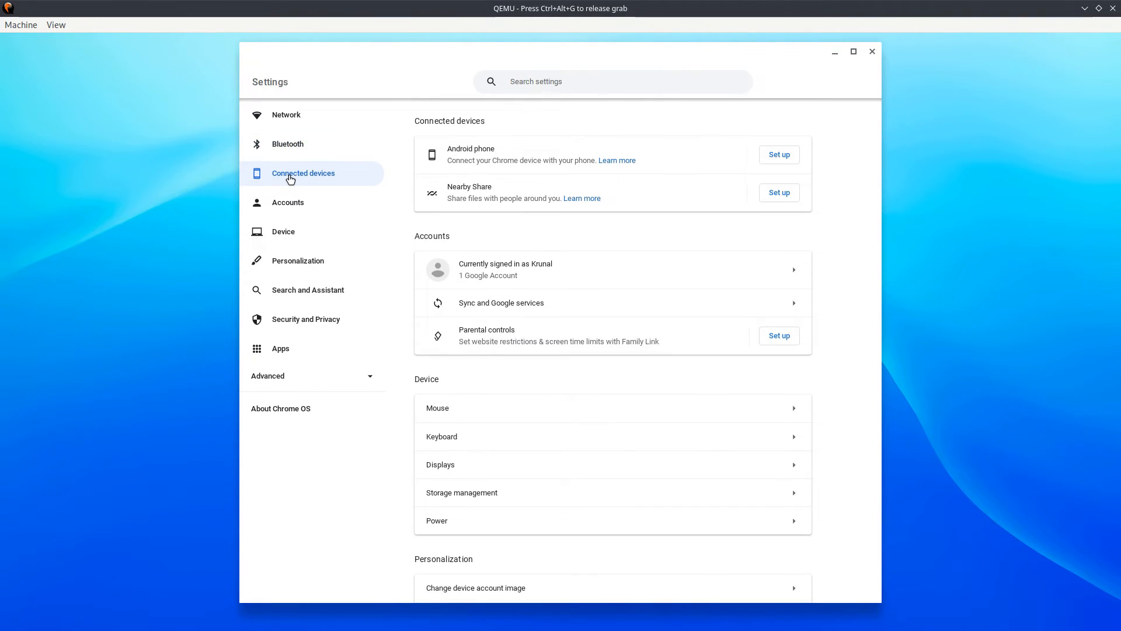
click(287, 202)
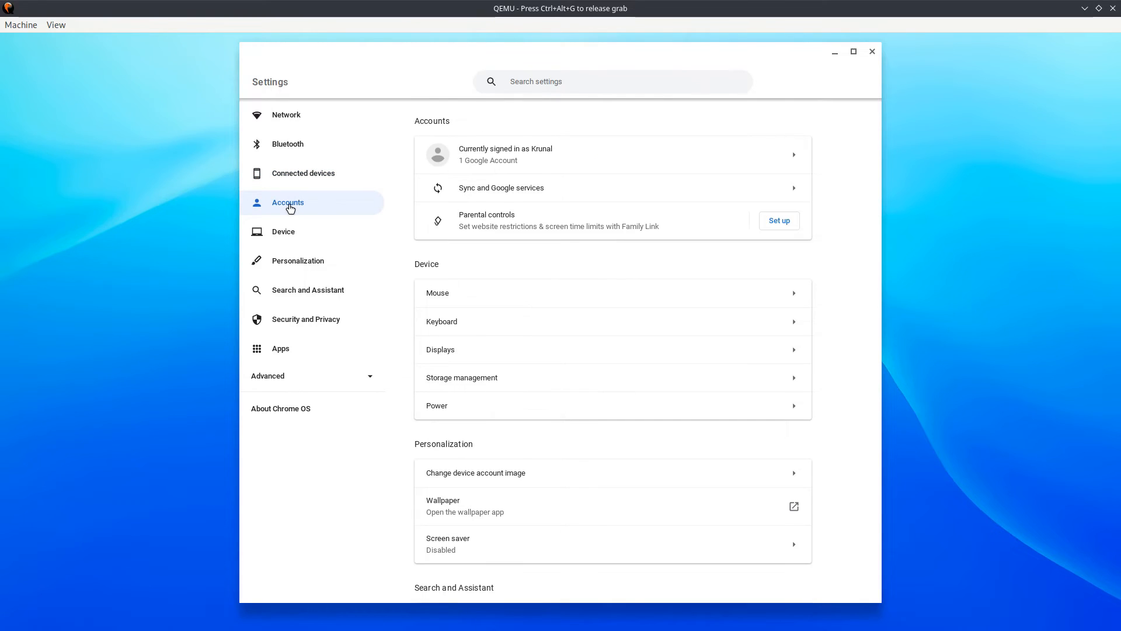
mouse_move(282, 231)
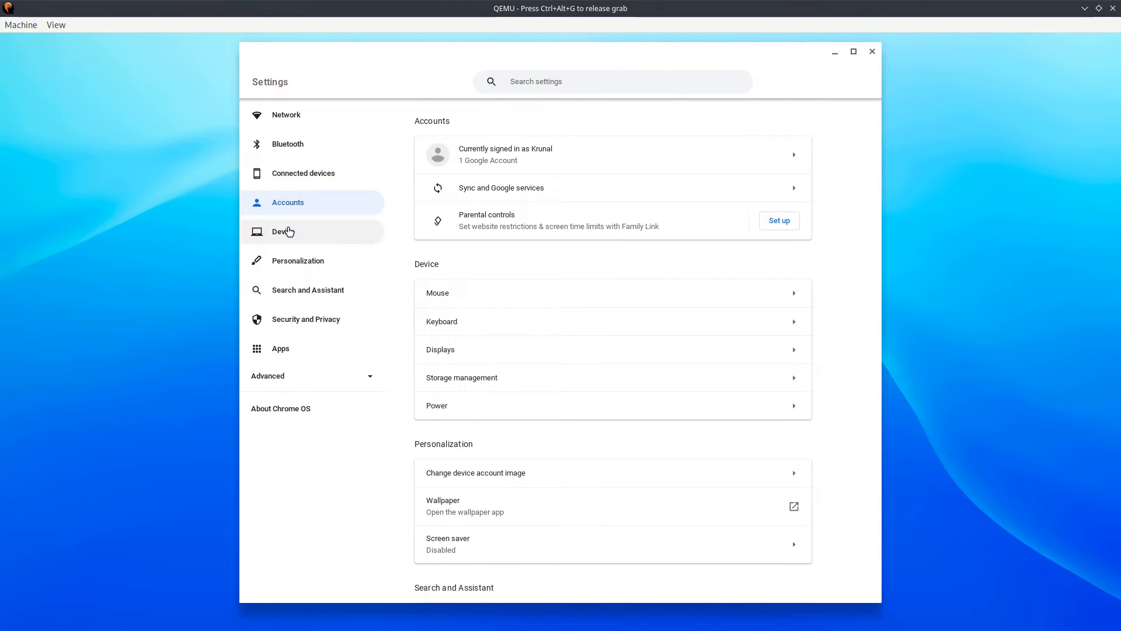
click(284, 231)
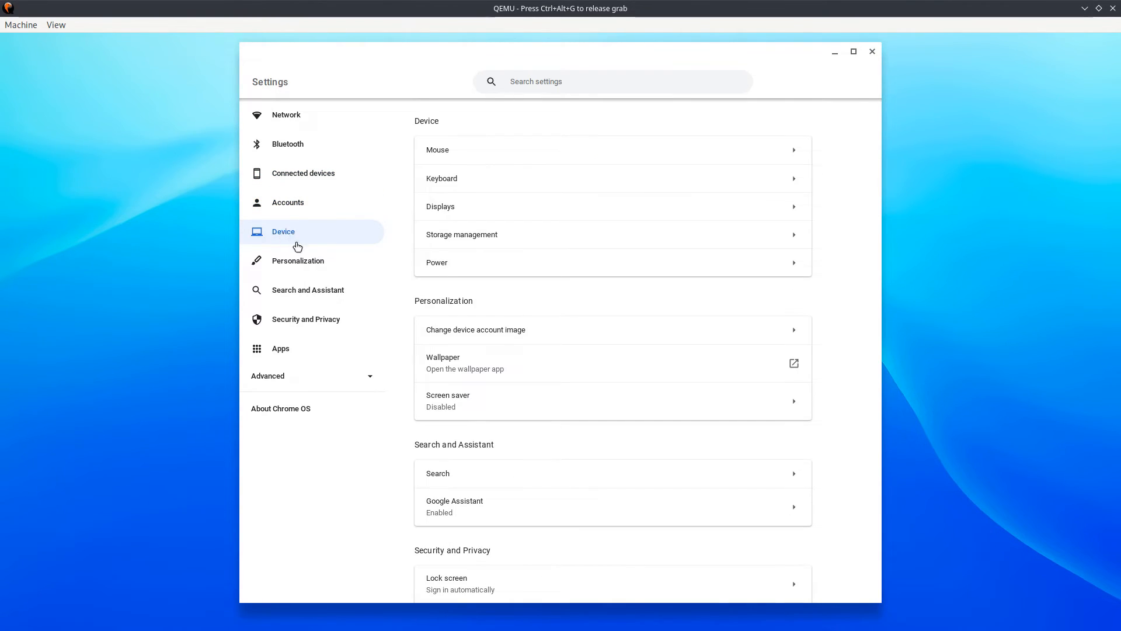
click(297, 260)
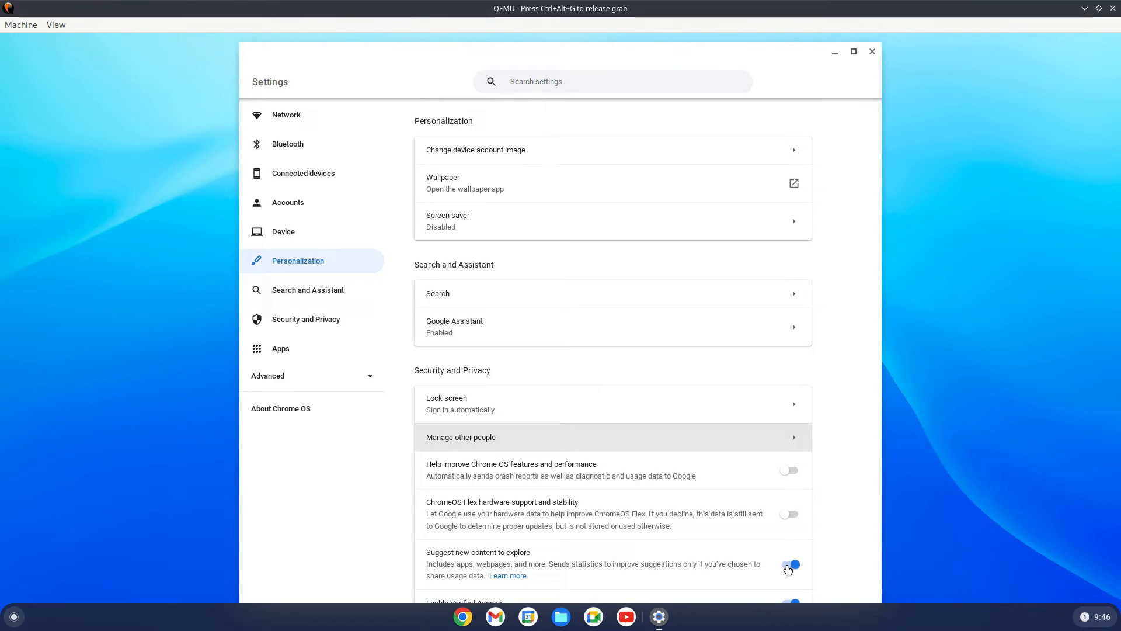
Switch off content suggestions and Verified Access, then go to Search and Assistant
click(790, 564)
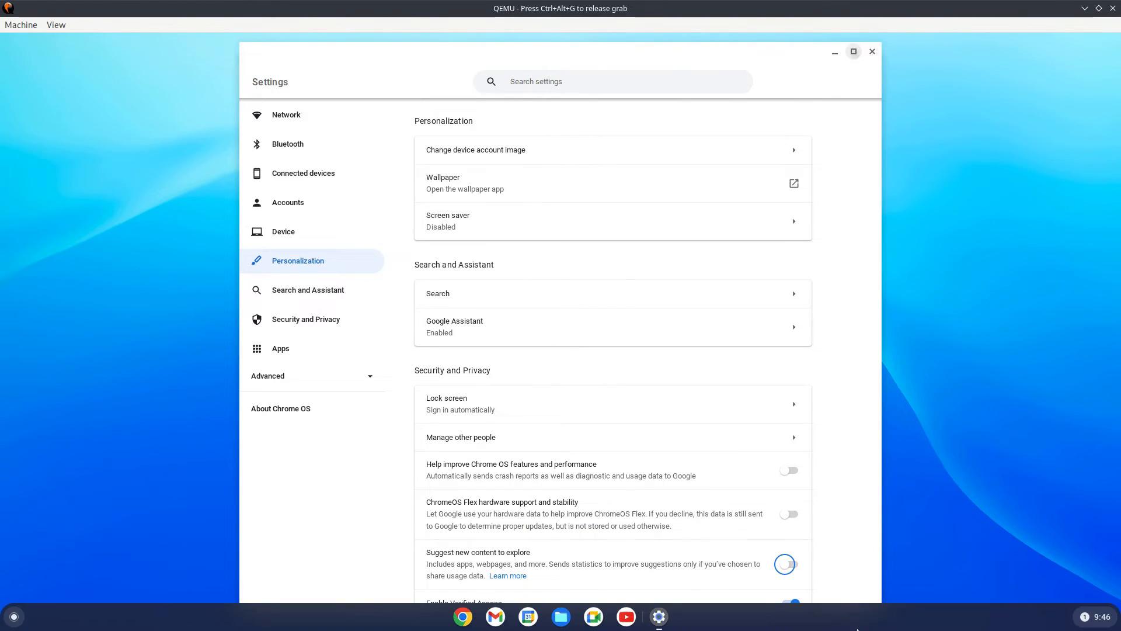
click(853, 51)
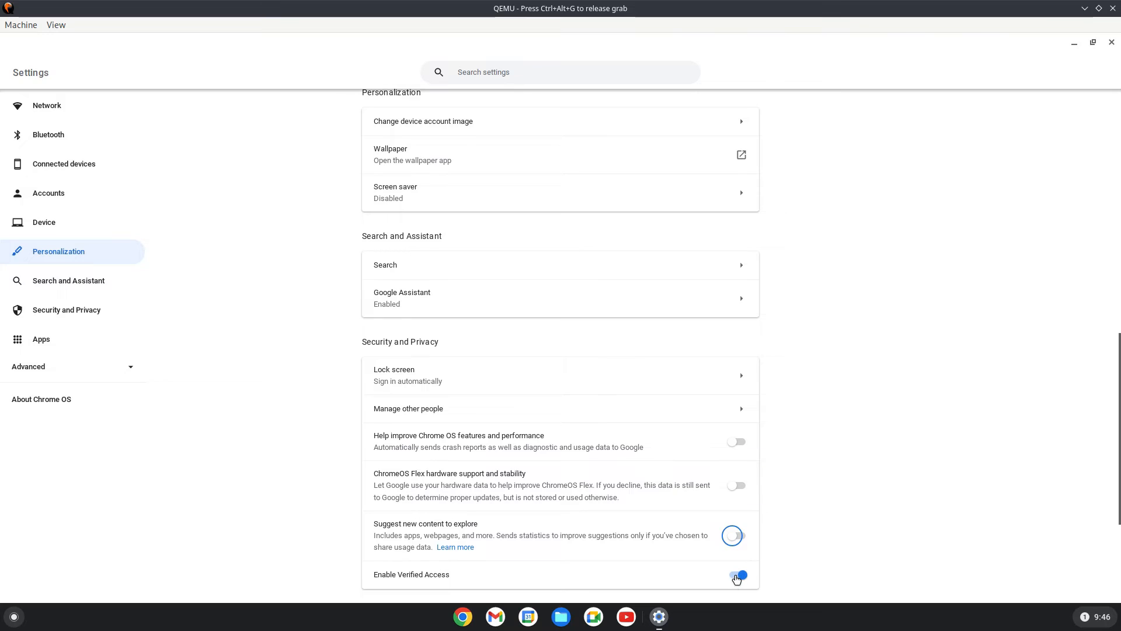
click(737, 574)
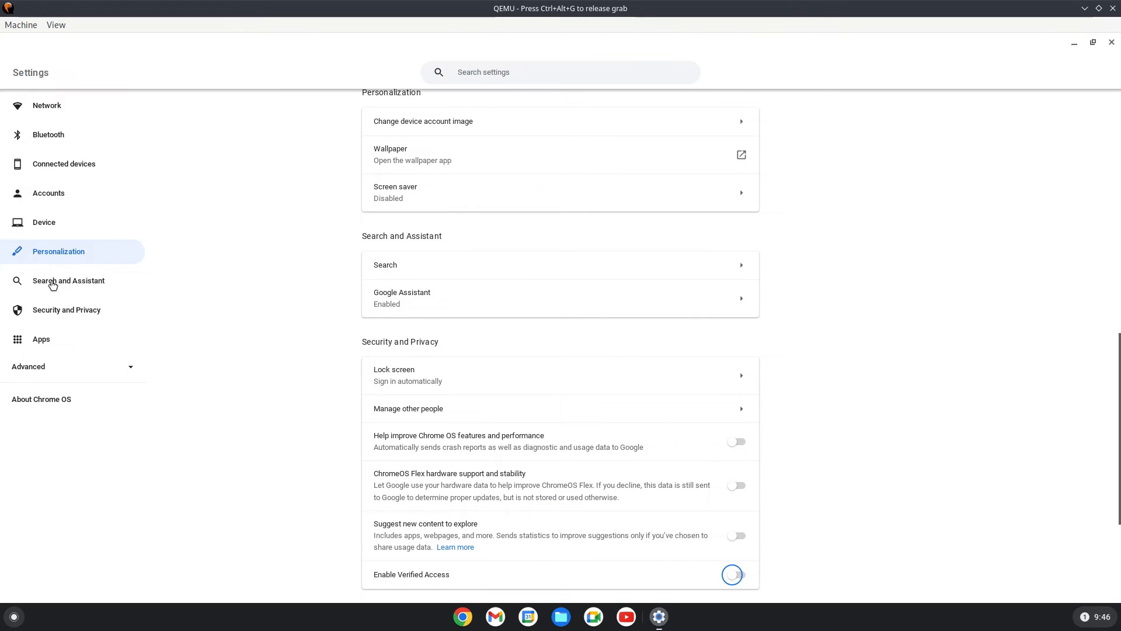
click(67, 280)
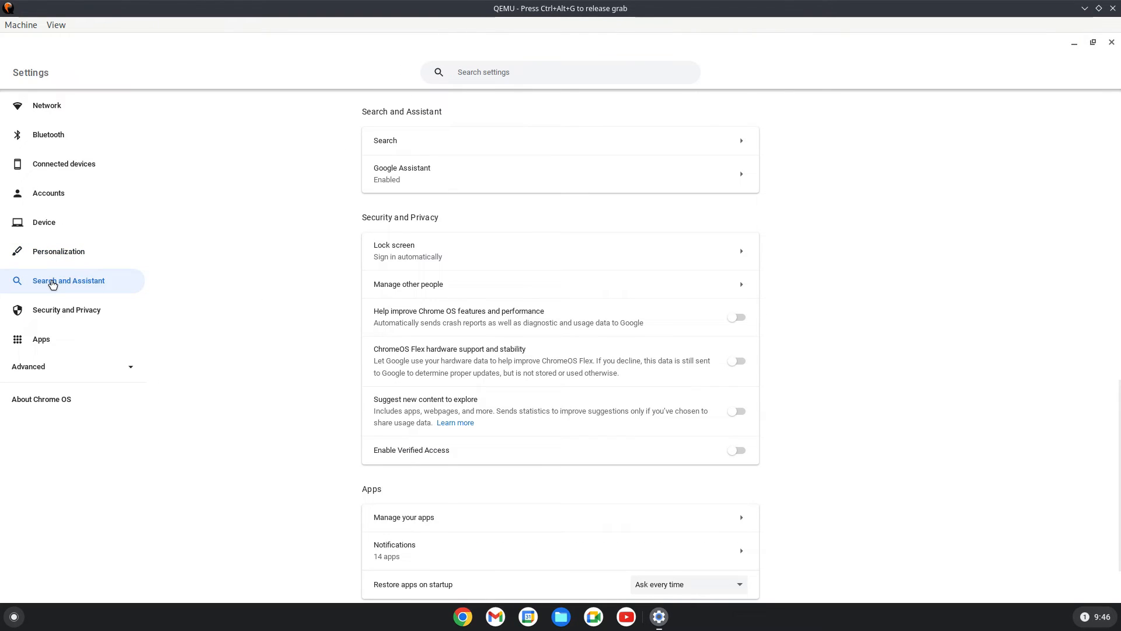
mouse_move(52, 304)
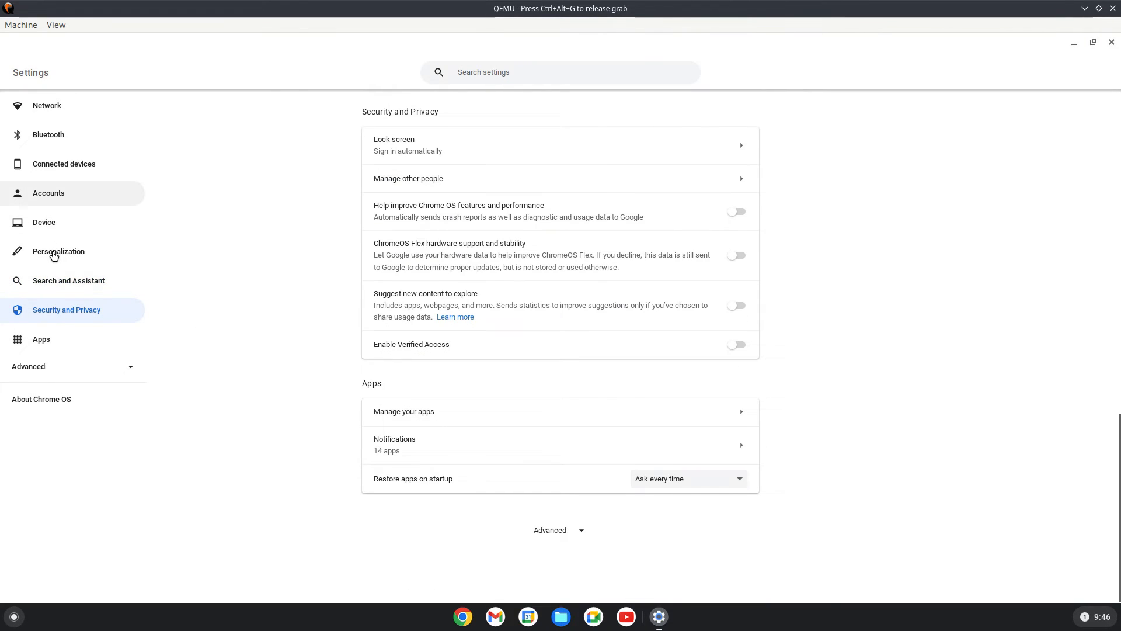
Go to Device > Displays and review the orientation choices without changing them
click(58, 251)
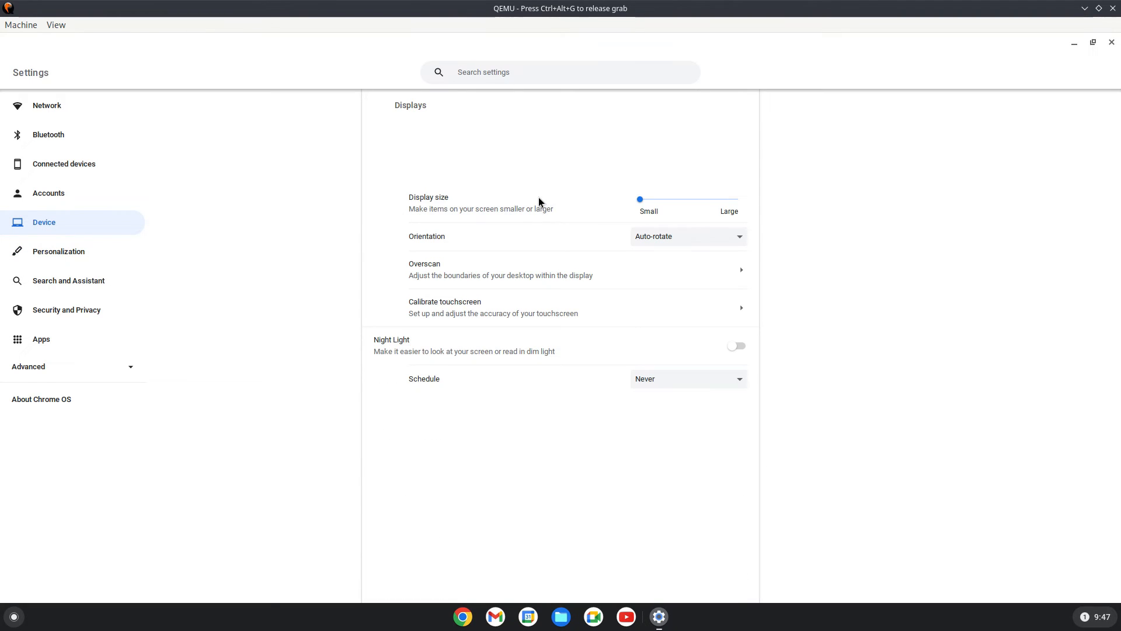
mouse_move(679, 239)
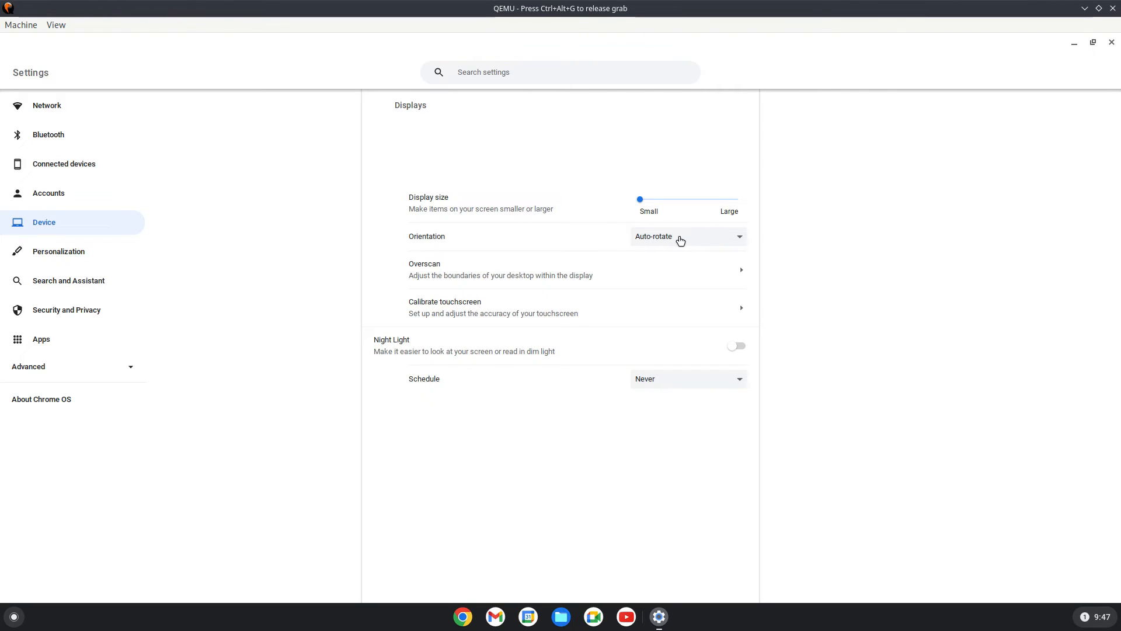
click(686, 236)
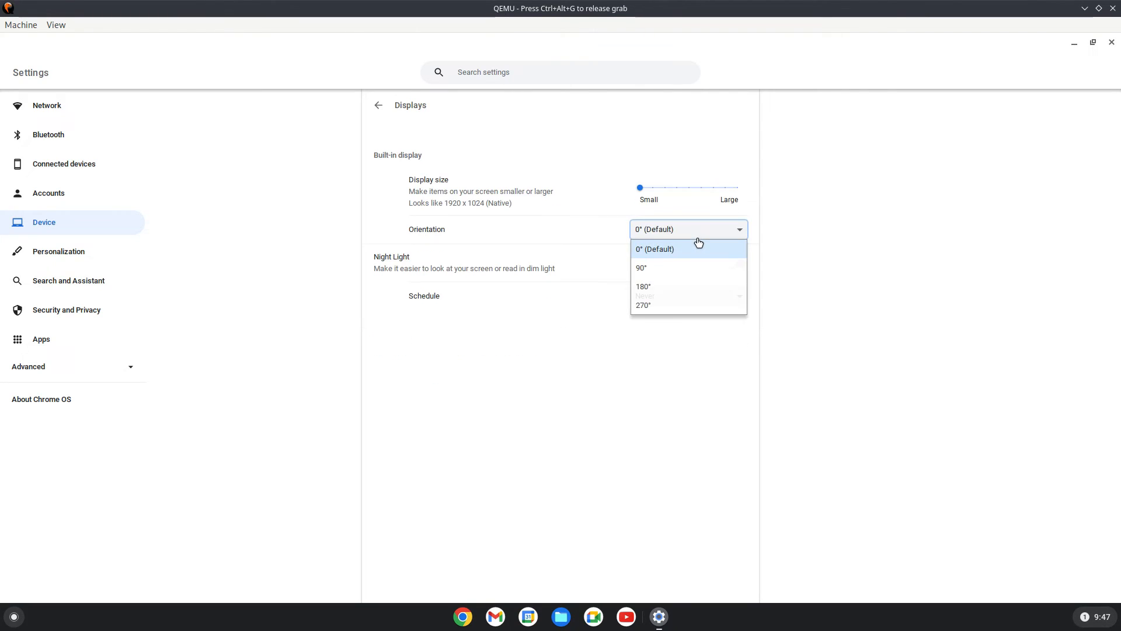
mouse_move(874, 225)
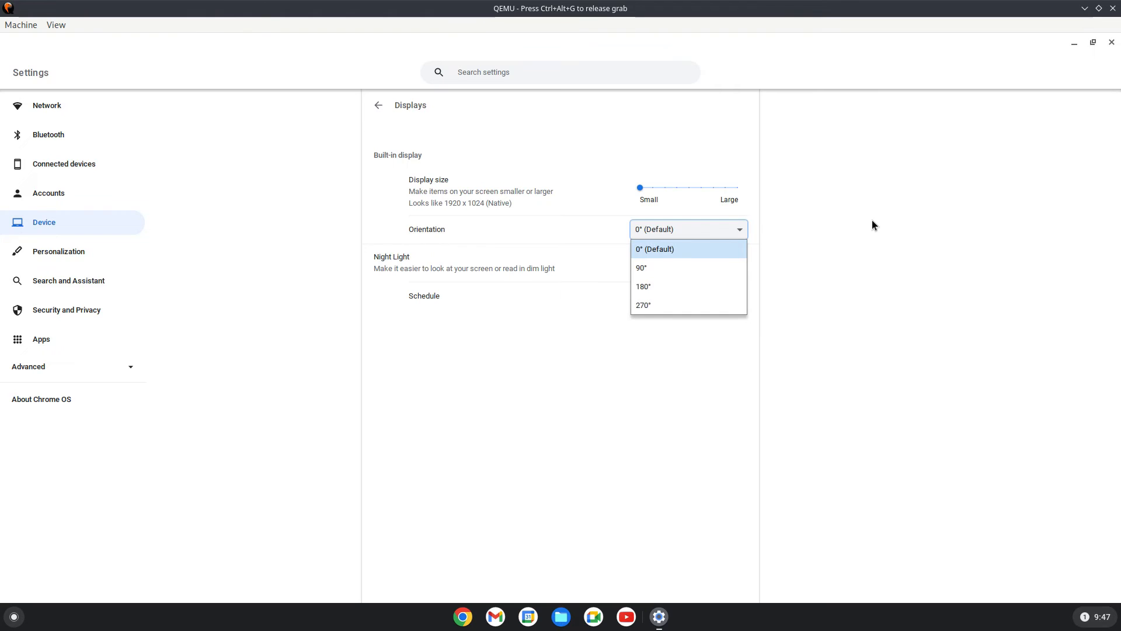
click(654, 249)
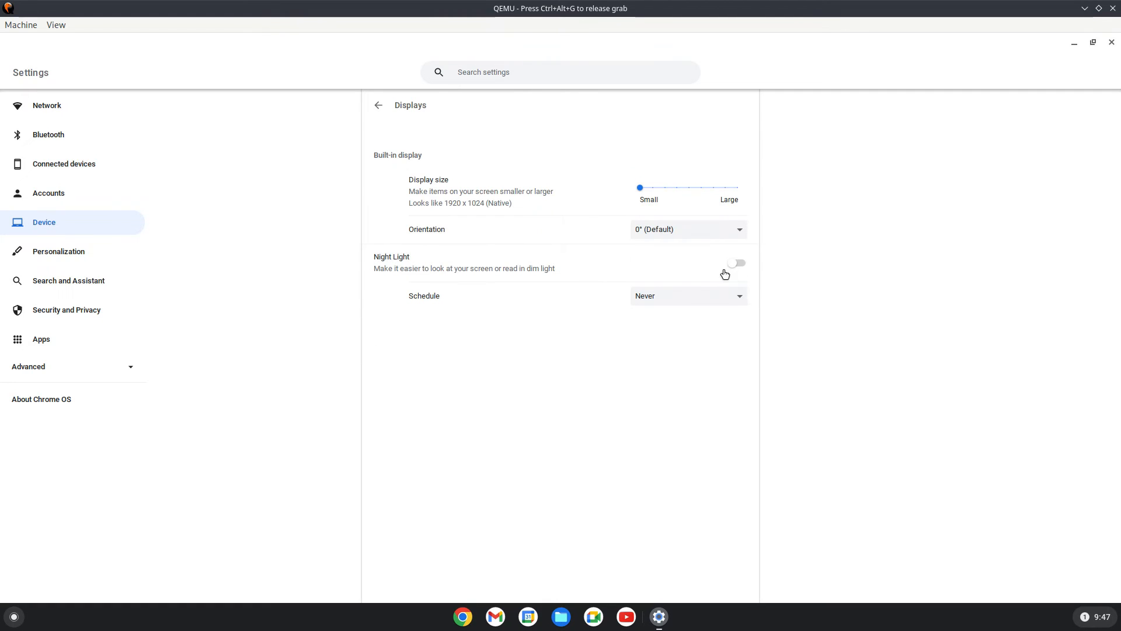
Try Night Light on, then leave it switched off
click(738, 263)
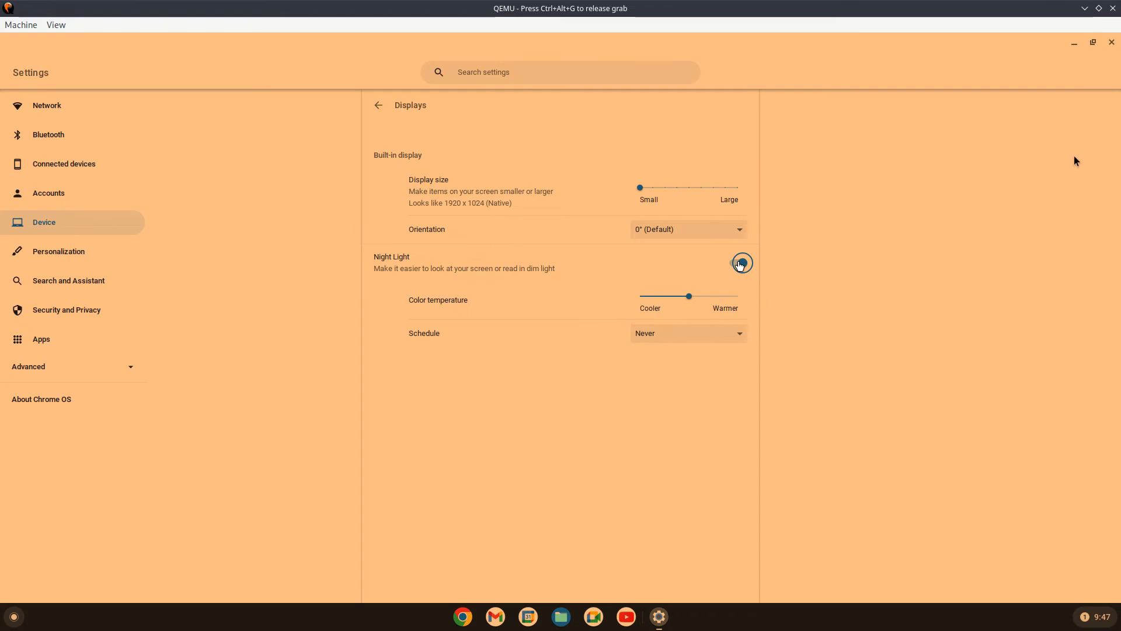
click(740, 263)
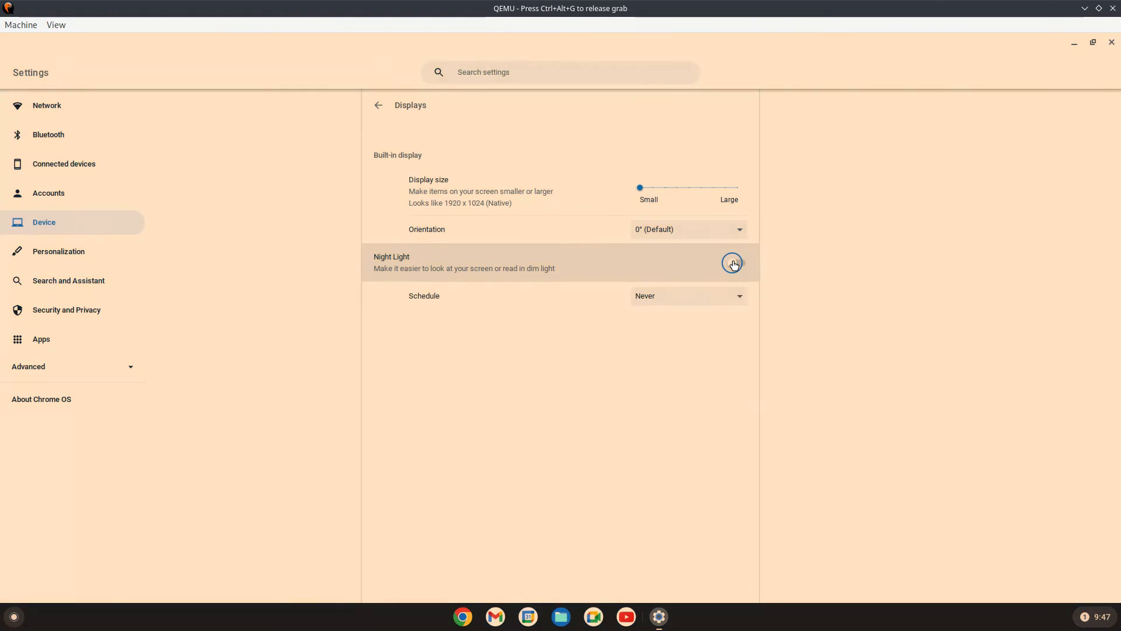
click(731, 263)
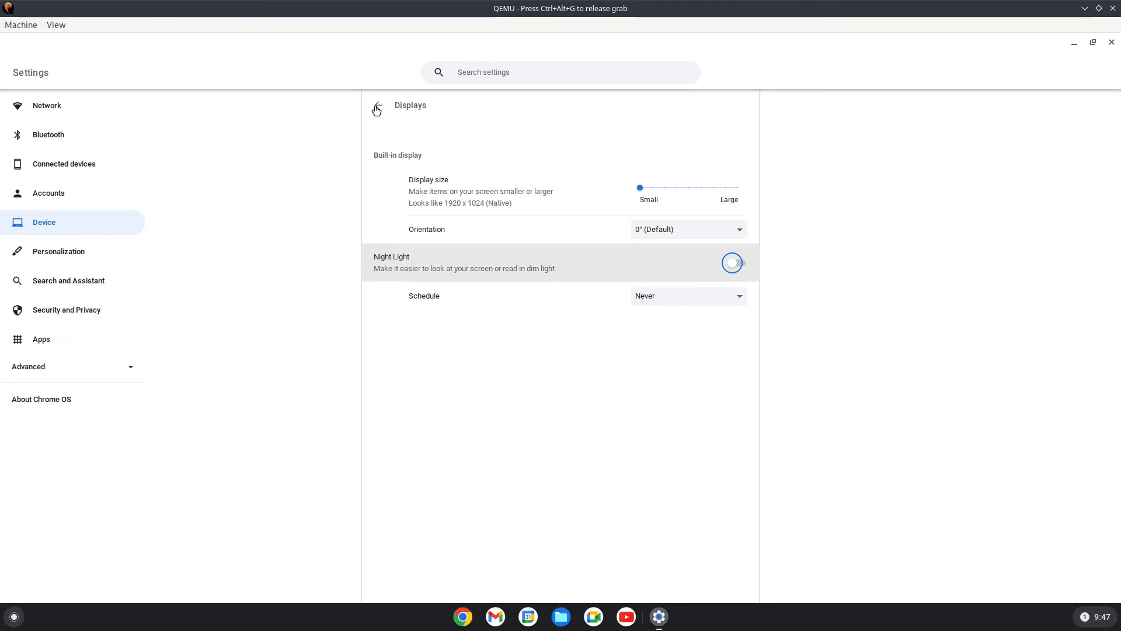
In Mouse settings toggle mouse acceleration on and off, then return to the Device overview
click(375, 110)
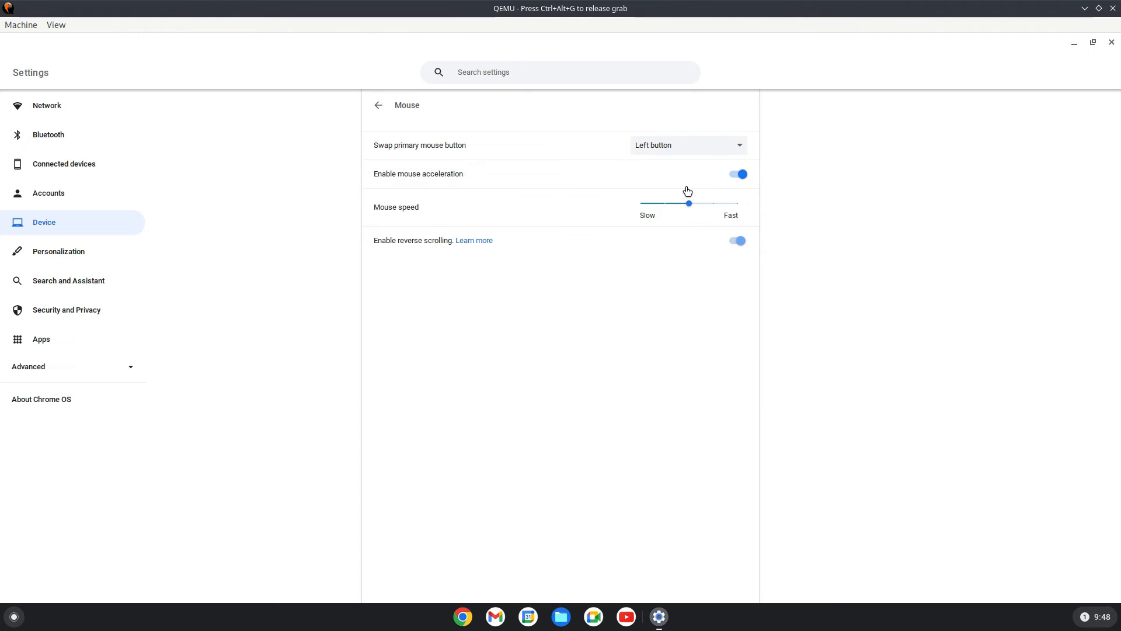
click(738, 174)
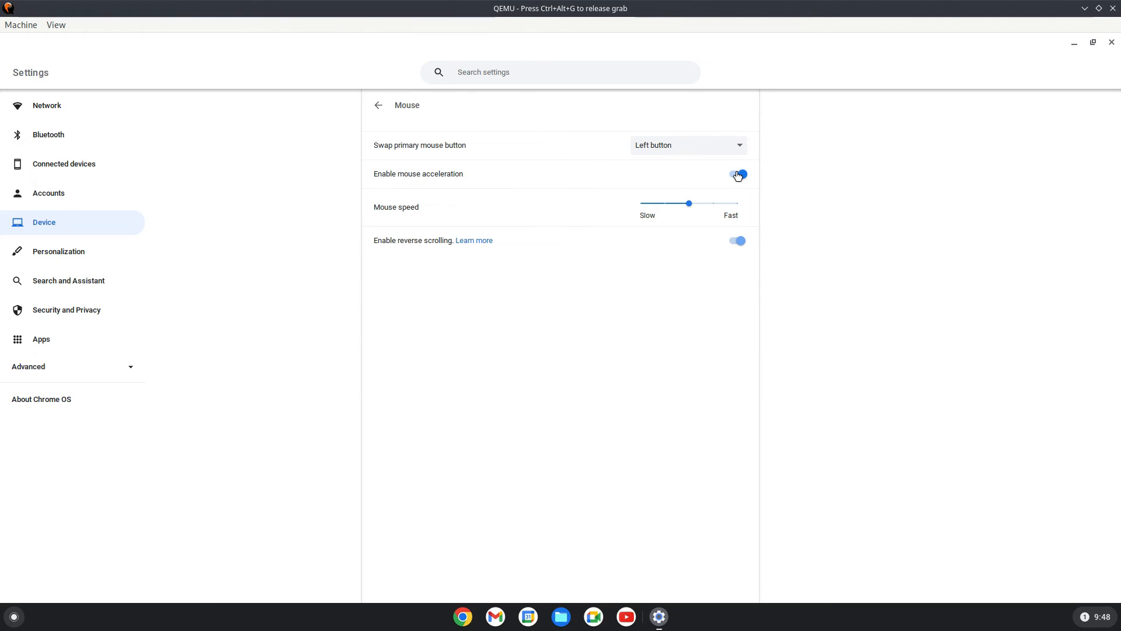
click(737, 174)
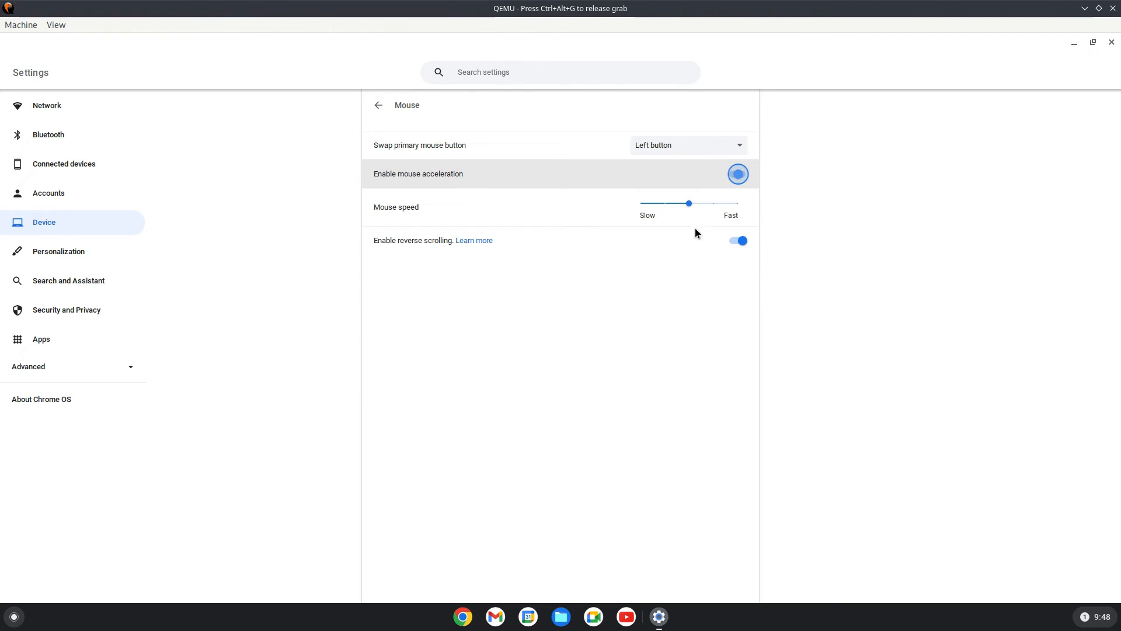
mouse_move(729, 218)
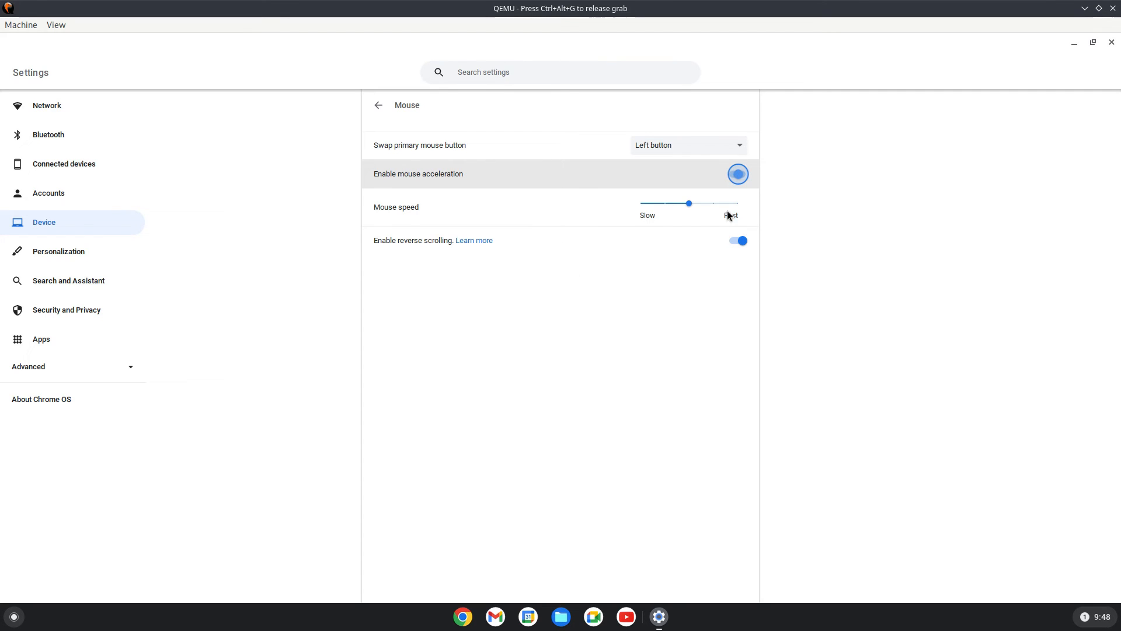
click(737, 173)
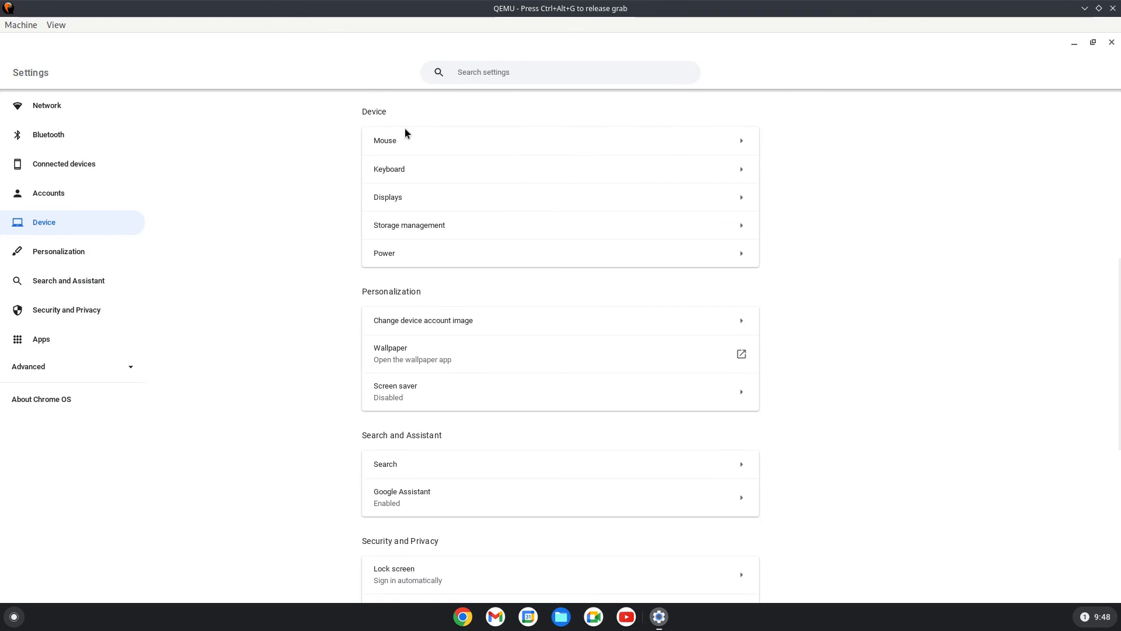
mouse_move(489, 169)
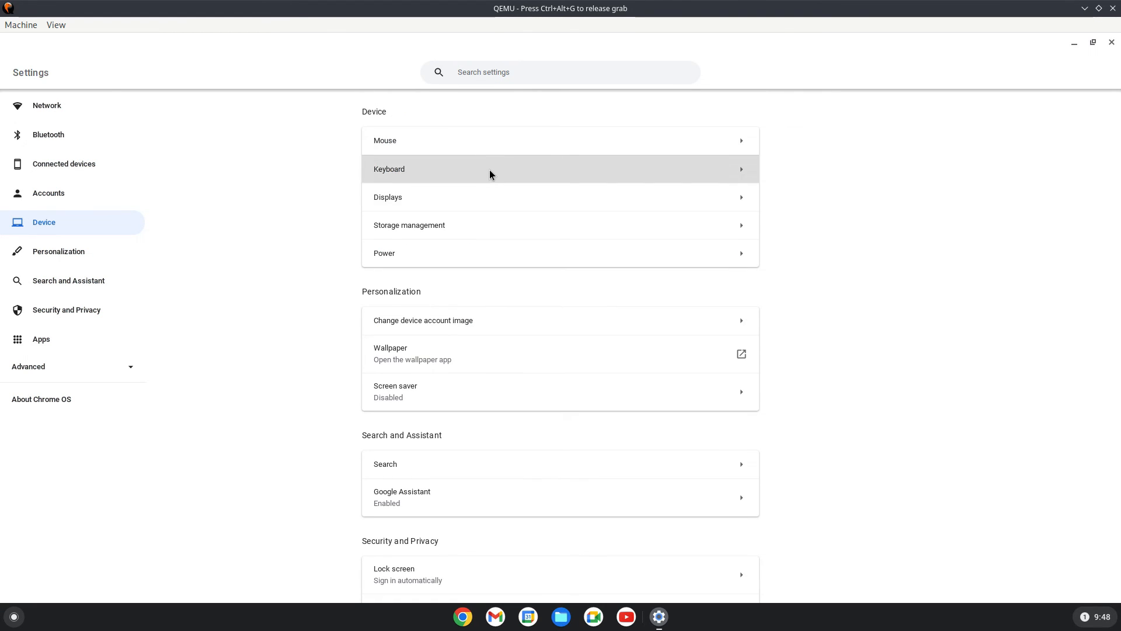
mouse_move(704, 178)
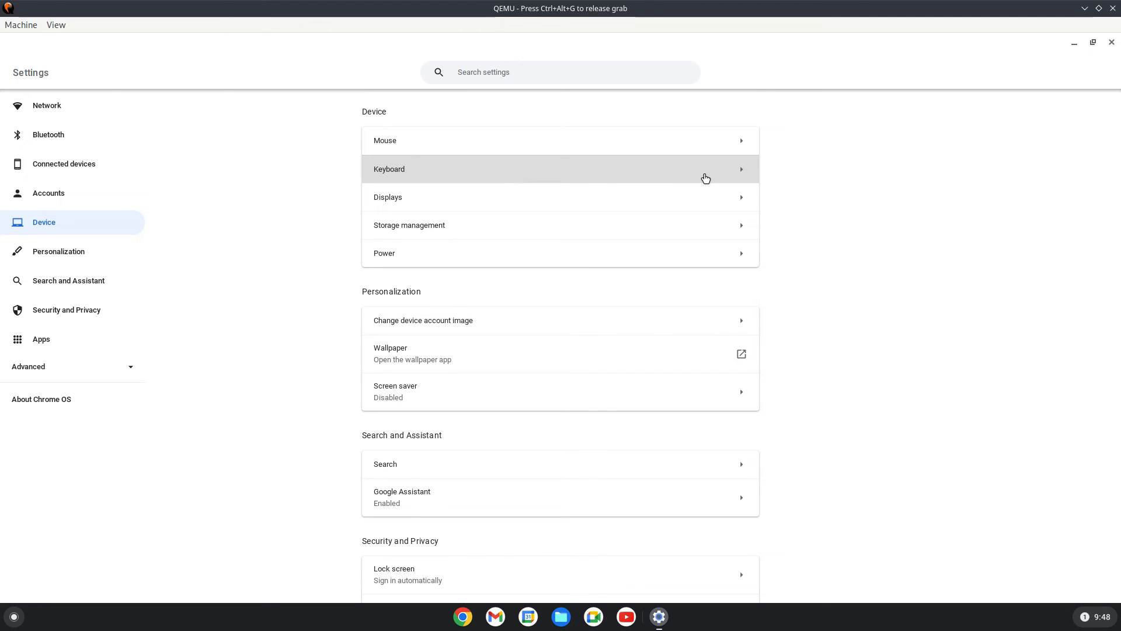
mouse_move(741, 172)
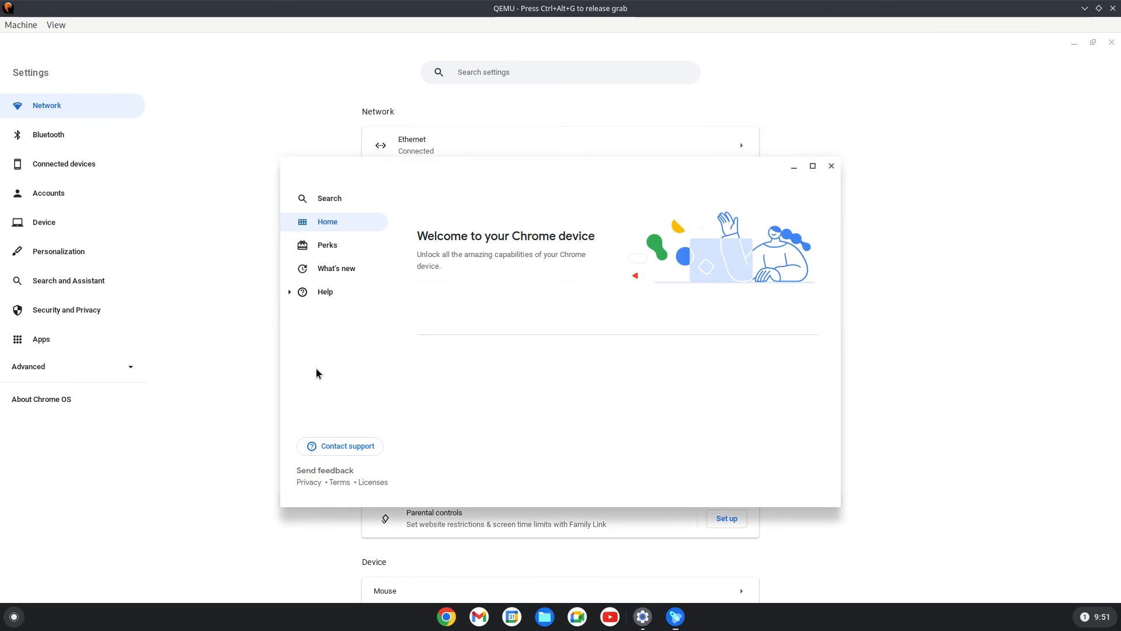
Browse the Explore app's Home cards and show the What's new feature highlights
scroll(down, 3)
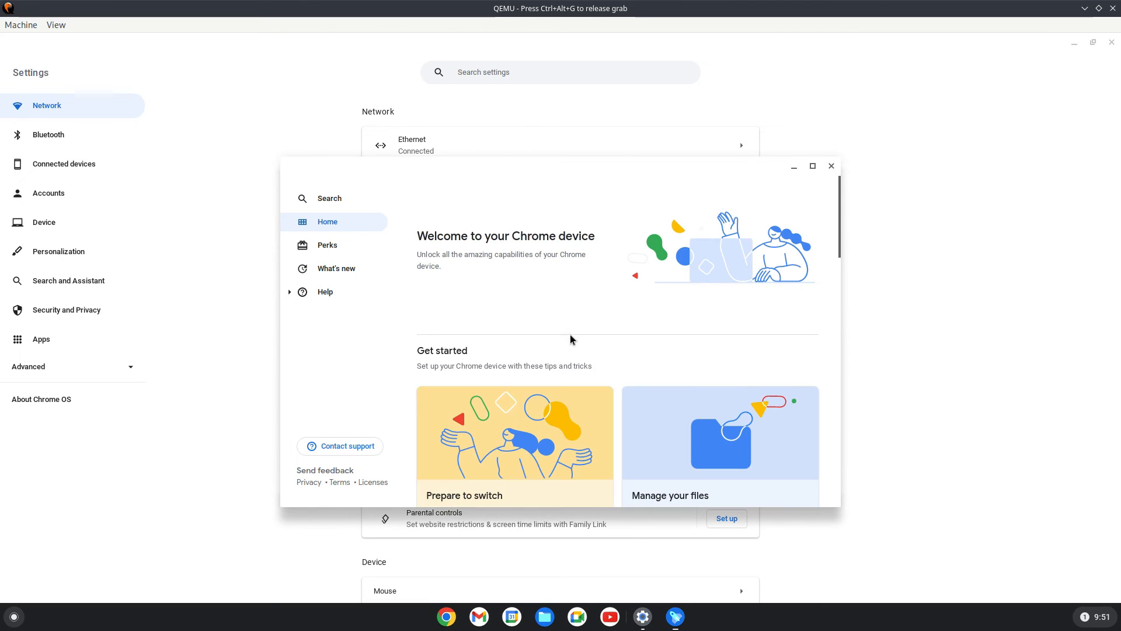
scroll(down, 3)
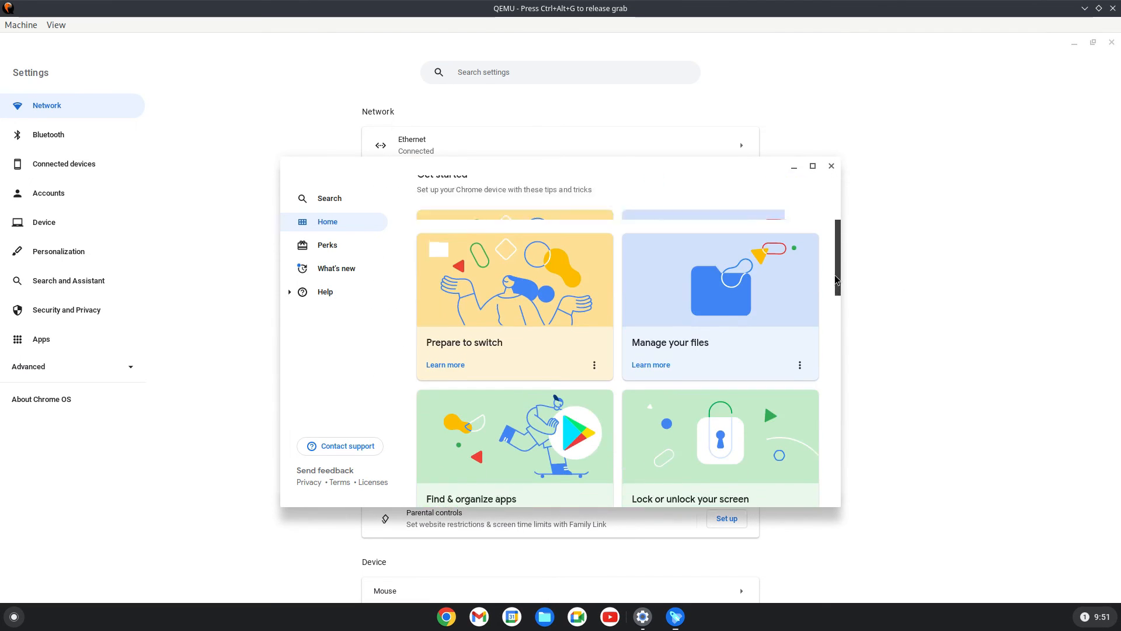
scroll(down, 3)
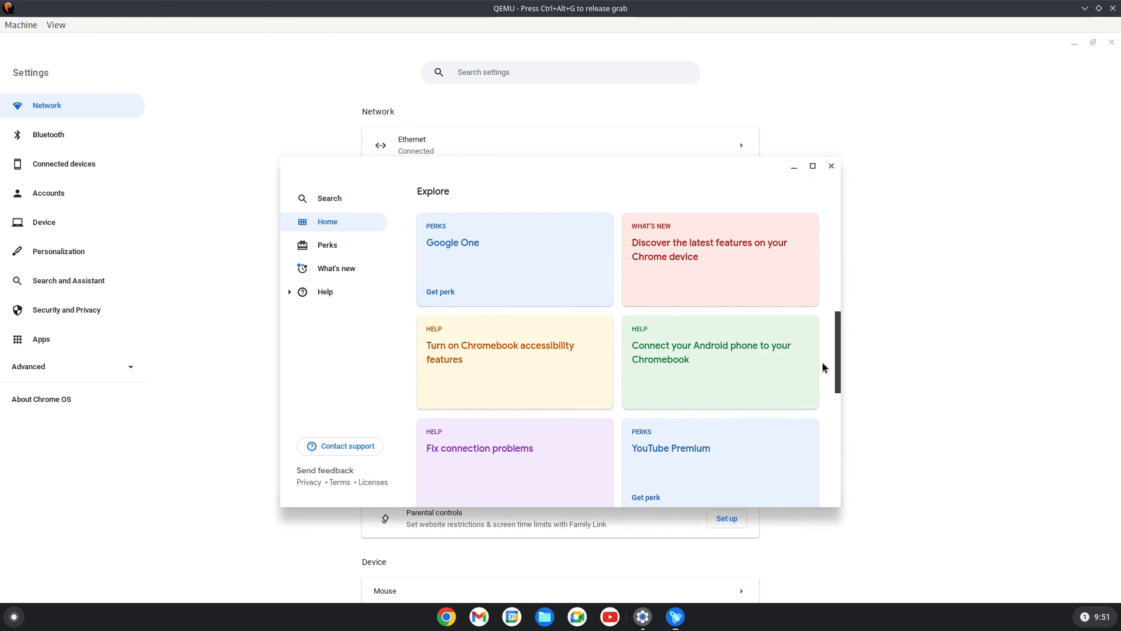
scroll(down, 3)
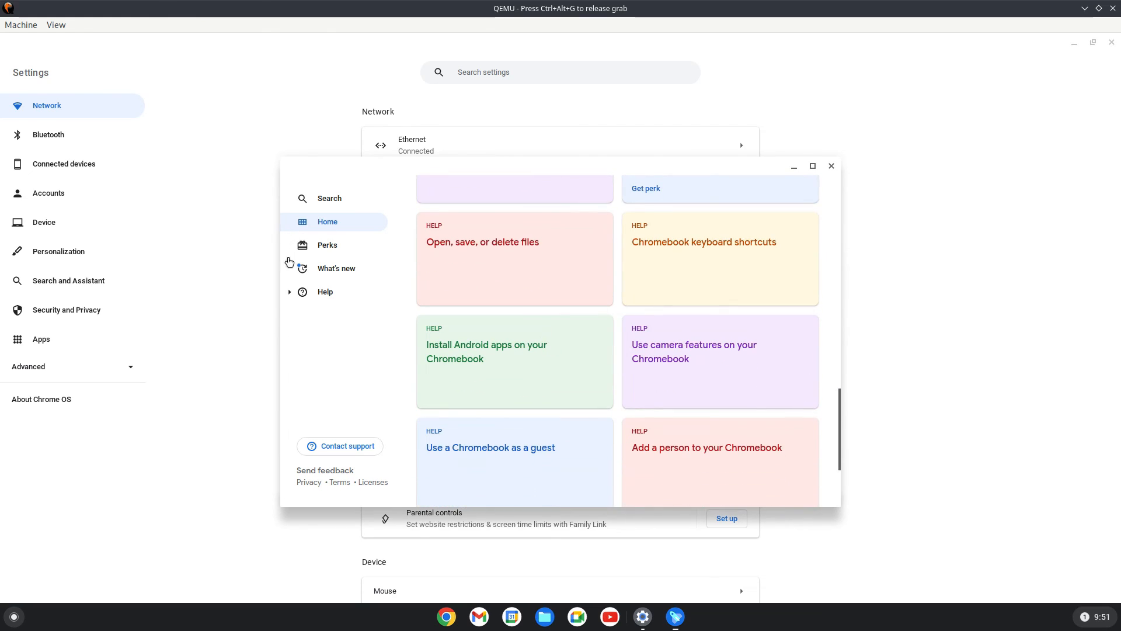
click(336, 269)
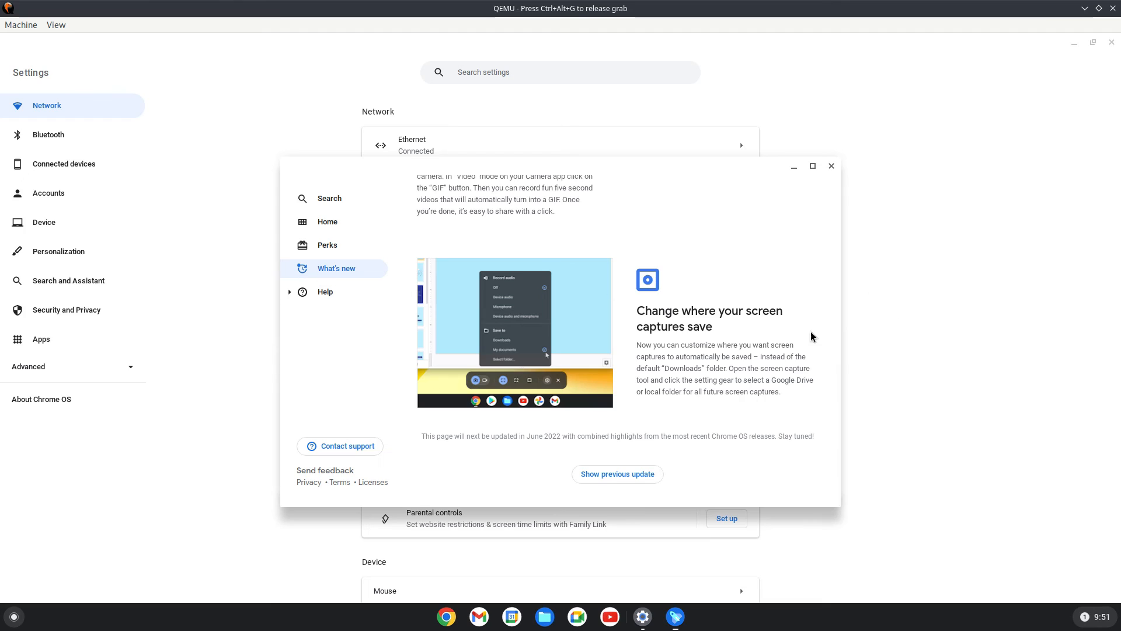
mouse_move(686, 352)
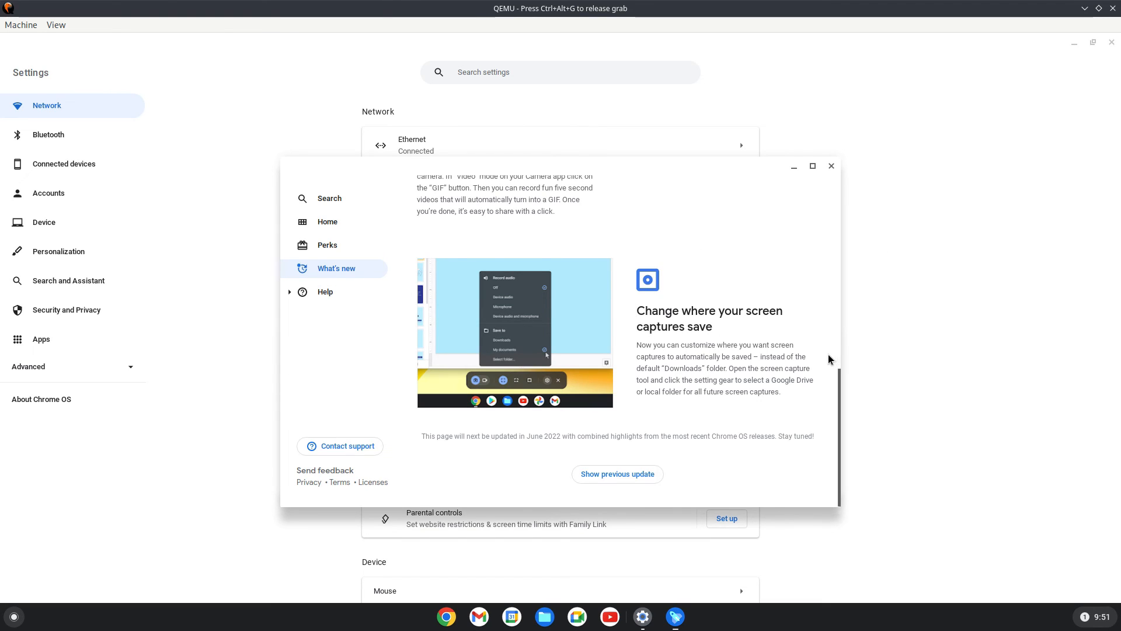
mouse_move(838, 428)
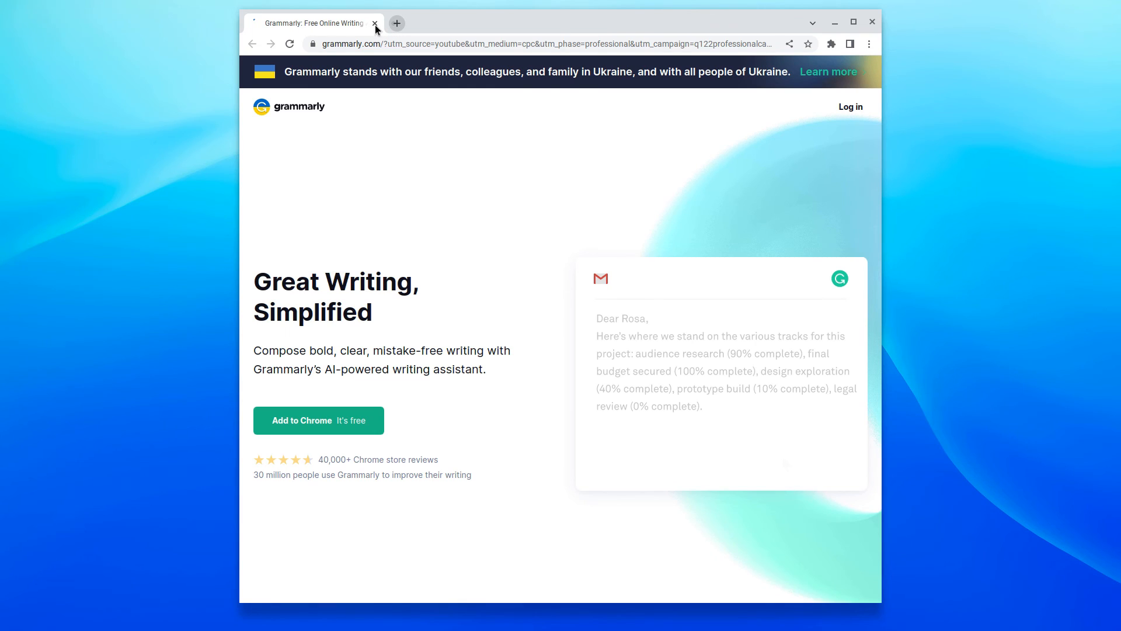
mouse_move(581, 627)
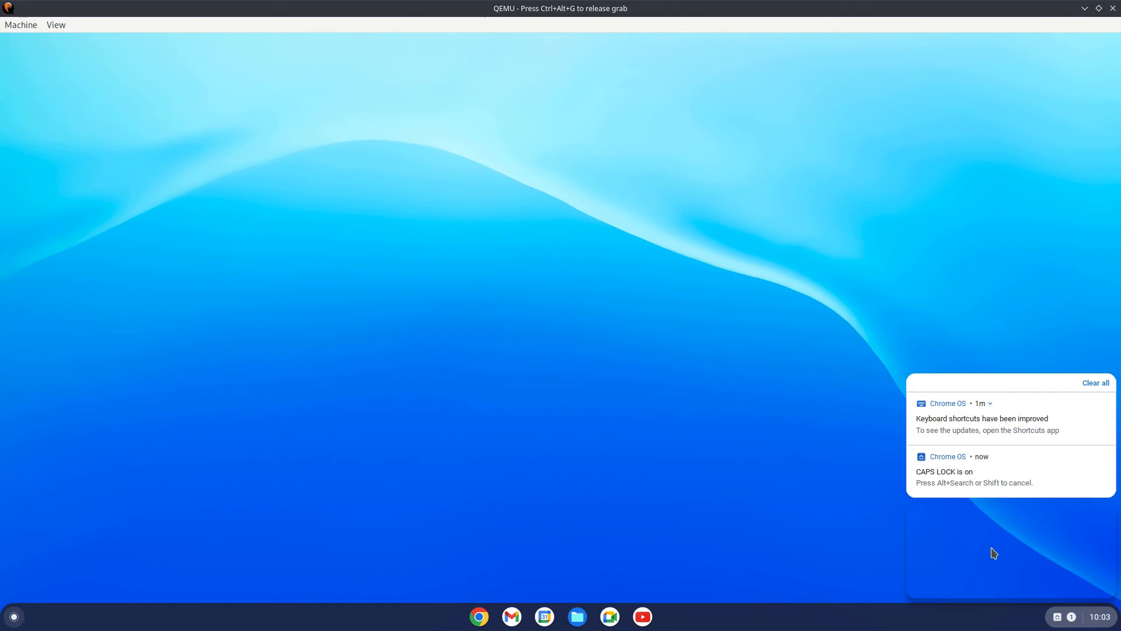
mouse_move(1010, 527)
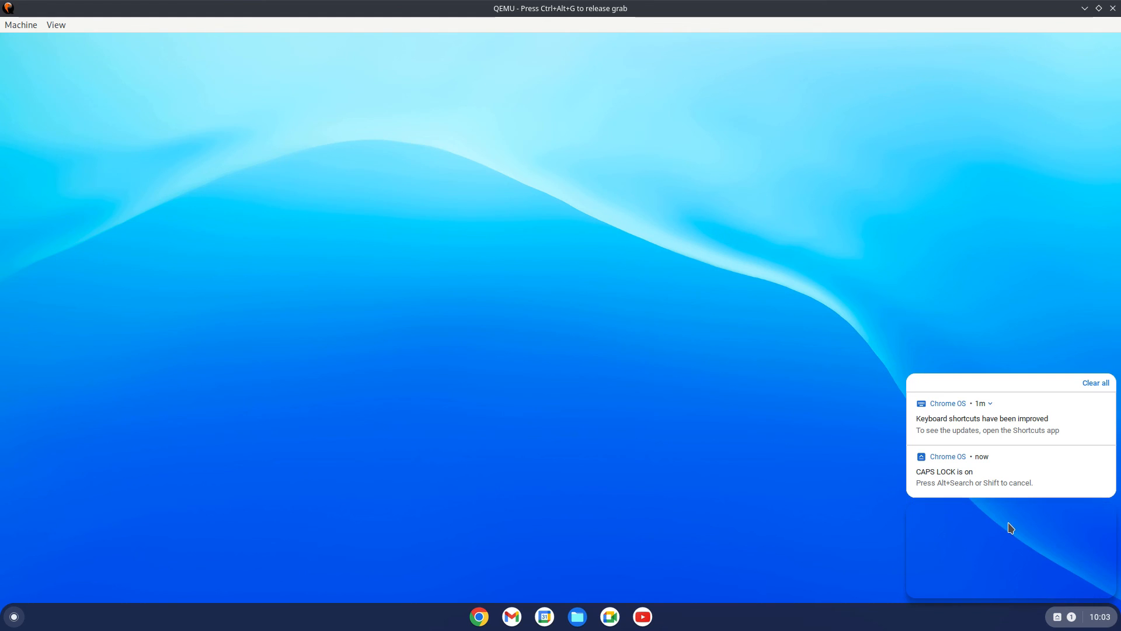